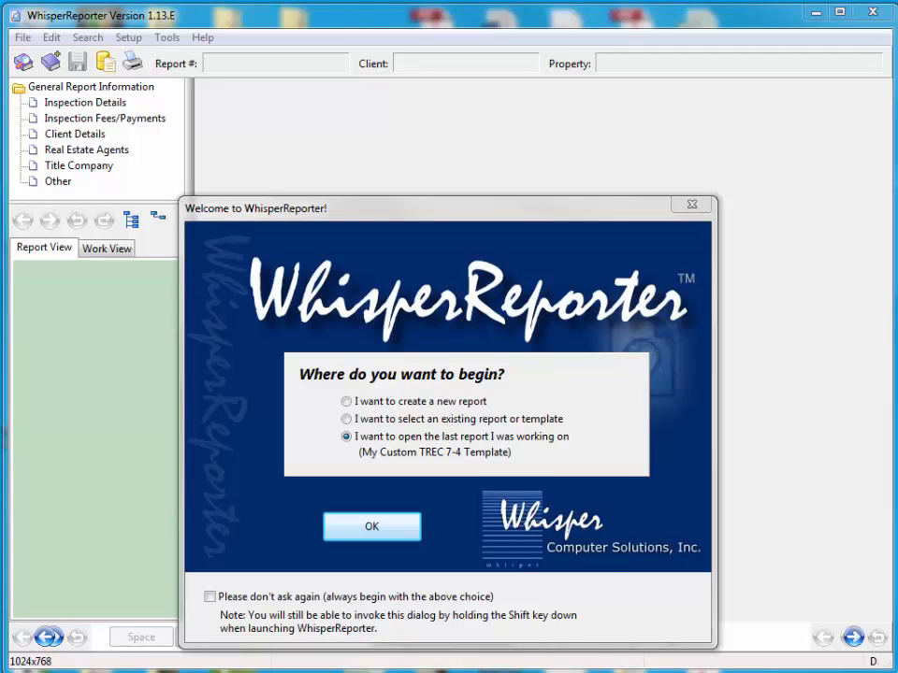
pyautogui.moveTo(202, 37)
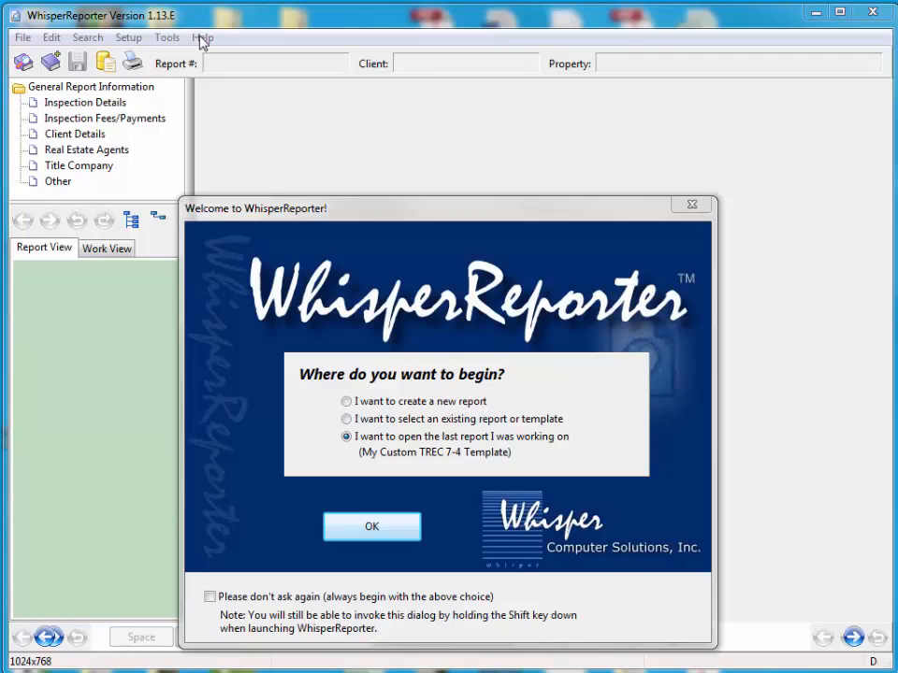
pyautogui.moveTo(172, 21)
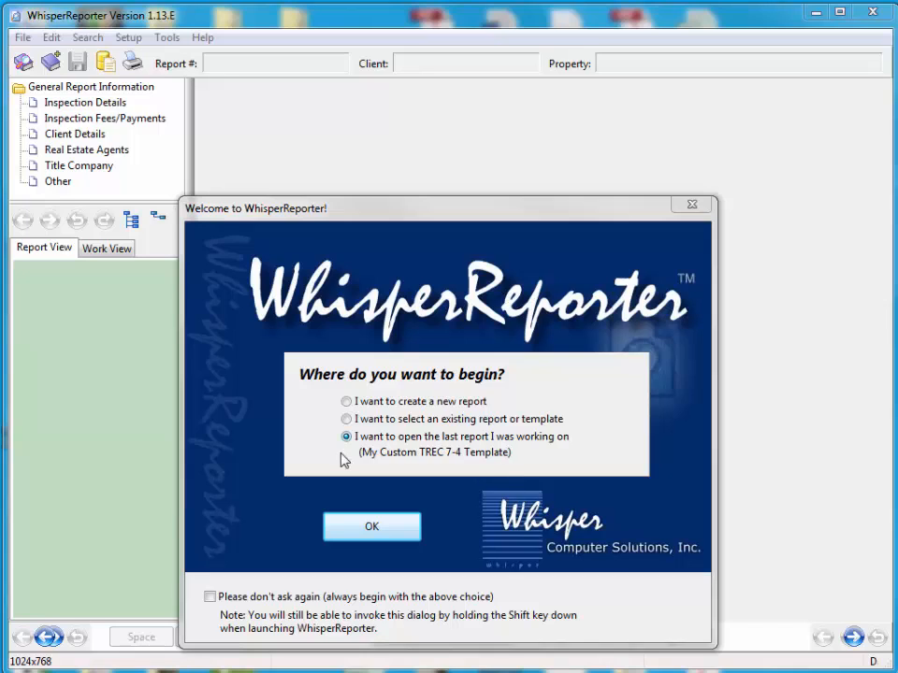
pyautogui.moveTo(426, 472)
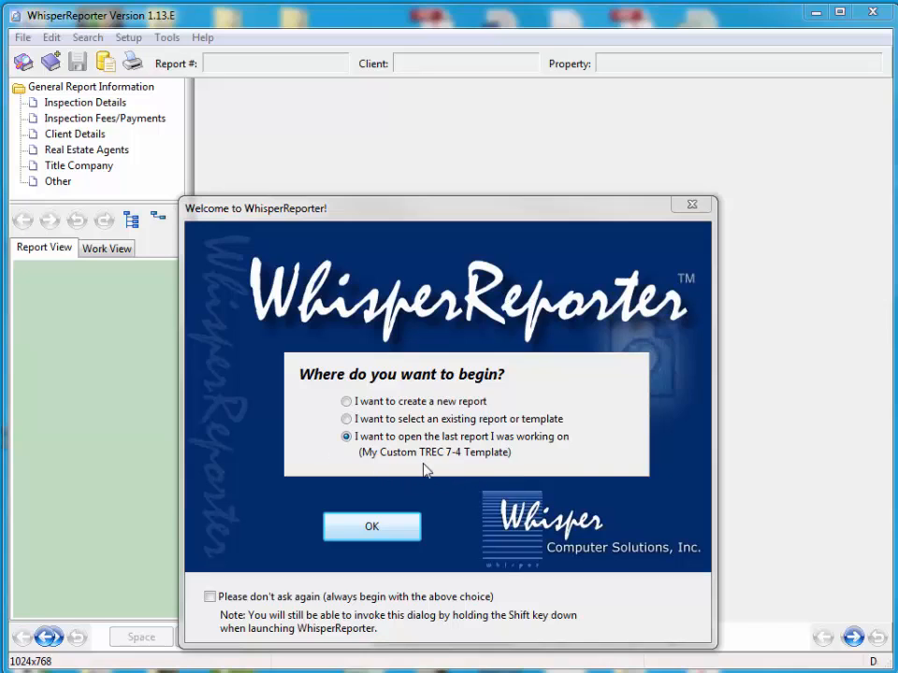
pyautogui.moveTo(445, 471)
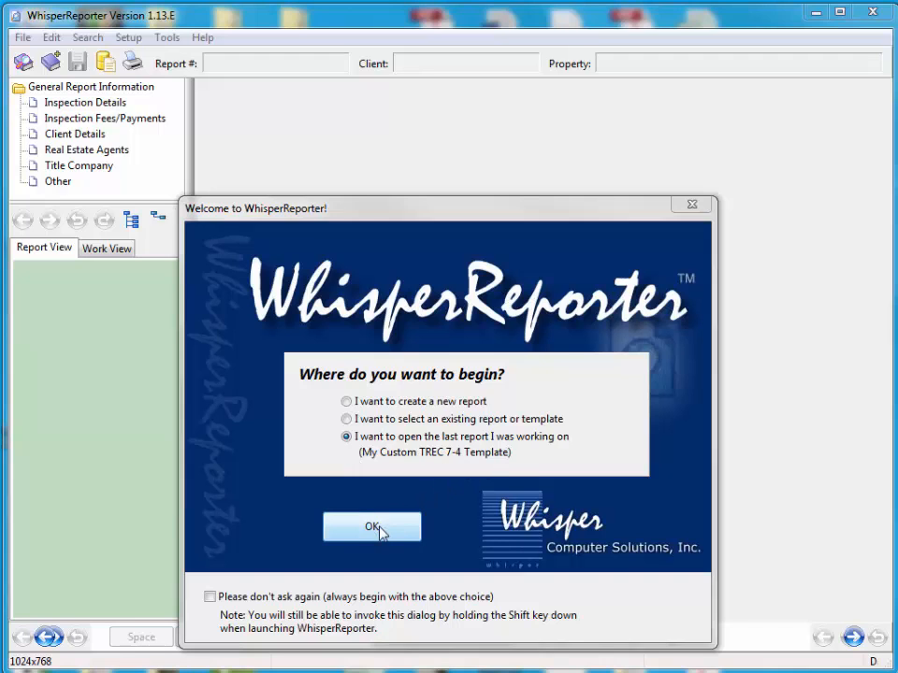
# Confirm reopening the last report, My Custom TREC 7-4 Template
pyautogui.click(372, 527)
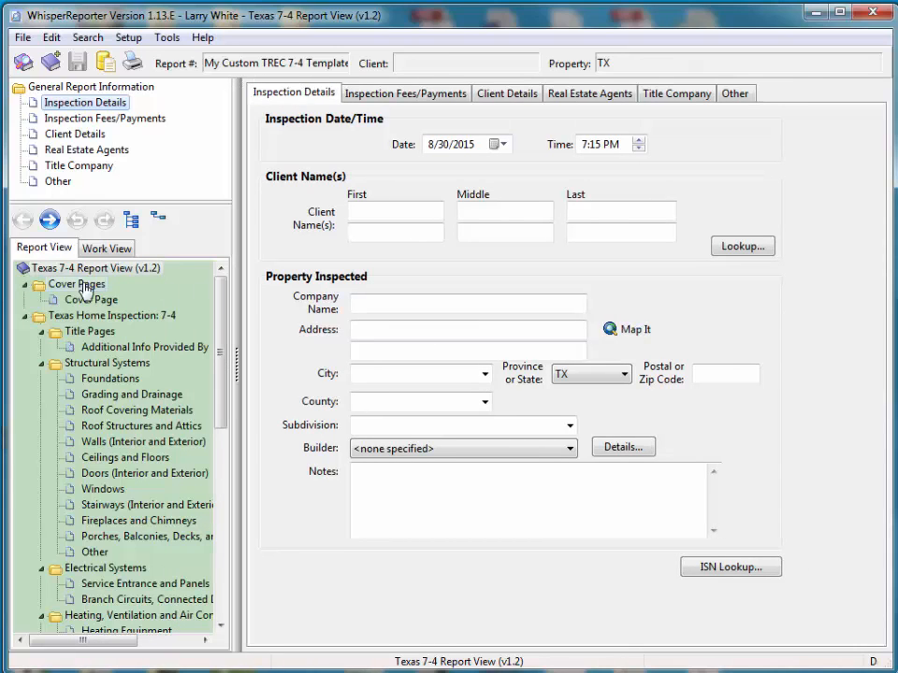
pyautogui.moveTo(131, 269)
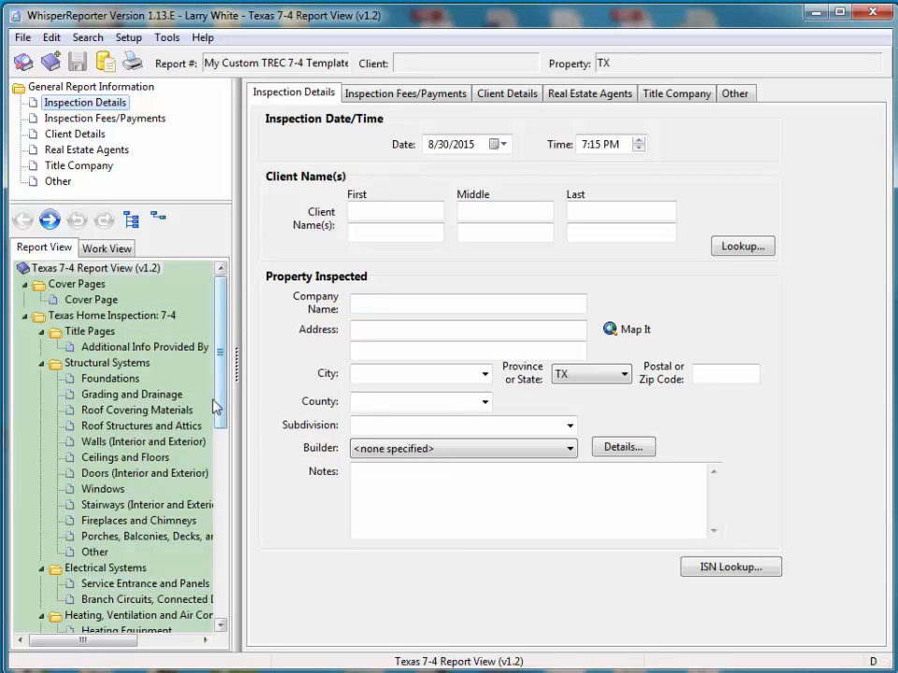
# Review the Texas 7-4 Report View topic outline from cover pages to summary and back
pyautogui.scroll(-3)
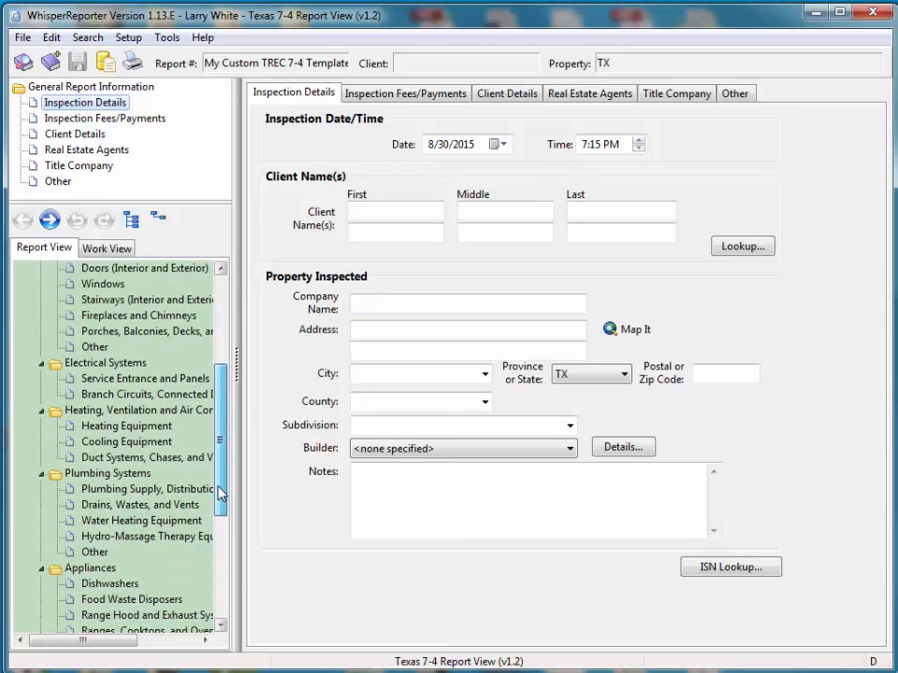
pyautogui.scroll(-3)
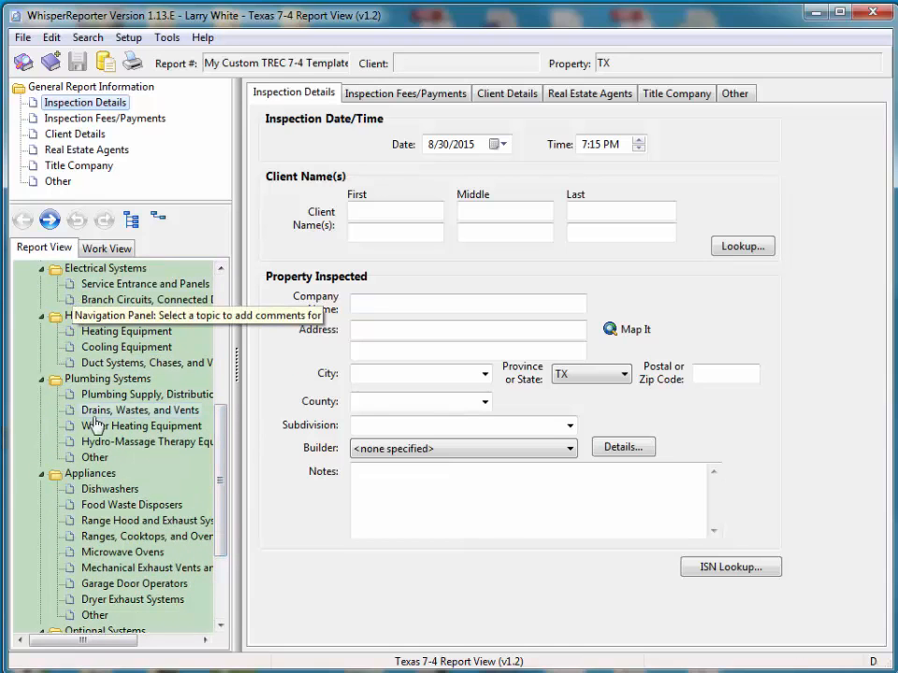
pyautogui.scroll(-3)
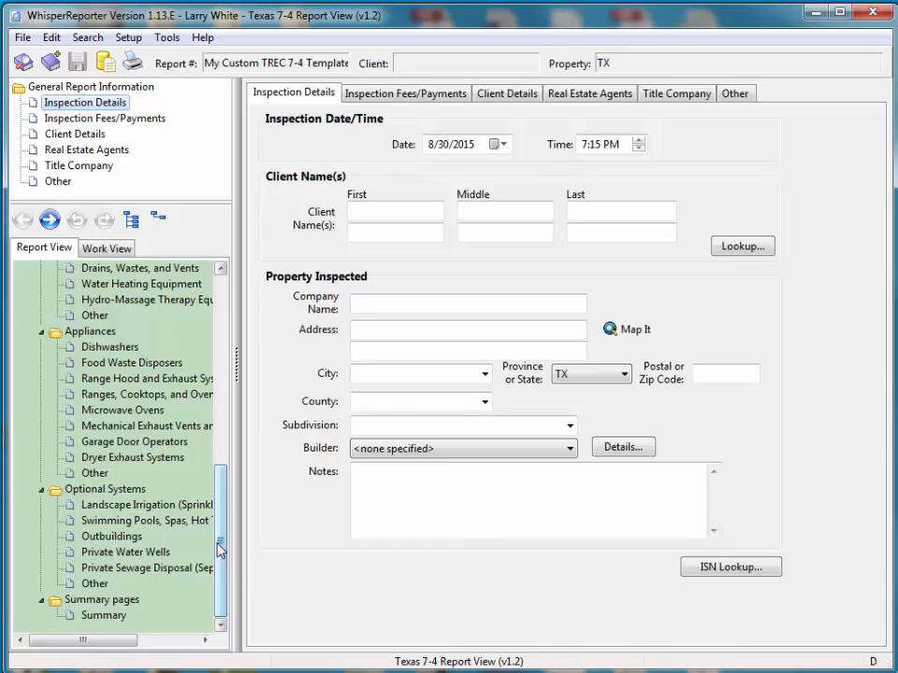
pyautogui.moveTo(146, 613)
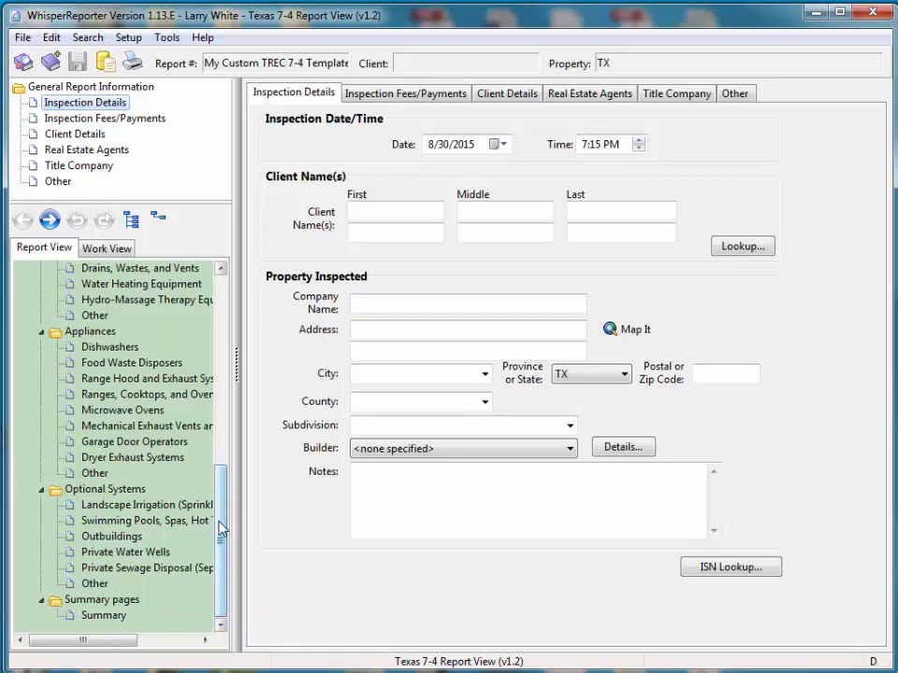
pyautogui.moveTo(150, 621)
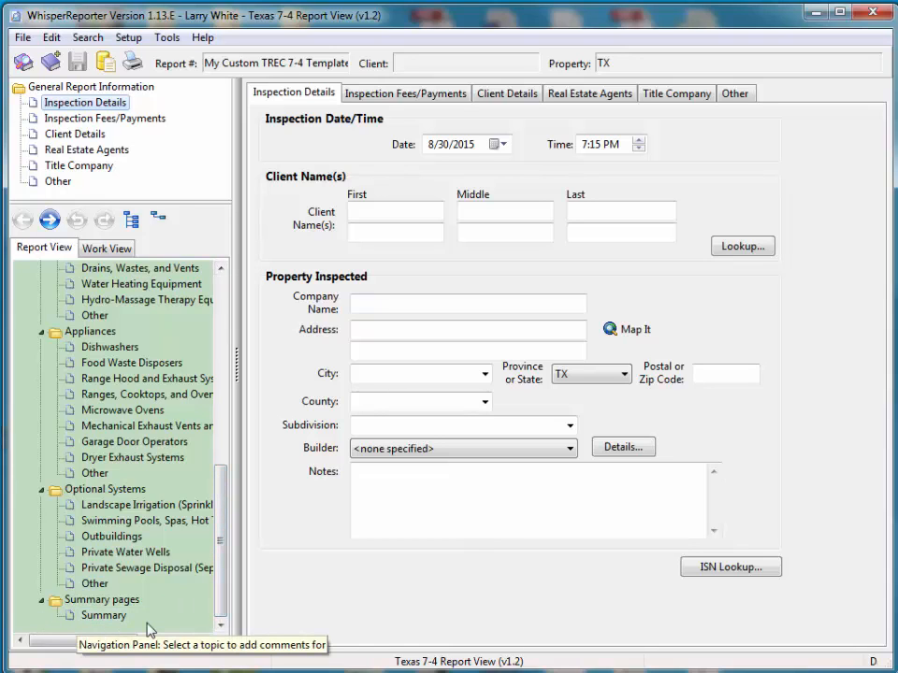
pyautogui.scroll(3)
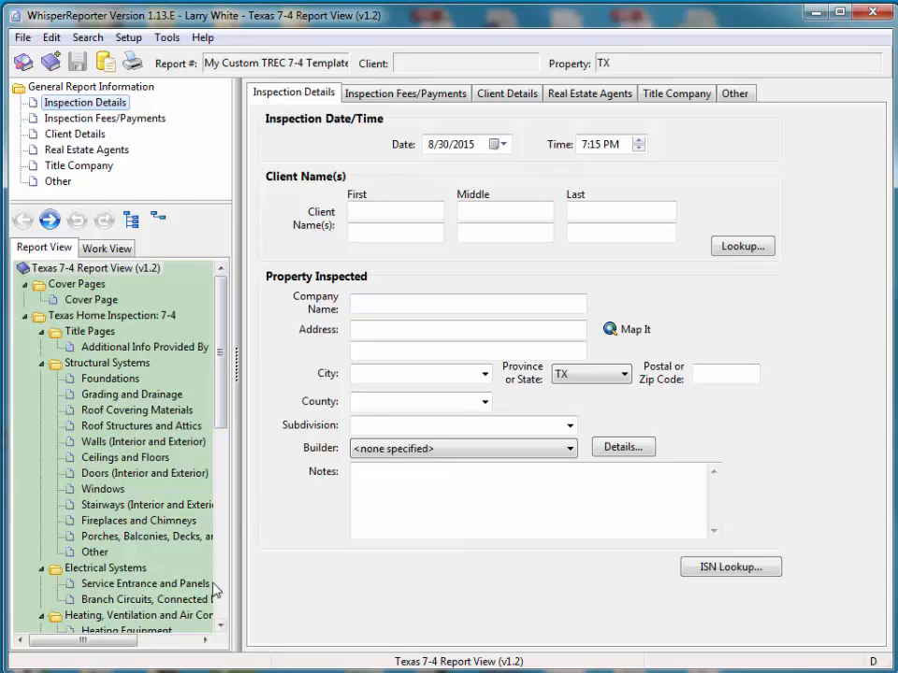
pyautogui.moveTo(213, 591)
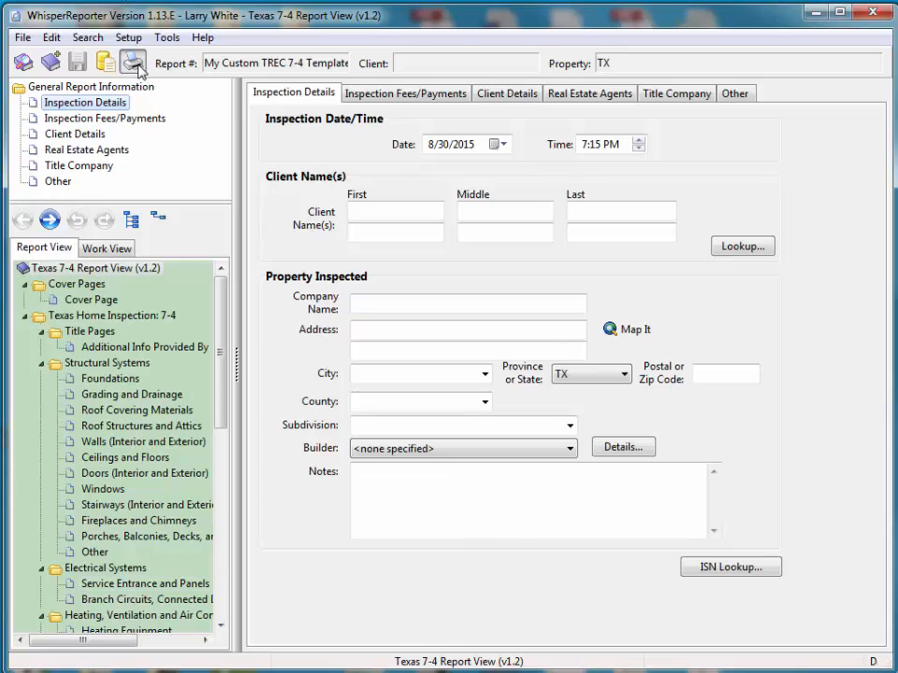
# Generate a print preview of the report, continuing past the audit alert
pyautogui.click(133, 62)
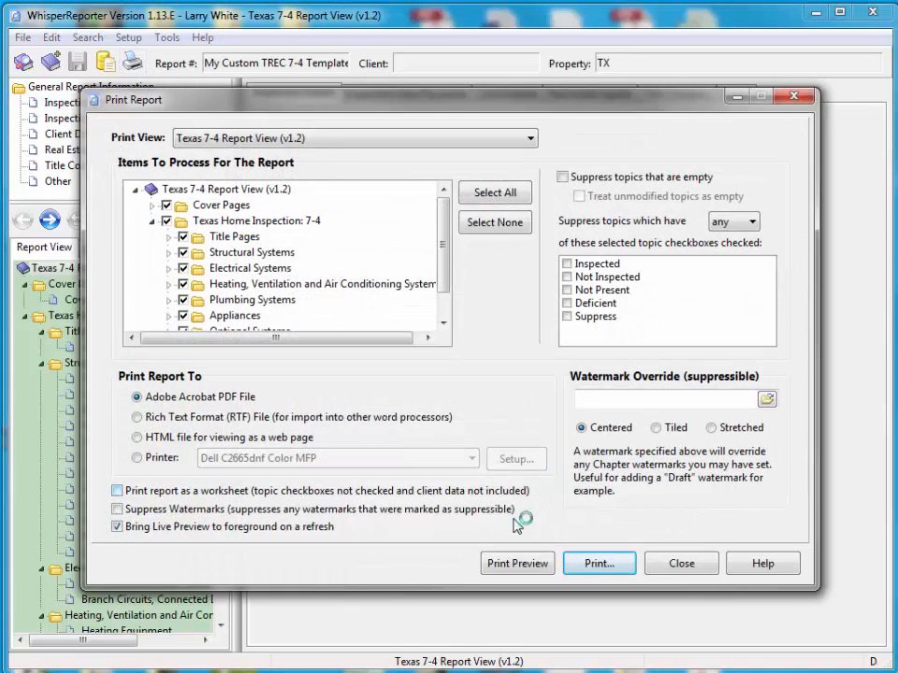
pyautogui.click(599, 563)
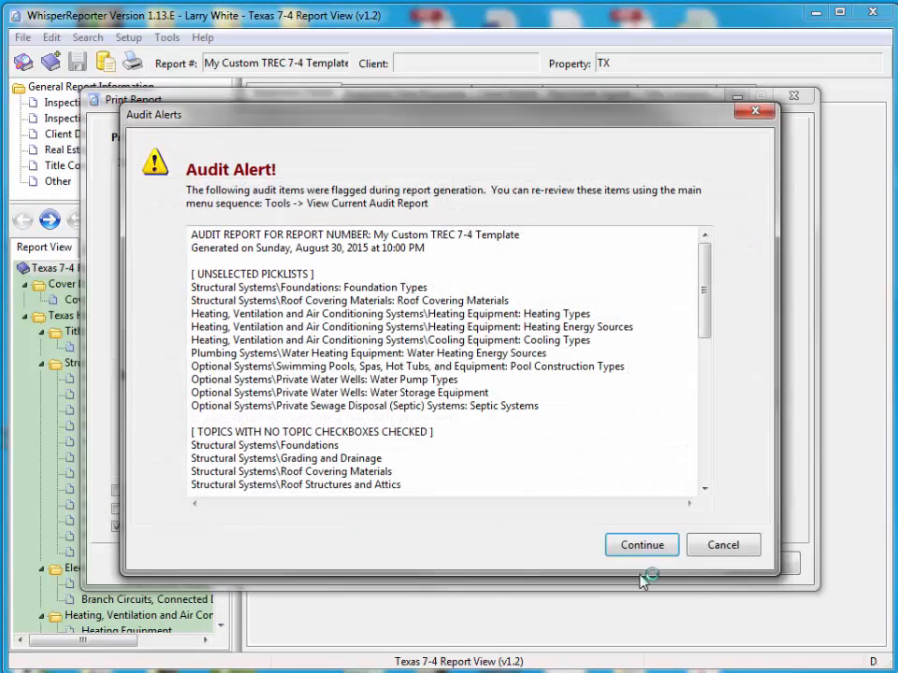
pyautogui.click(642, 546)
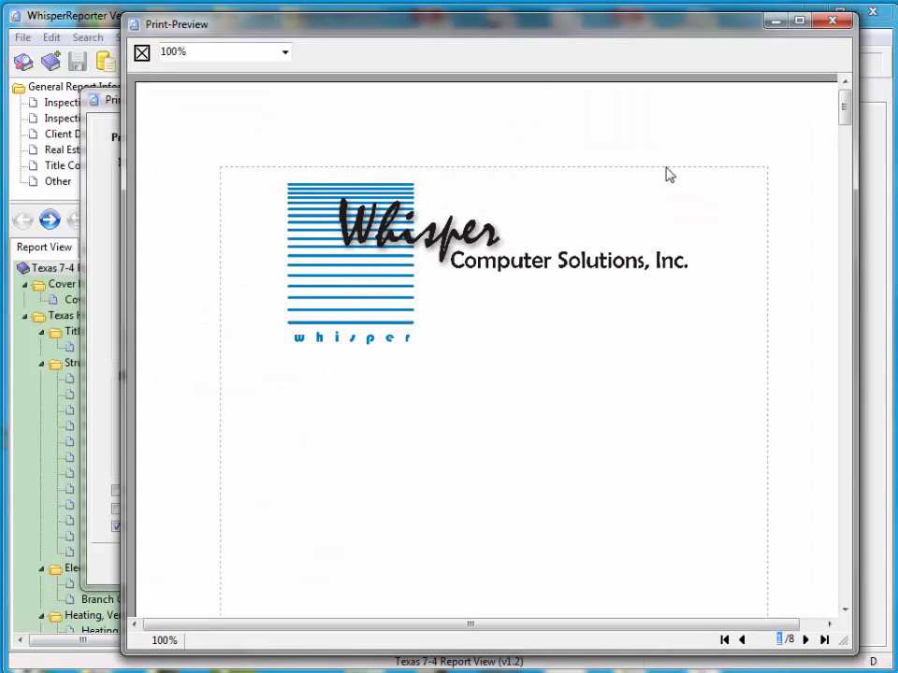
# Page through the preview checking the REI 7-4 (04/2014) footers, then close it
pyautogui.click(844, 113)
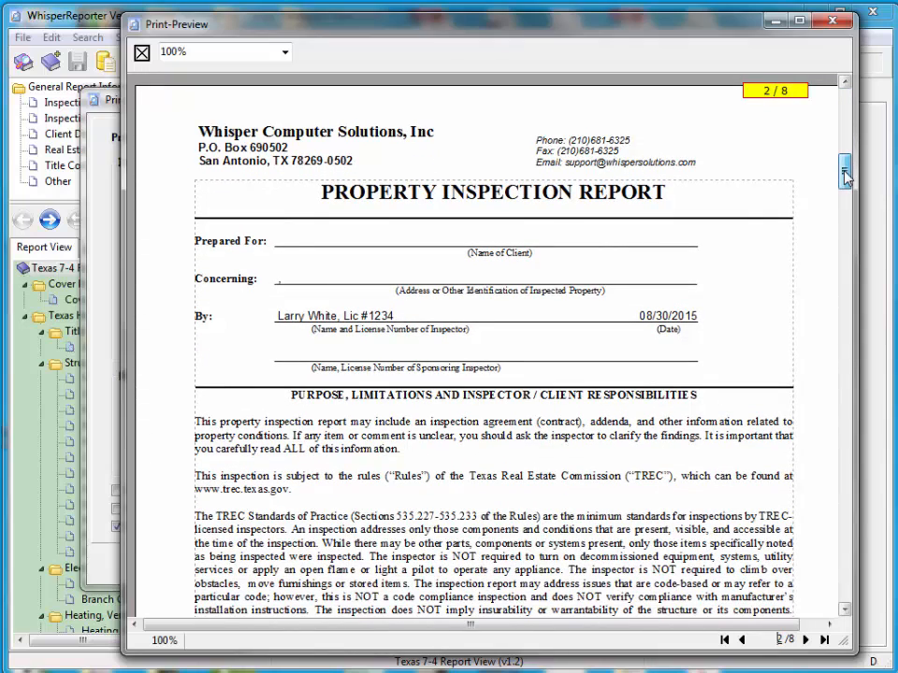
pyautogui.scroll(-3)
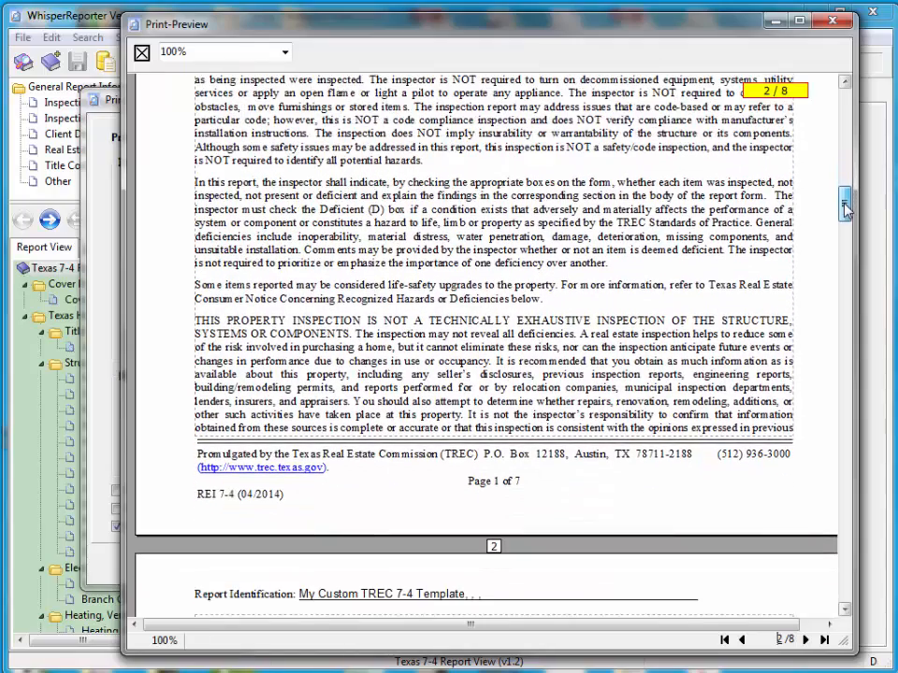
pyautogui.scroll(-3)
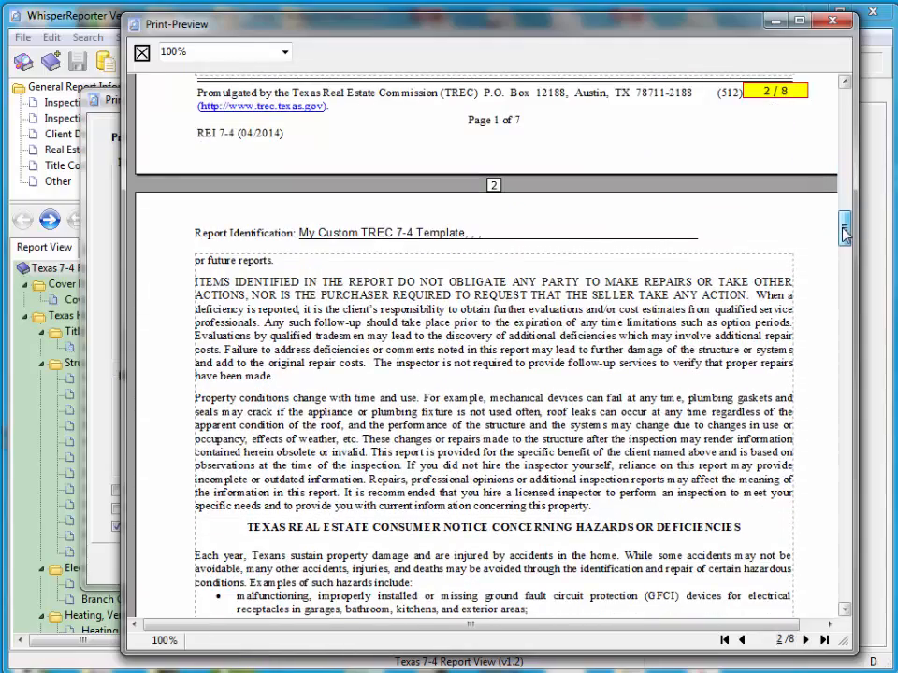
pyautogui.scroll(-3)
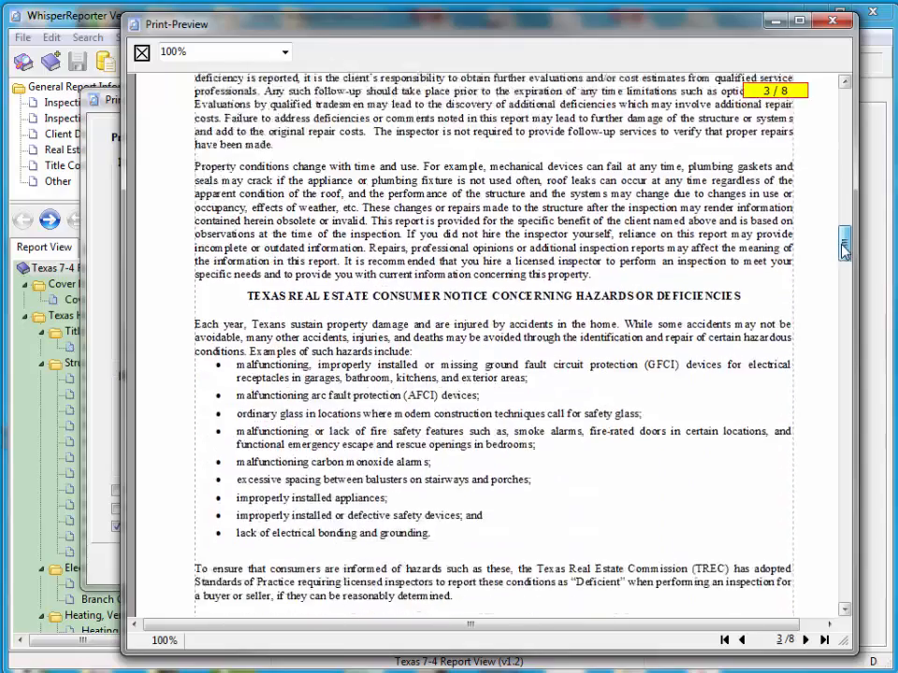
pyautogui.scroll(-3)
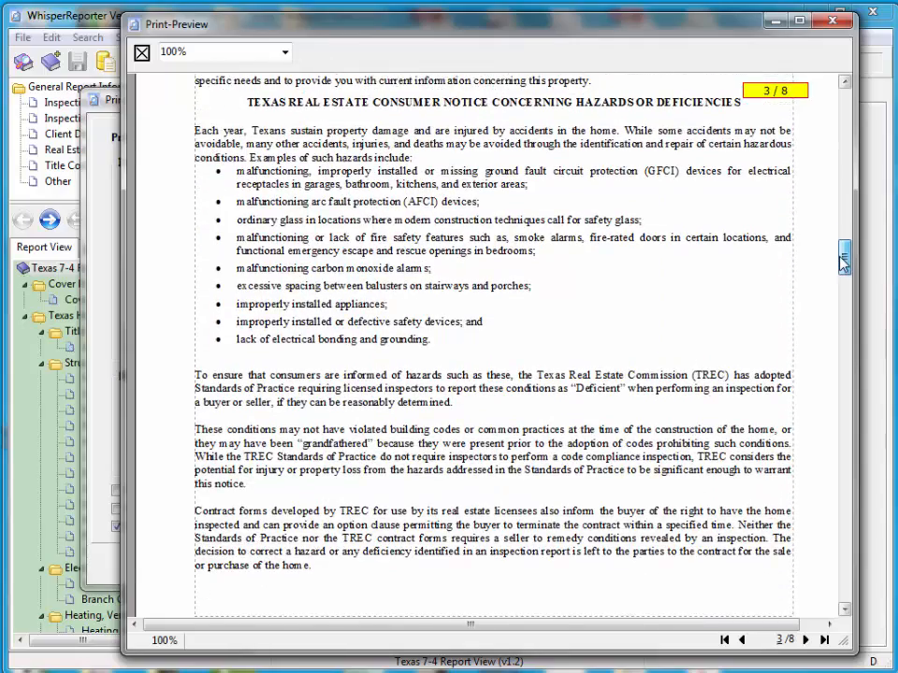
pyautogui.scroll(-3)
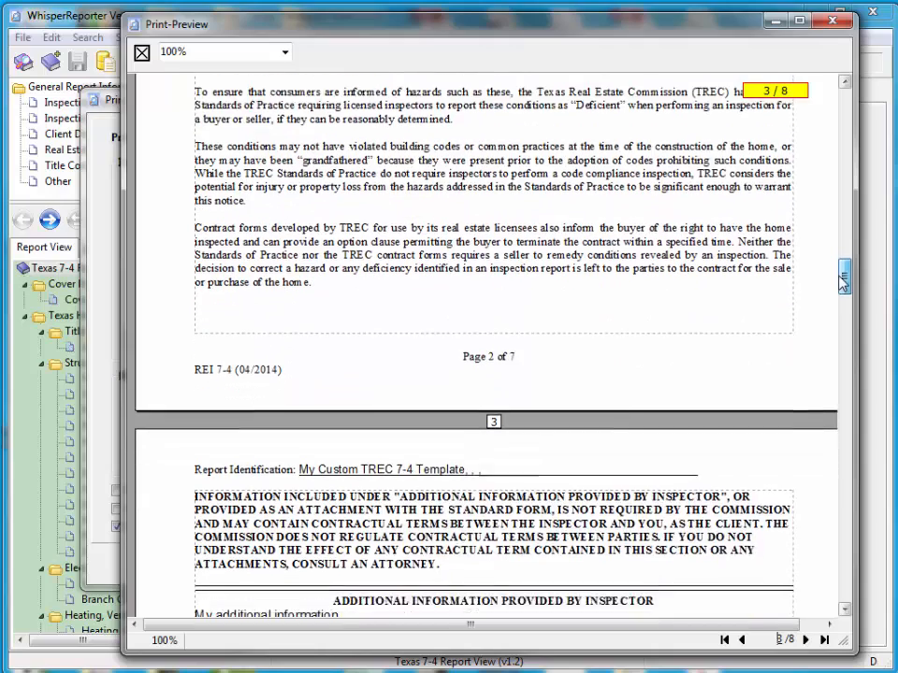
pyautogui.scroll(-3)
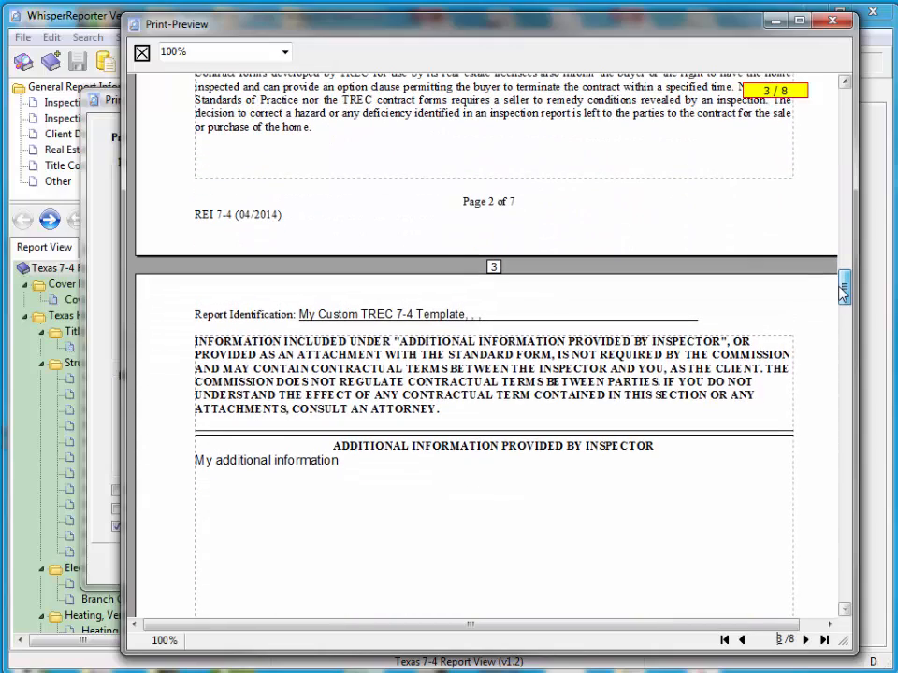
pyautogui.scroll(-3)
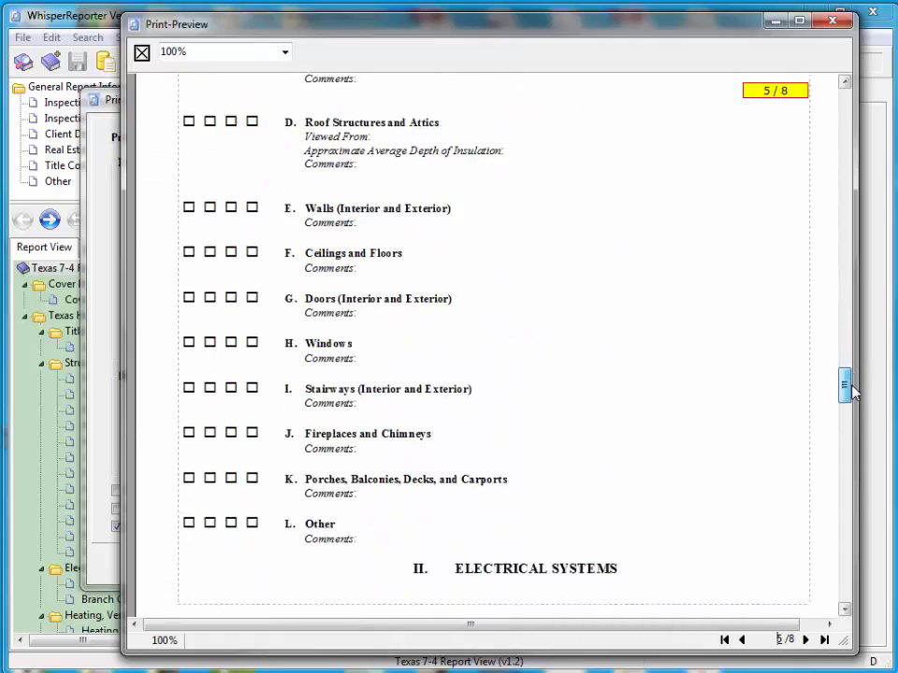
pyautogui.scroll(-3)
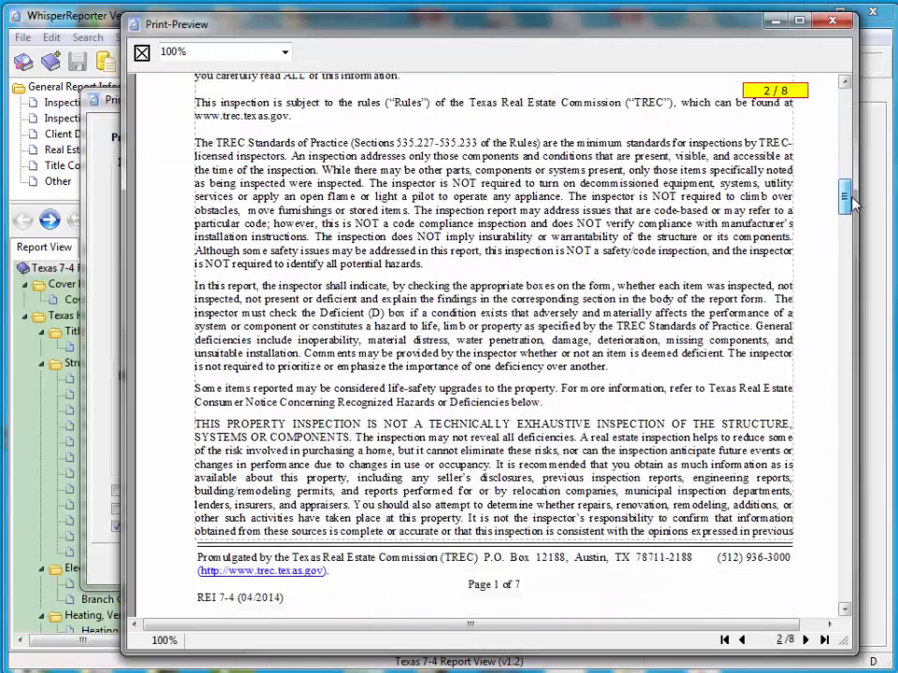
pyautogui.scroll(-3)
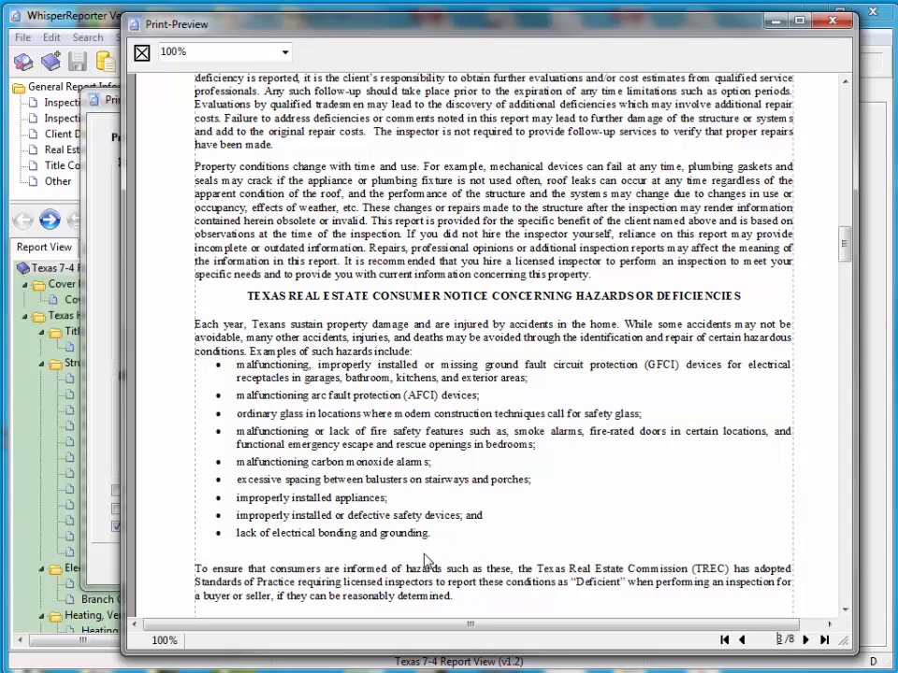
pyautogui.moveTo(838, 52)
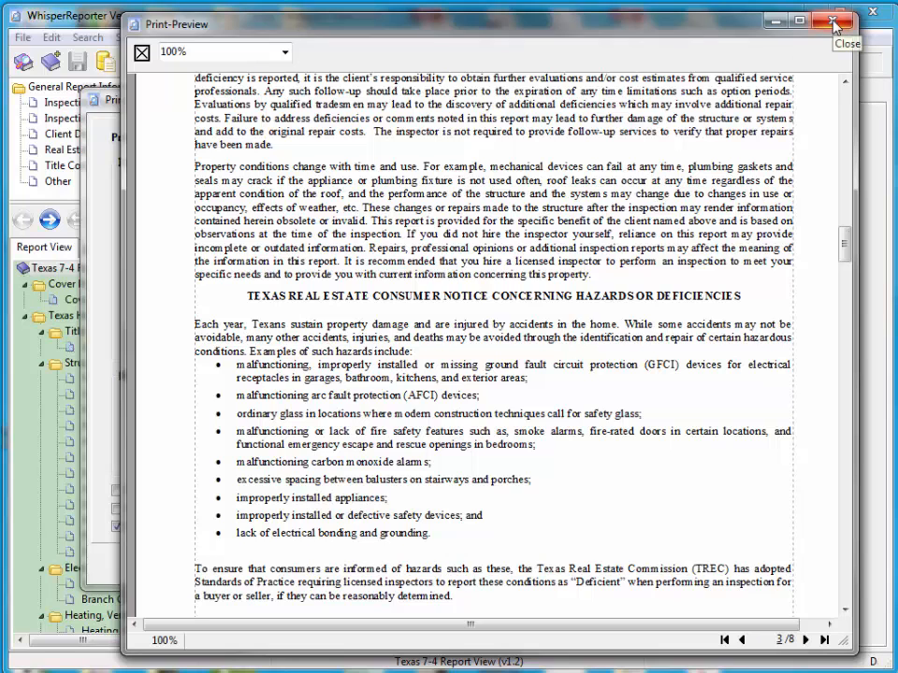
pyautogui.click(833, 20)
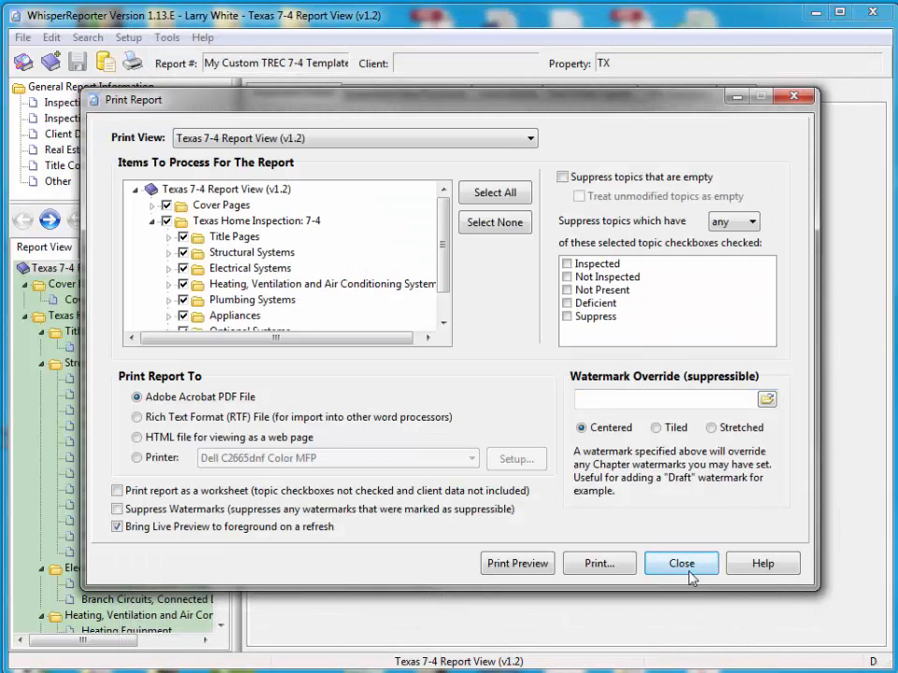
# Close the print report settings to return to the inspection details form
pyautogui.click(680, 563)
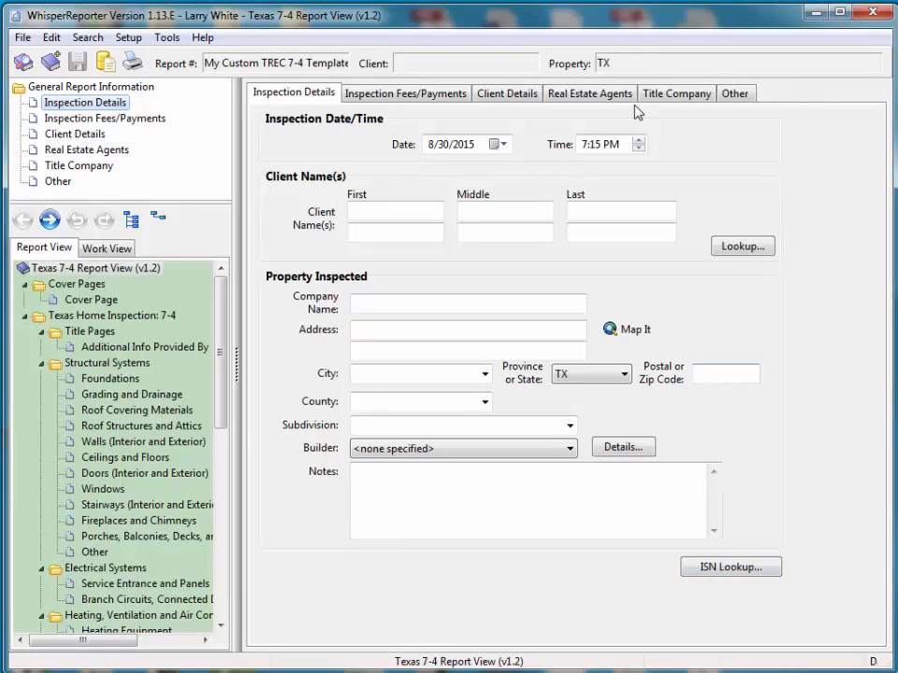
pyautogui.moveTo(685, 142)
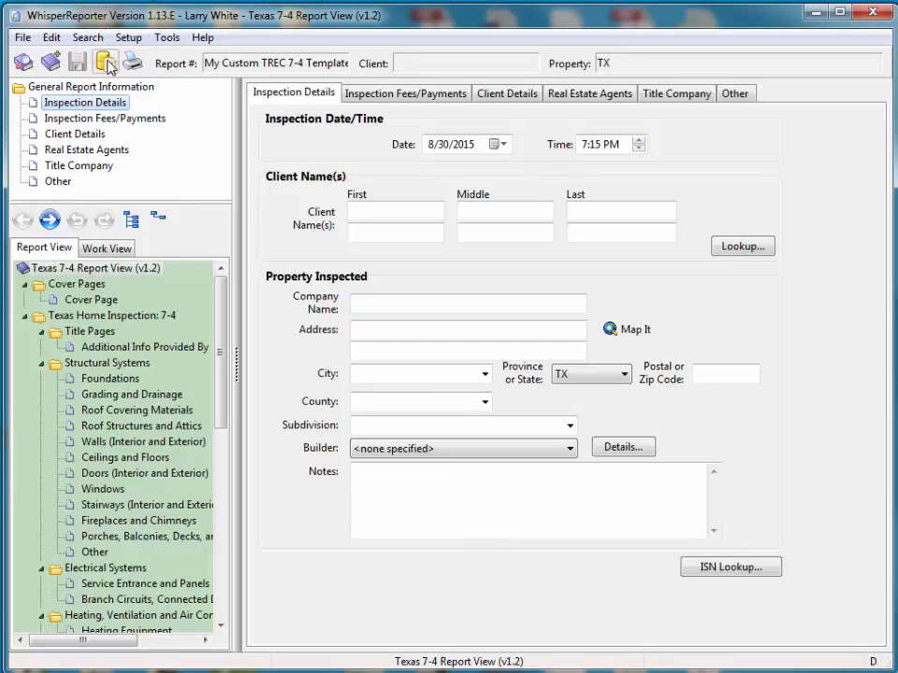
pyautogui.moveTo(105, 62)
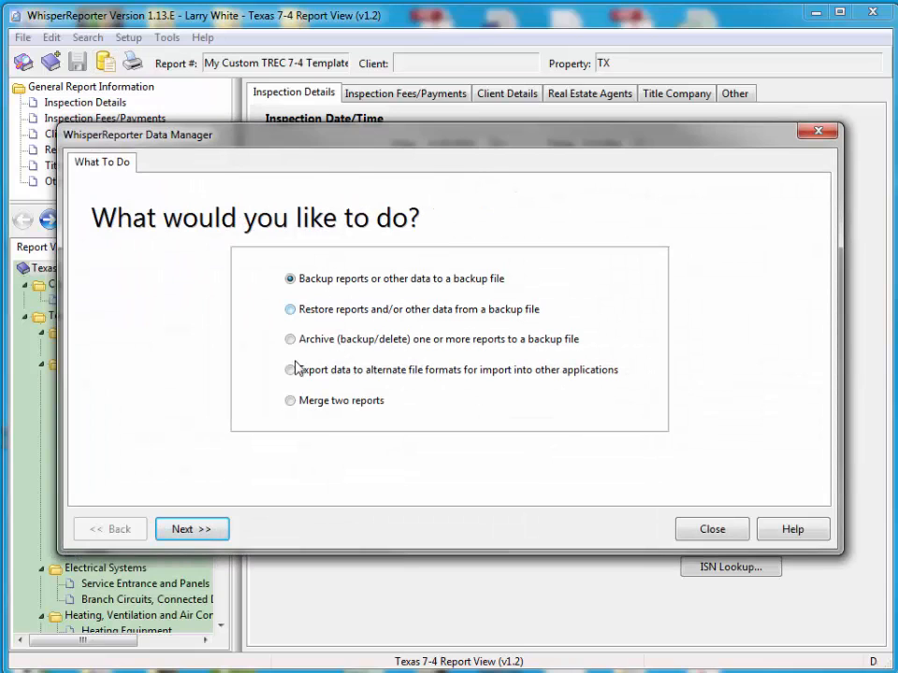
# Back up all data to the desktop backup file location
pyautogui.click(191, 530)
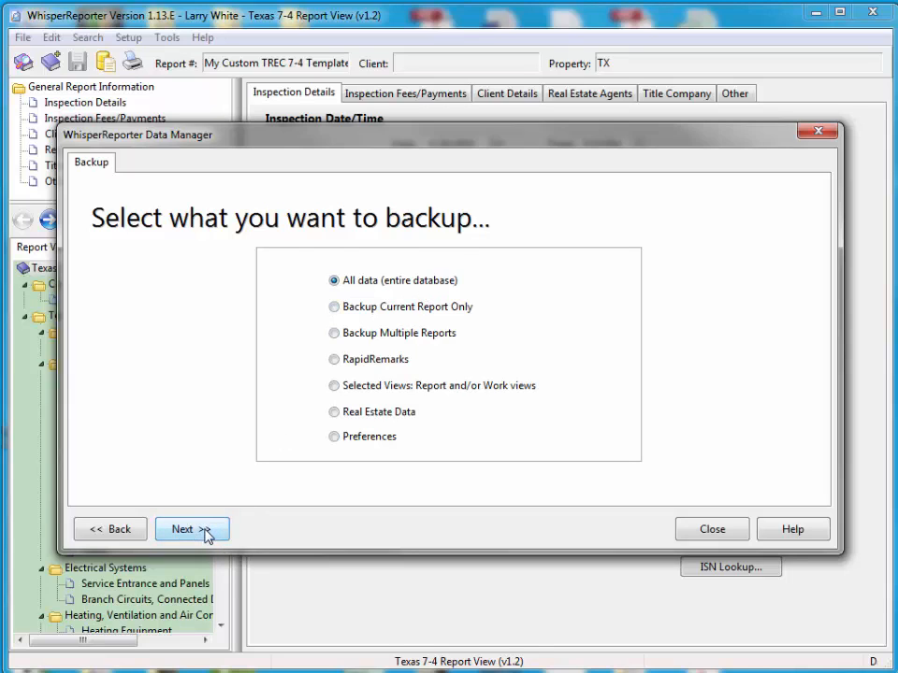
pyautogui.click(190, 529)
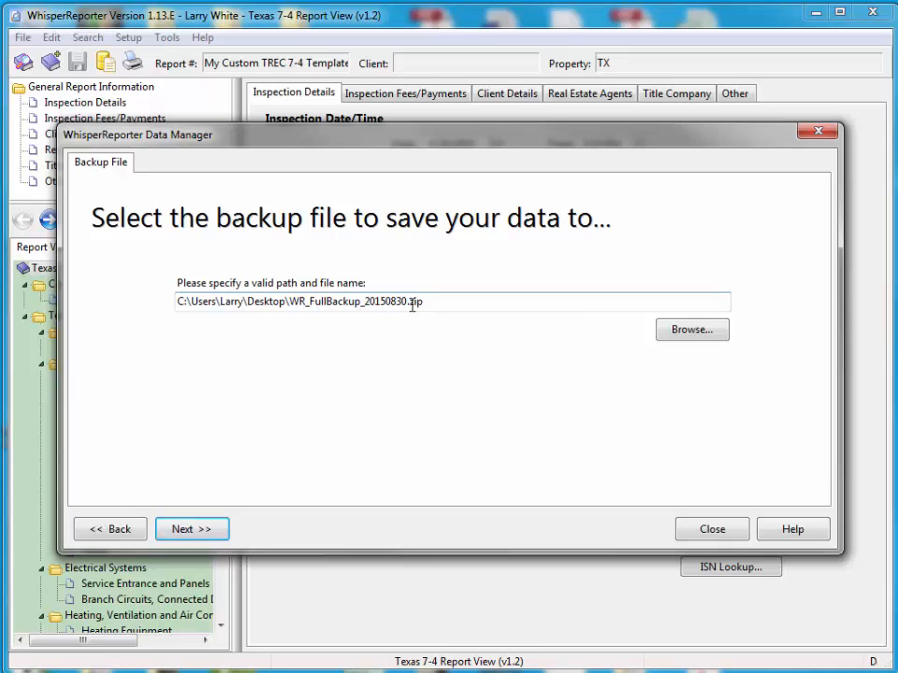
pyautogui.moveTo(371, 400)
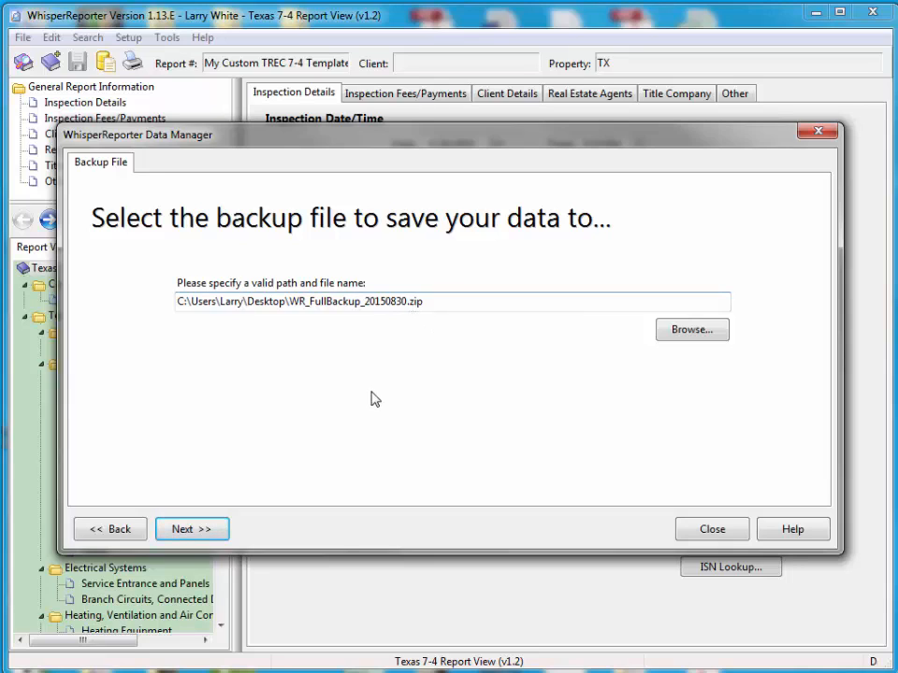
pyautogui.click(190, 527)
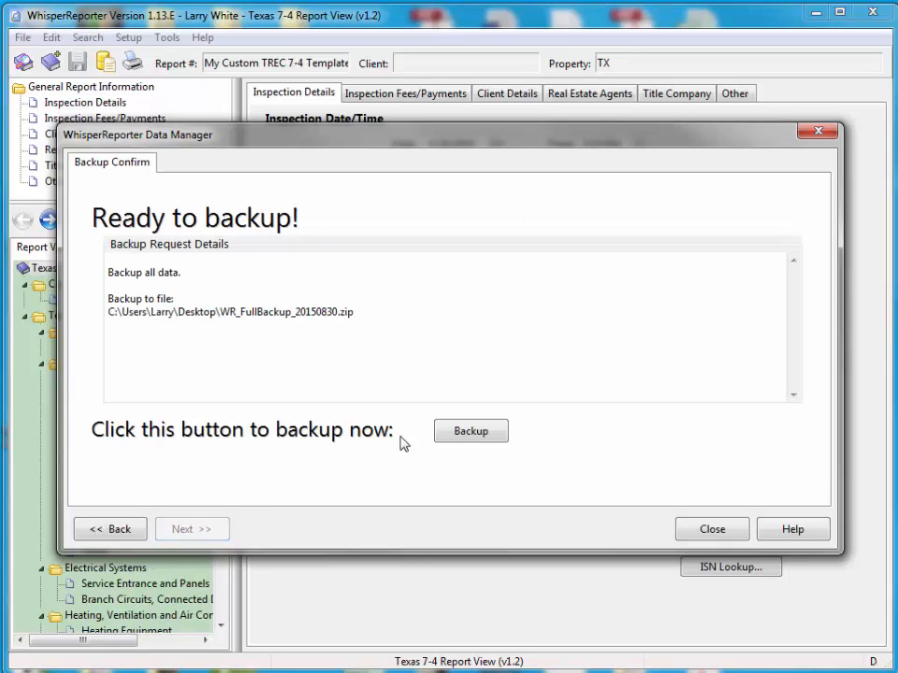
pyautogui.click(472, 430)
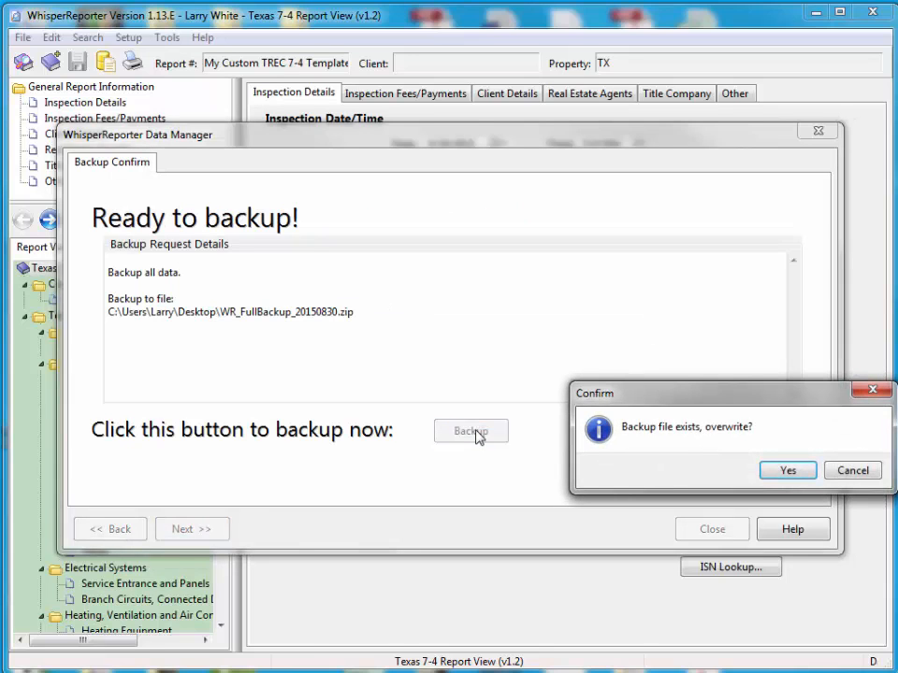
# Overwrite WR_FullBackup_20150830.zip, acknowledge completion and close the Data Manager
pyautogui.click(785, 469)
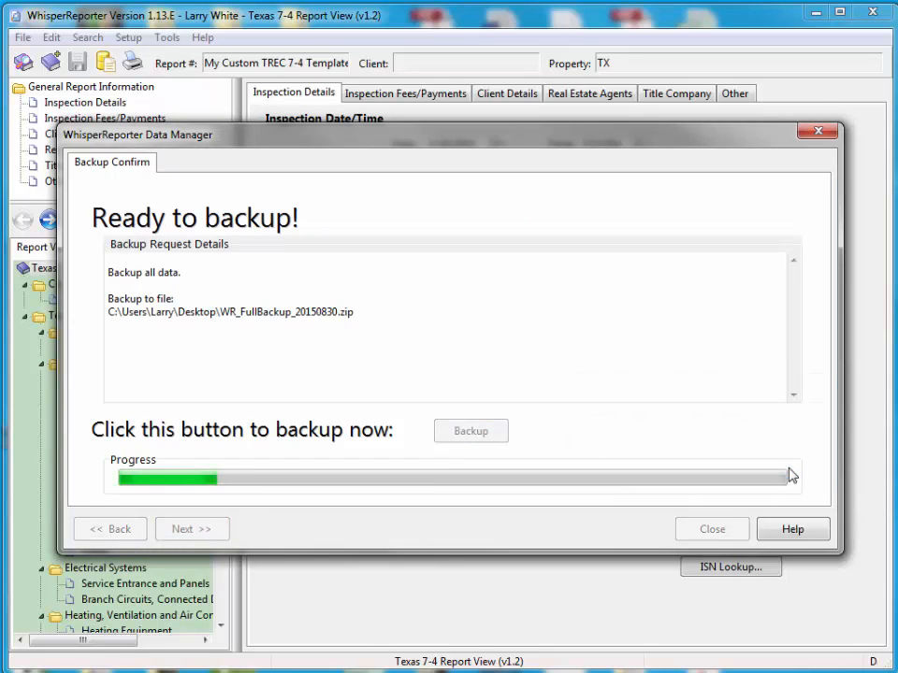
pyautogui.click(471, 431)
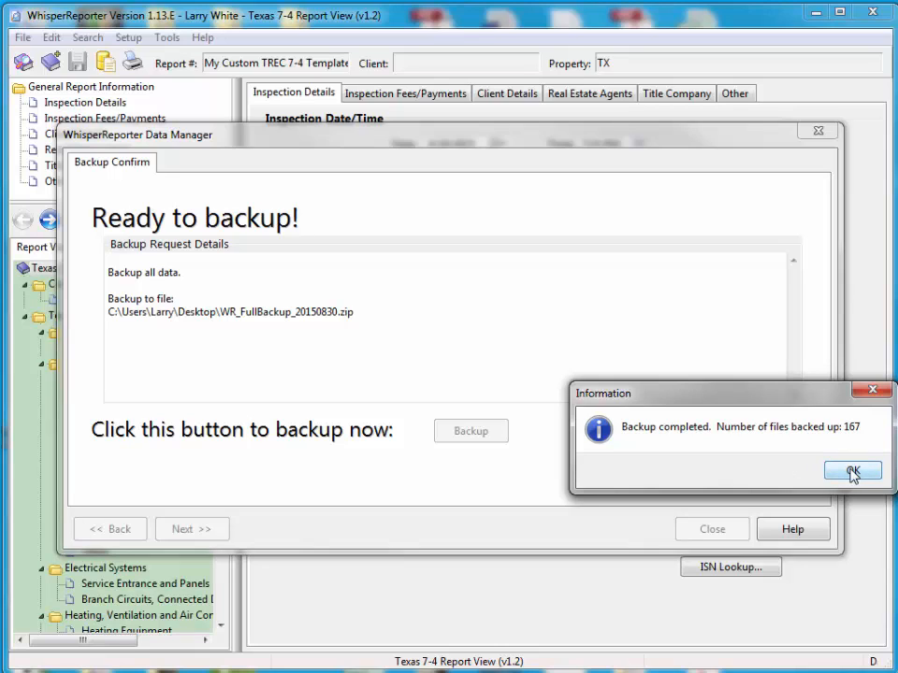
pyautogui.click(853, 472)
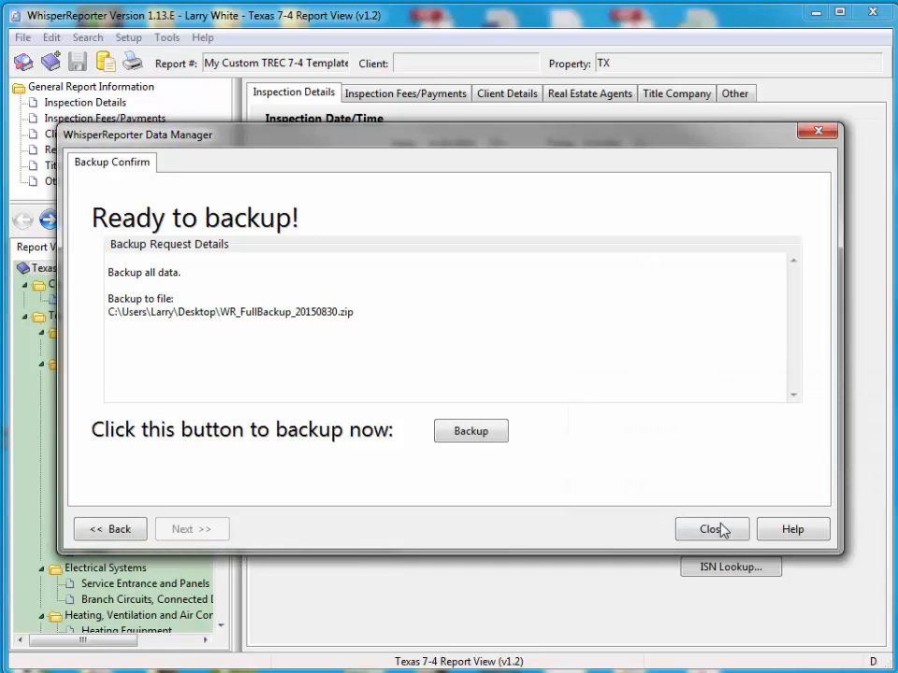
pyautogui.click(711, 529)
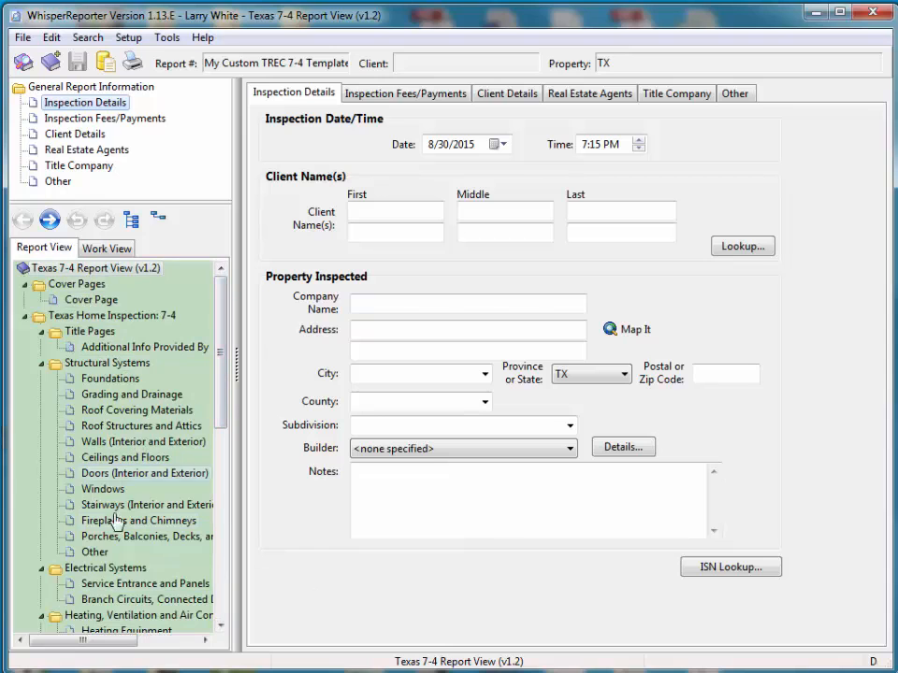
pyautogui.scroll(-3)
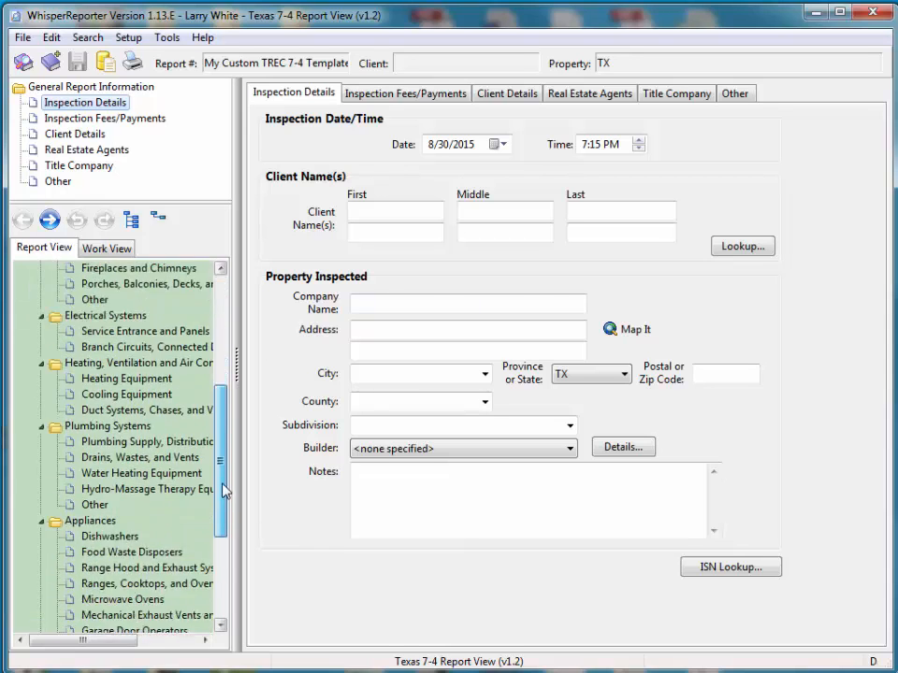
pyautogui.scroll(3)
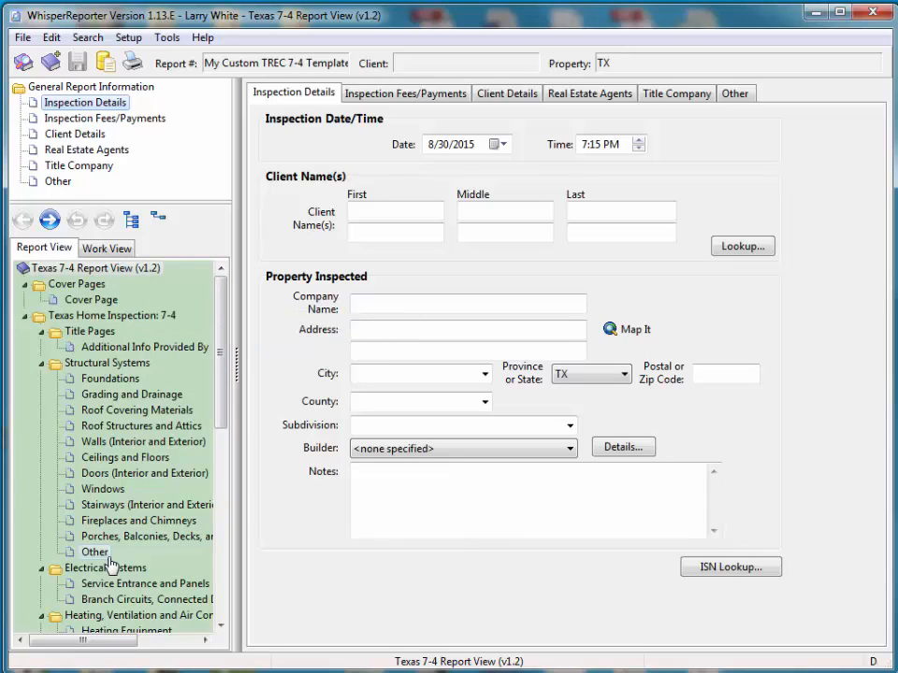
pyautogui.moveTo(159, 220)
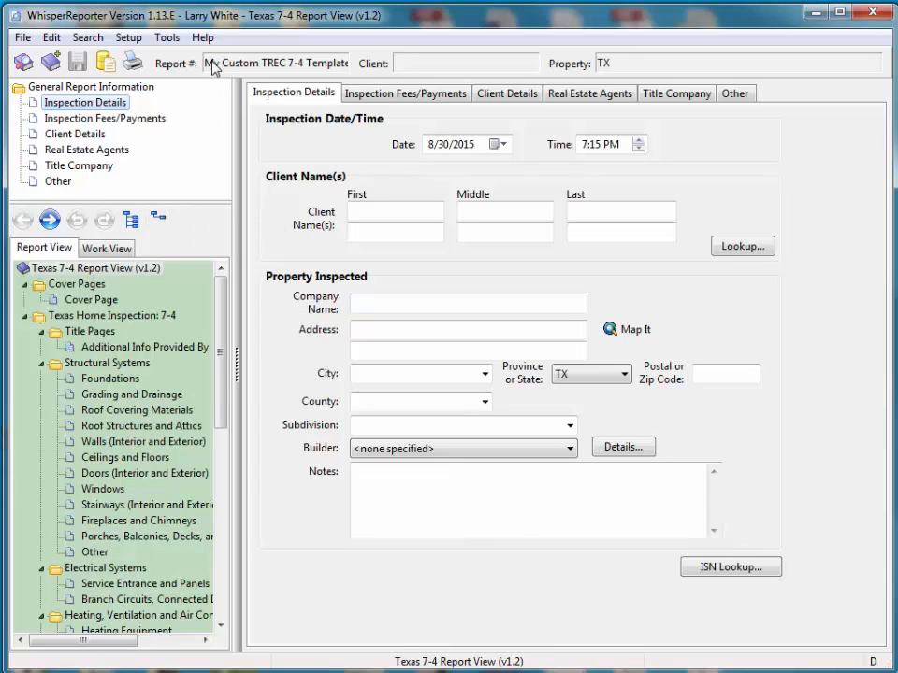
pyautogui.click(202, 37)
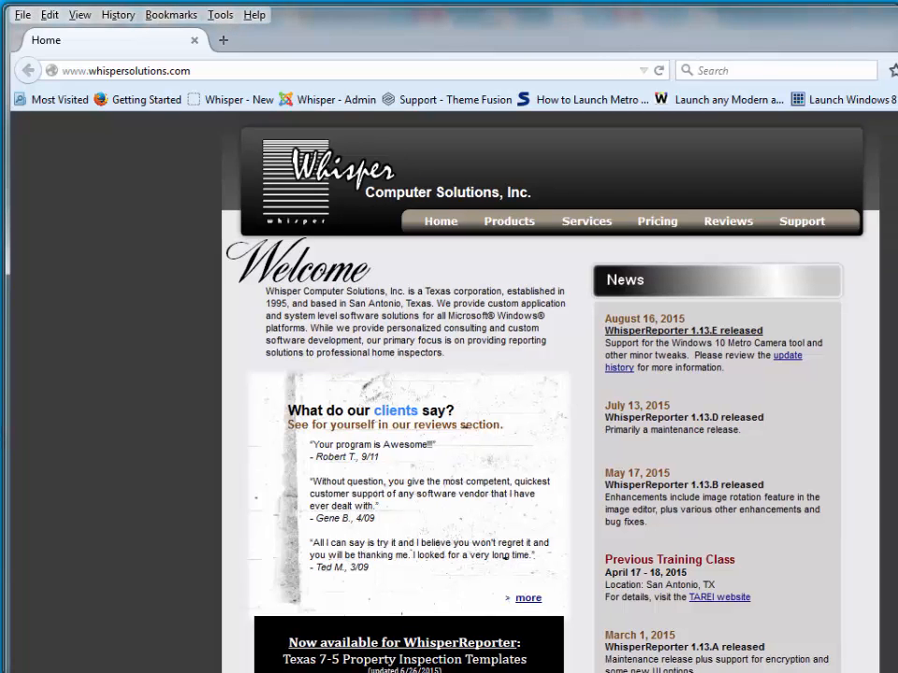
# Download the Texas 7-5 Property Inspection Templates from the Whisper website
pyautogui.click(816, 15)
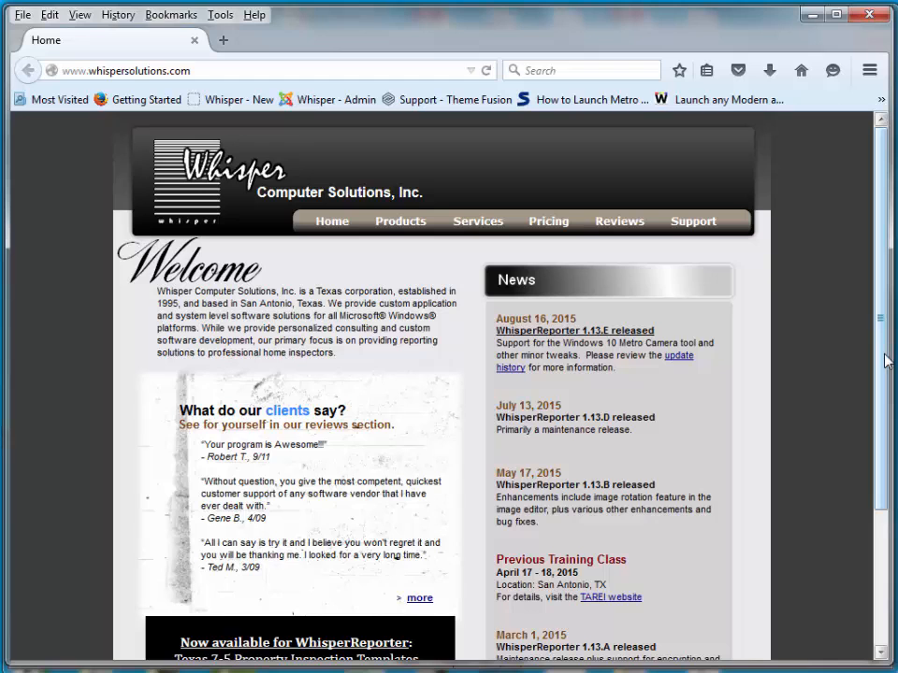
pyautogui.scroll(-3)
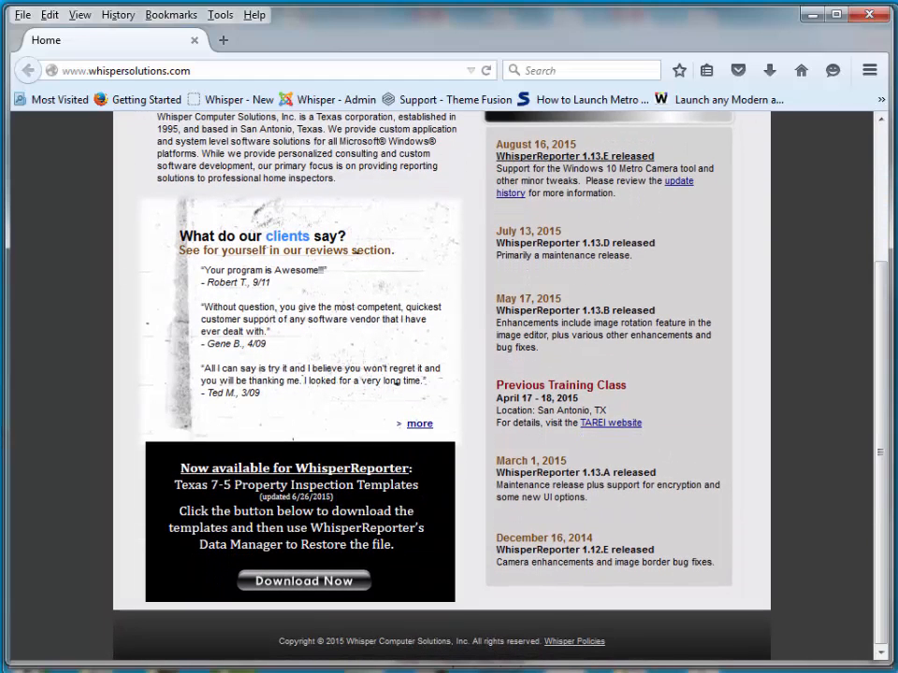
pyautogui.click(303, 580)
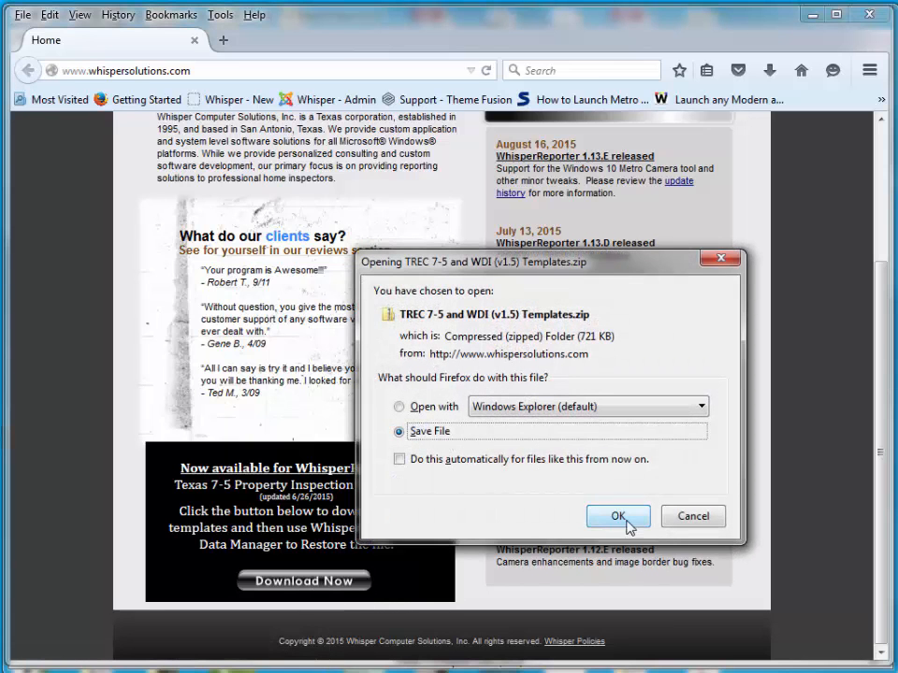
# Save the TREC 7-5 and WDI templates zip file
pyautogui.click(617, 516)
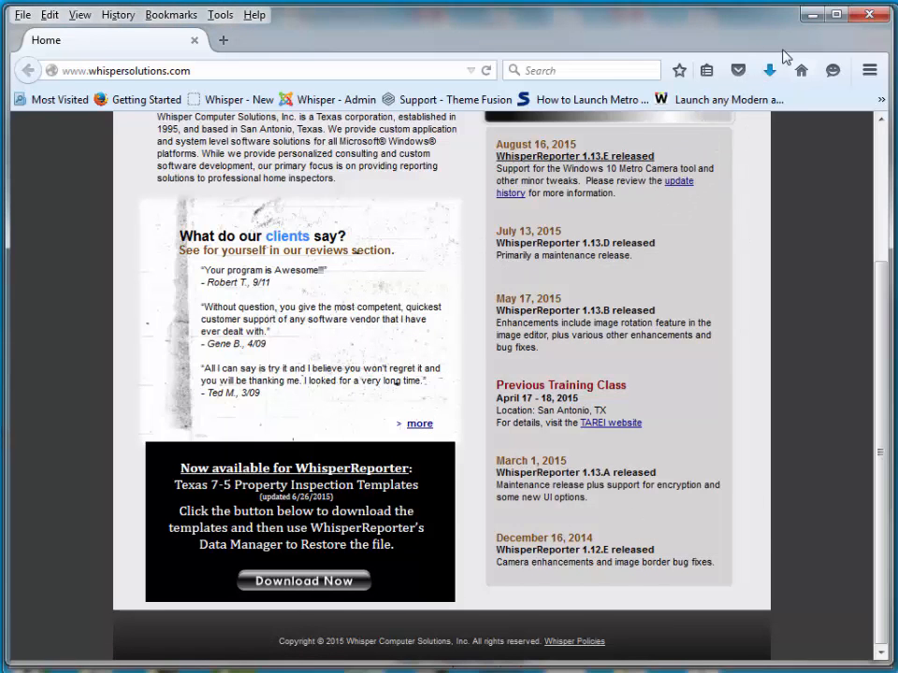
pyautogui.moveTo(769, 71)
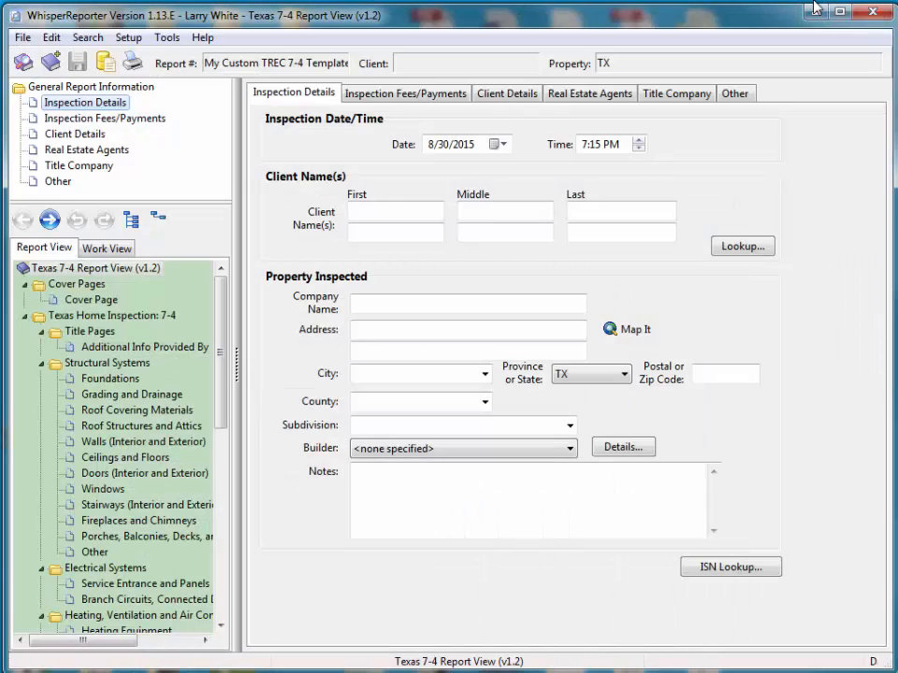
pyautogui.moveTo(235, 195)
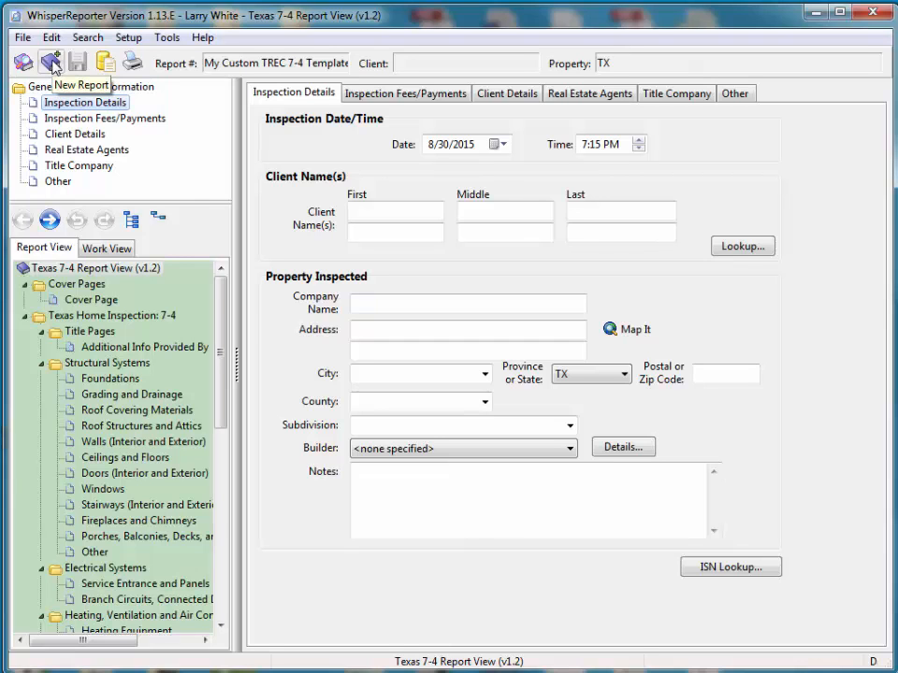
# Start a new report based on My Custom TREC 7-4 Template
pyautogui.click(48, 60)
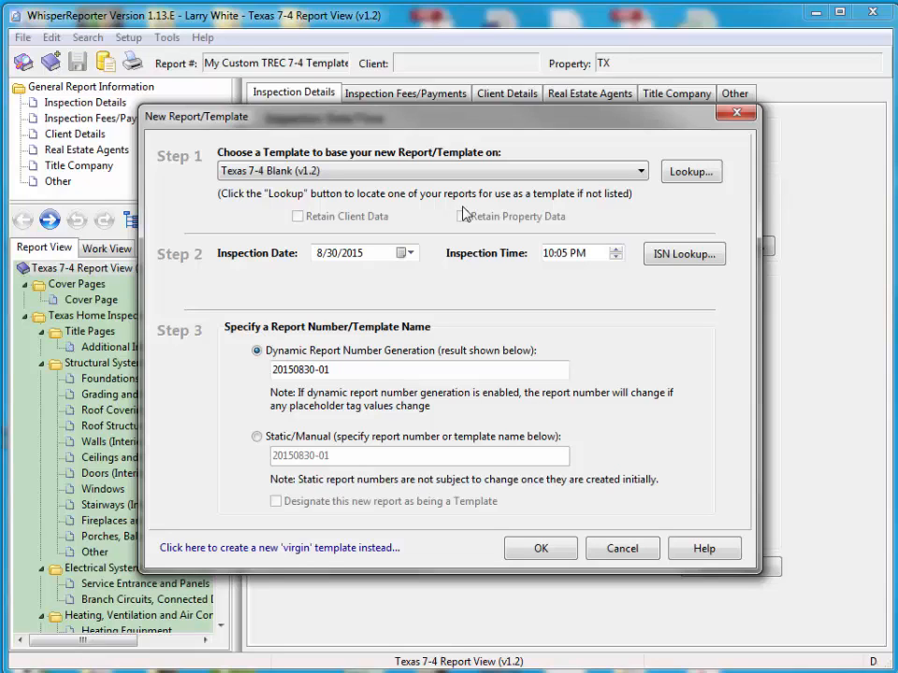
pyautogui.moveTo(644, 189)
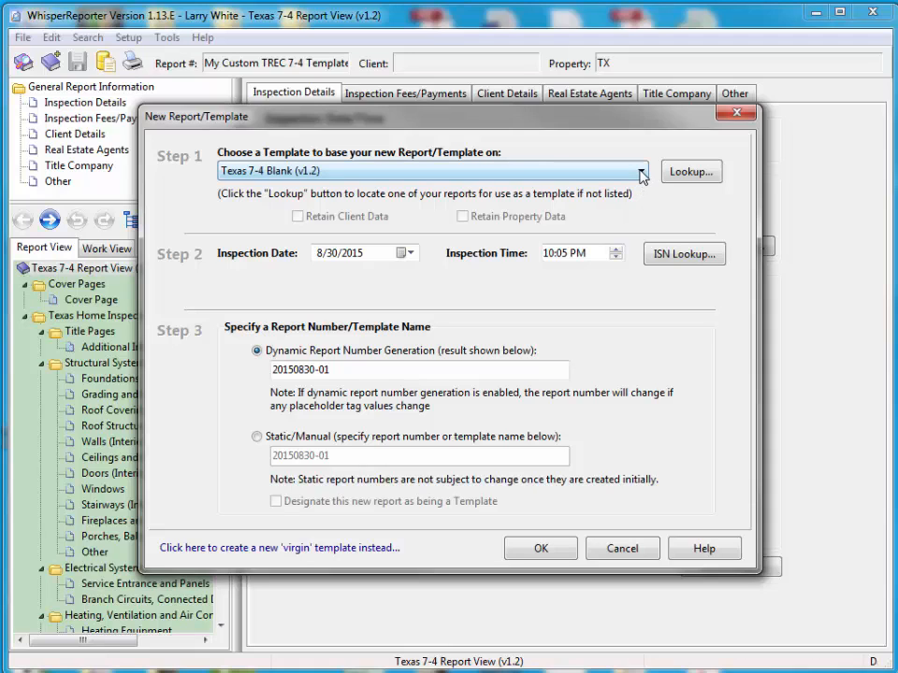
pyautogui.click(639, 173)
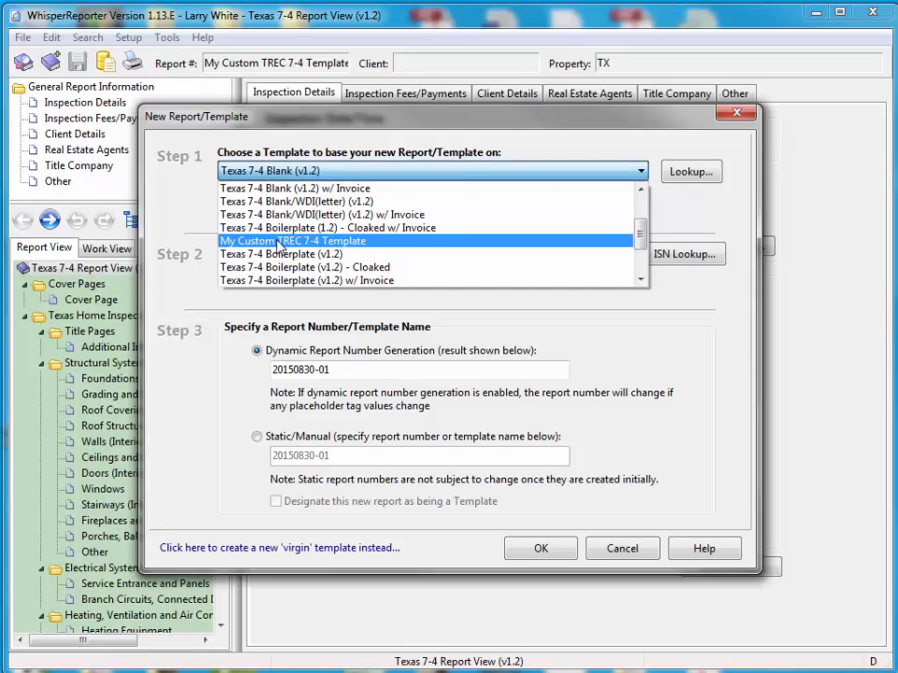
pyautogui.click(294, 240)
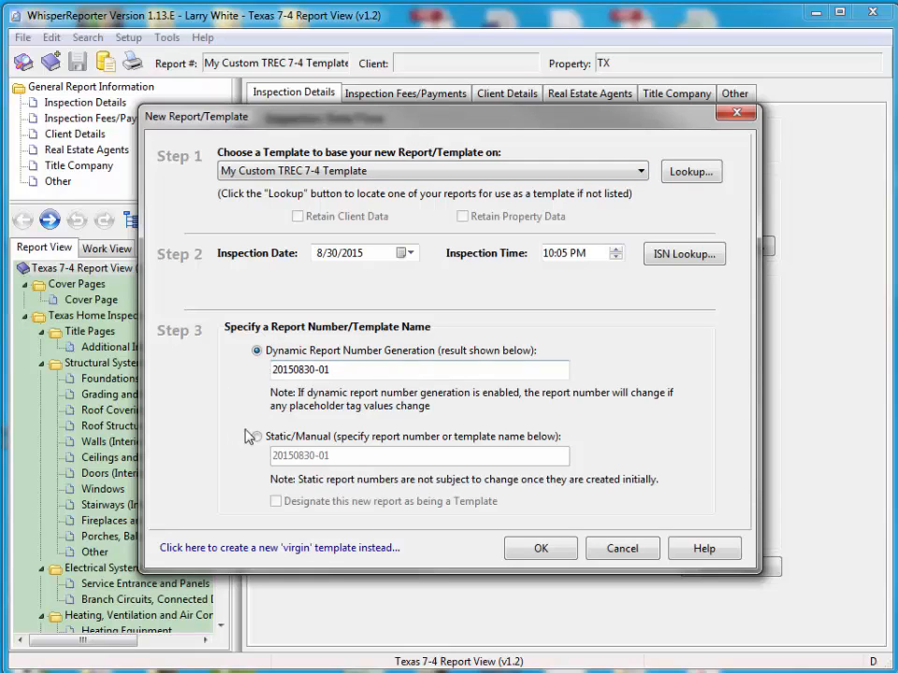
# Name the report manually 'My Custom TREC 7-5 Template' and designate it a template
pyautogui.click(257, 437)
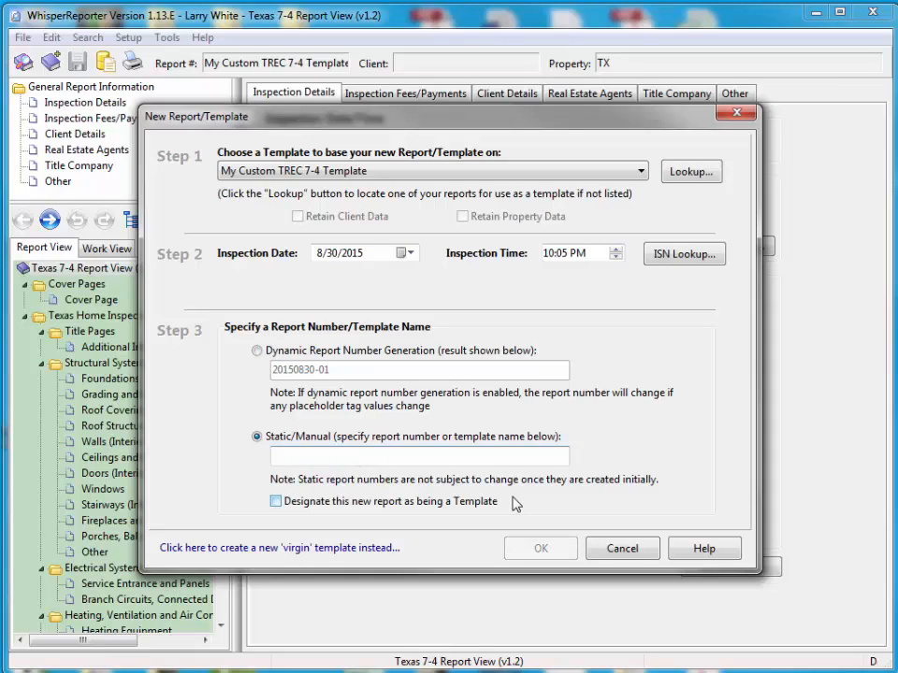
pyautogui.write('My Cuy')
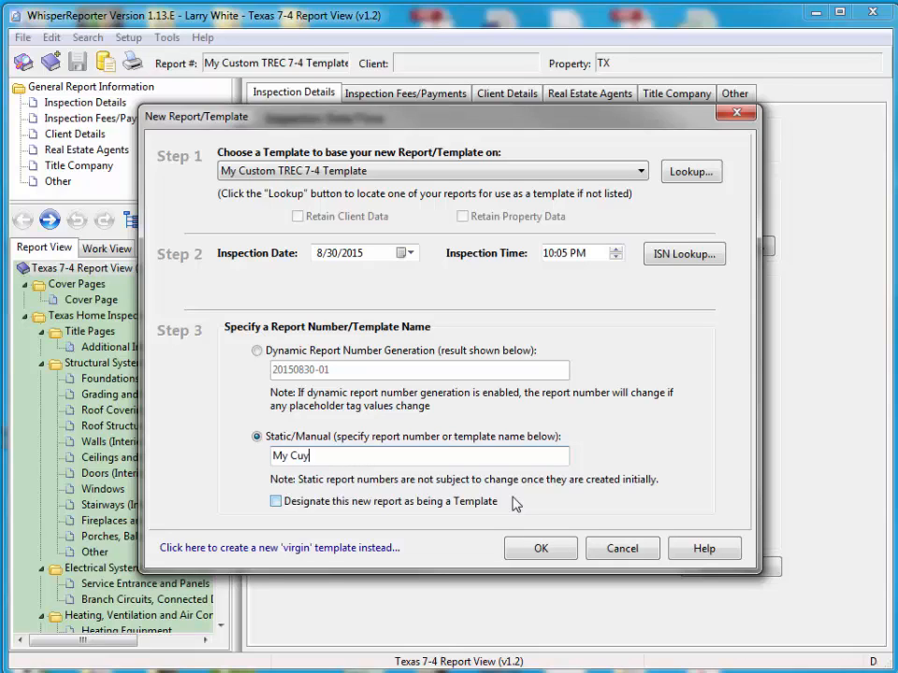
pyautogui.write('sto')
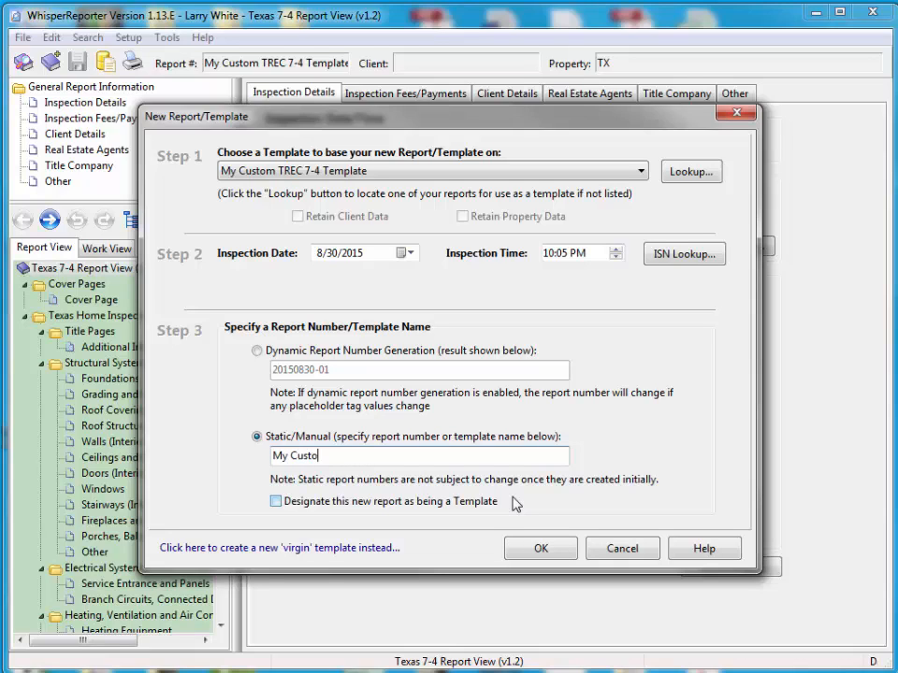
pyautogui.write('m TRE')
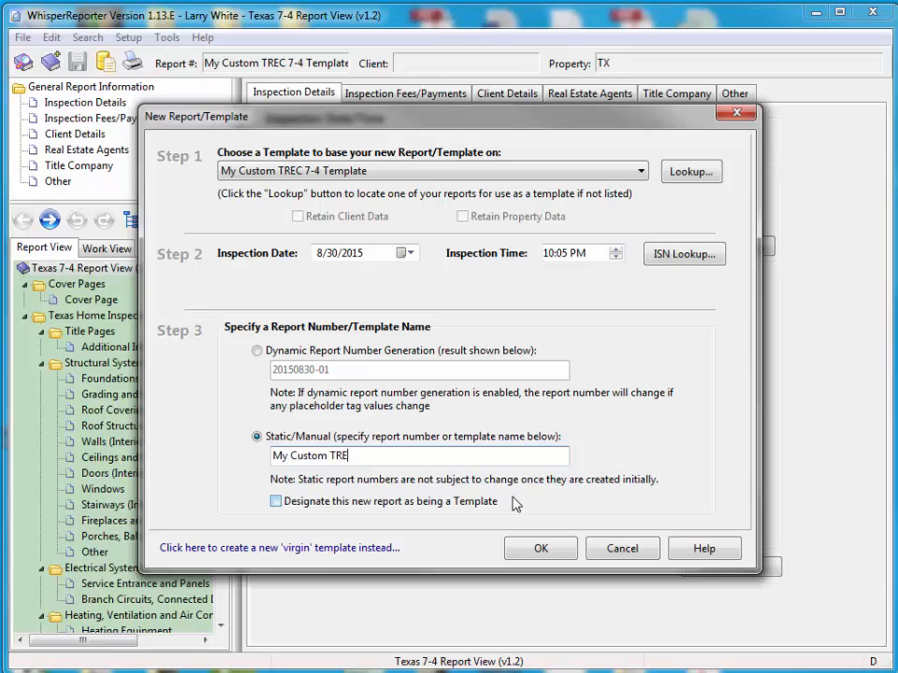
pyautogui.write('C')
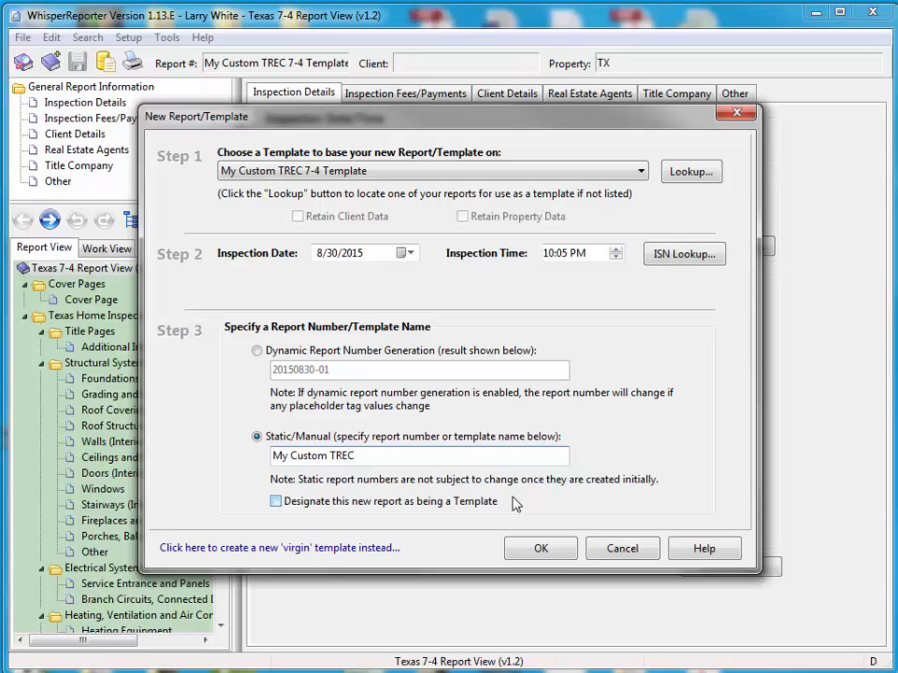
pyautogui.write('7-5')
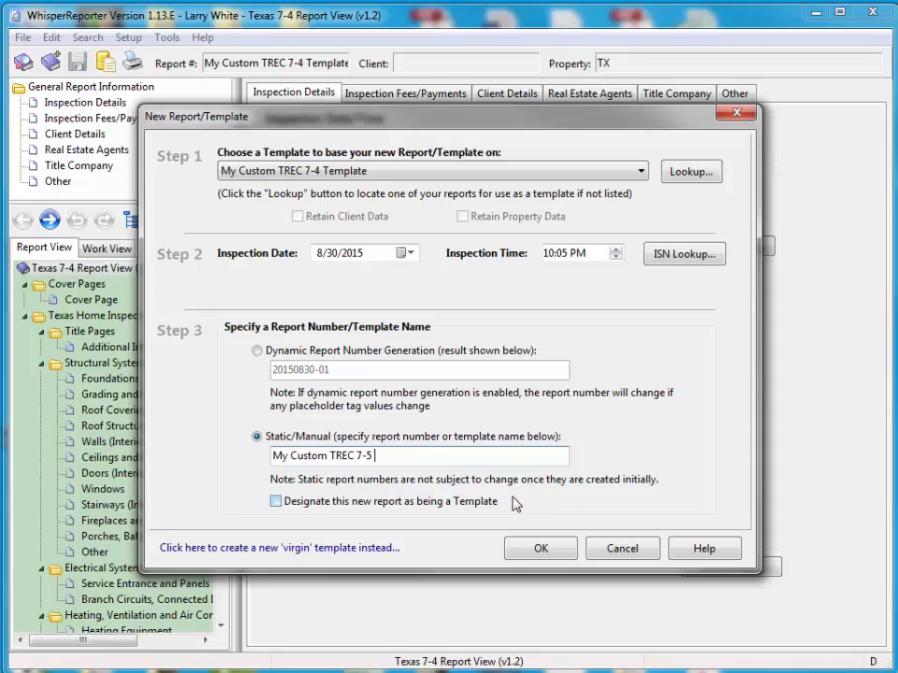
pyautogui.write('Template')
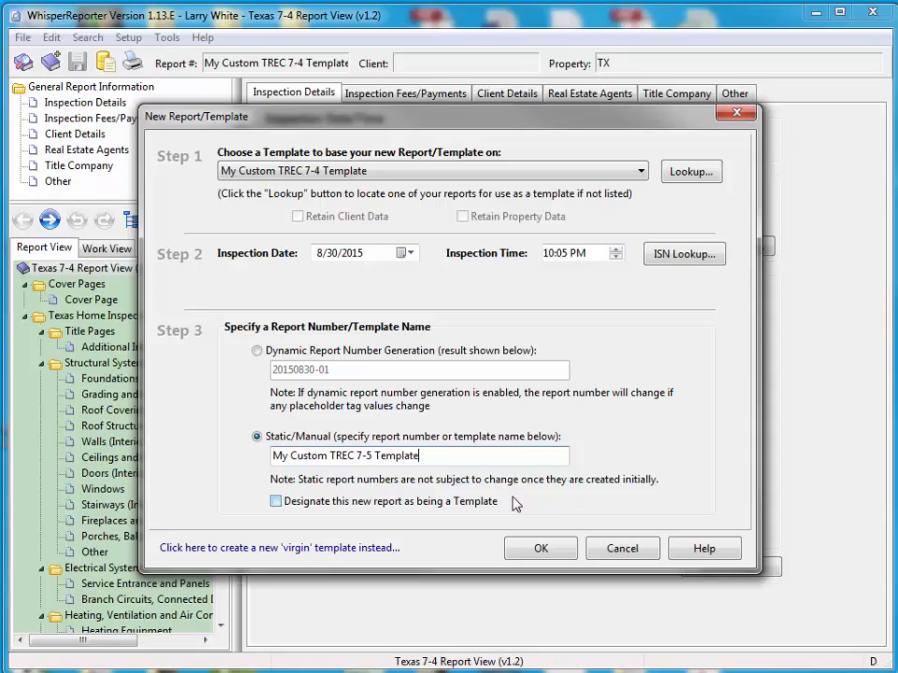
pyautogui.click(276, 501)
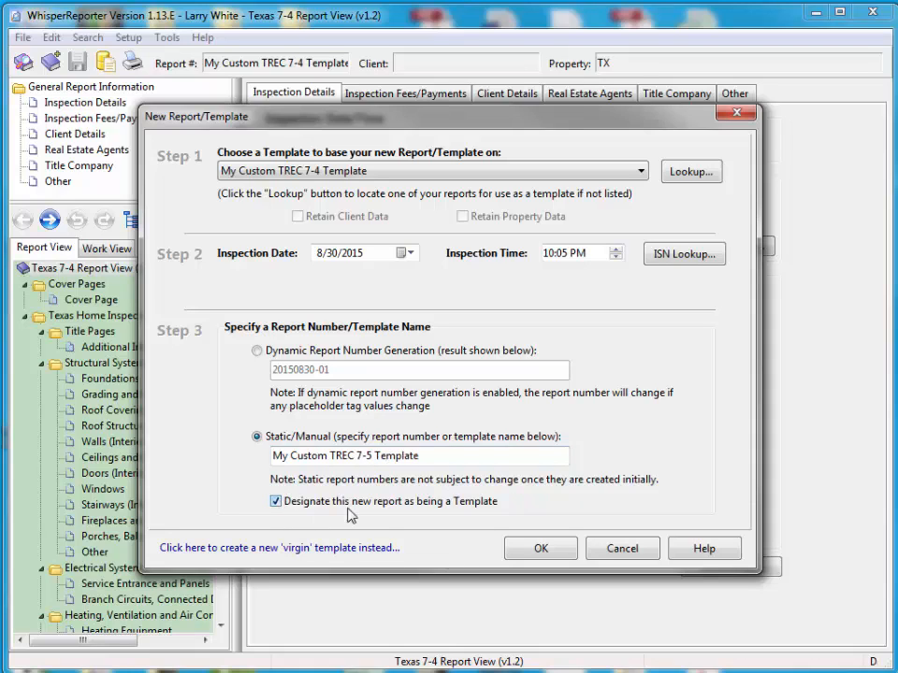
pyautogui.moveTo(367, 513)
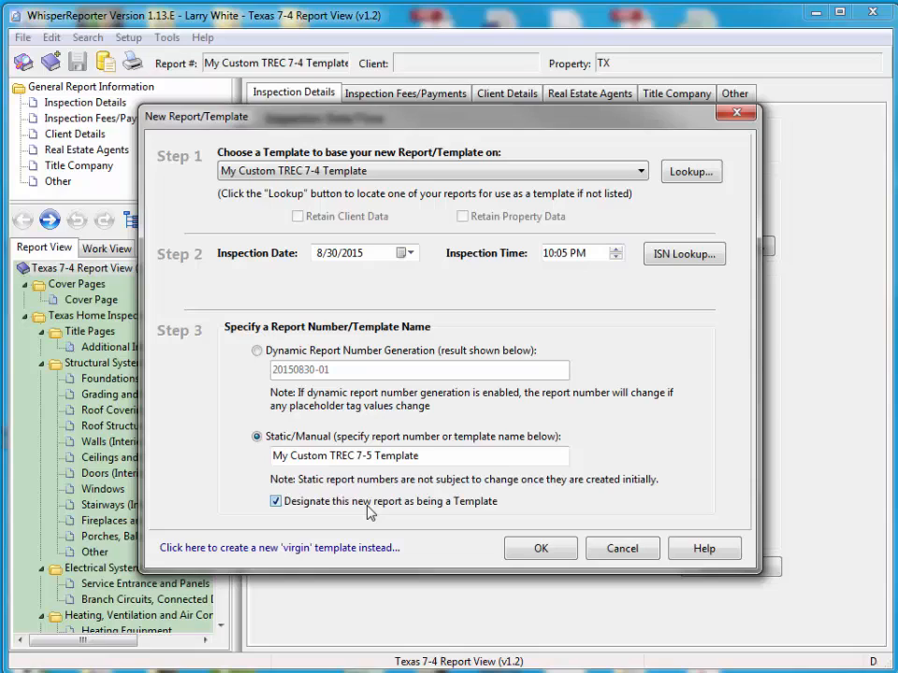
pyautogui.moveTo(421, 526)
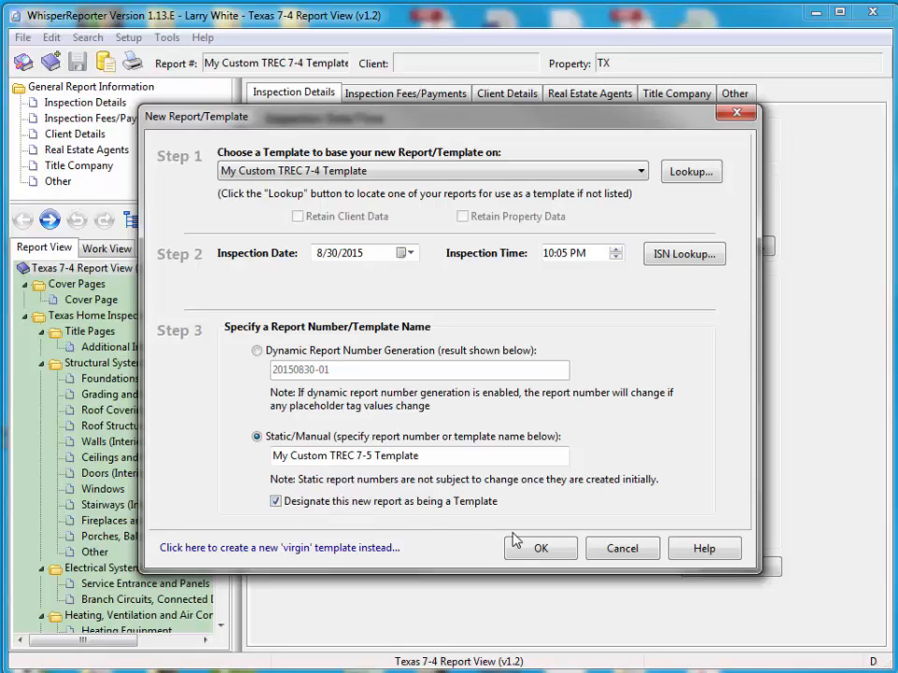
pyautogui.moveTo(427, 524)
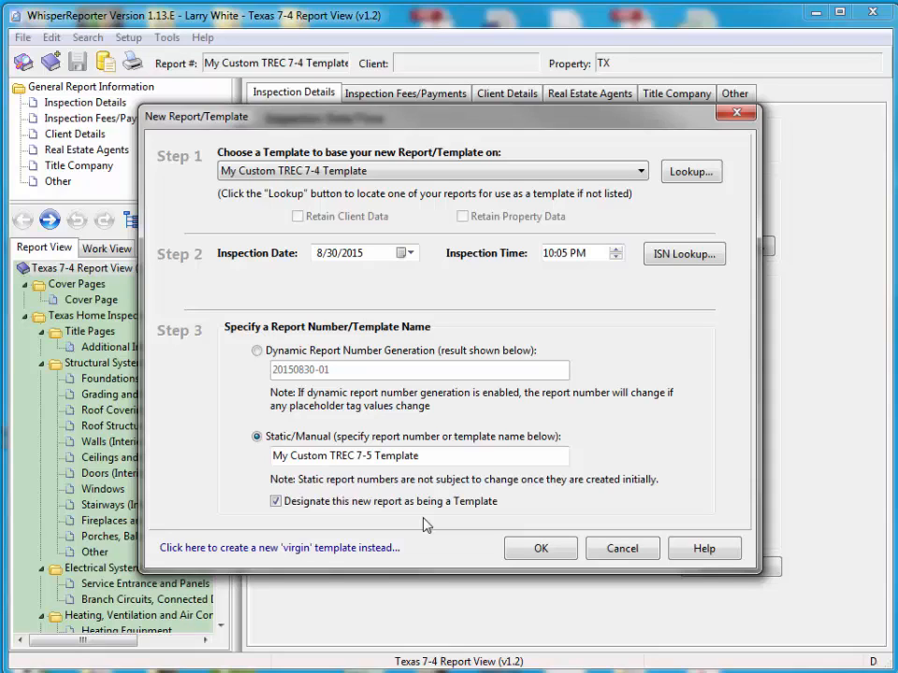
pyautogui.moveTo(416, 479)
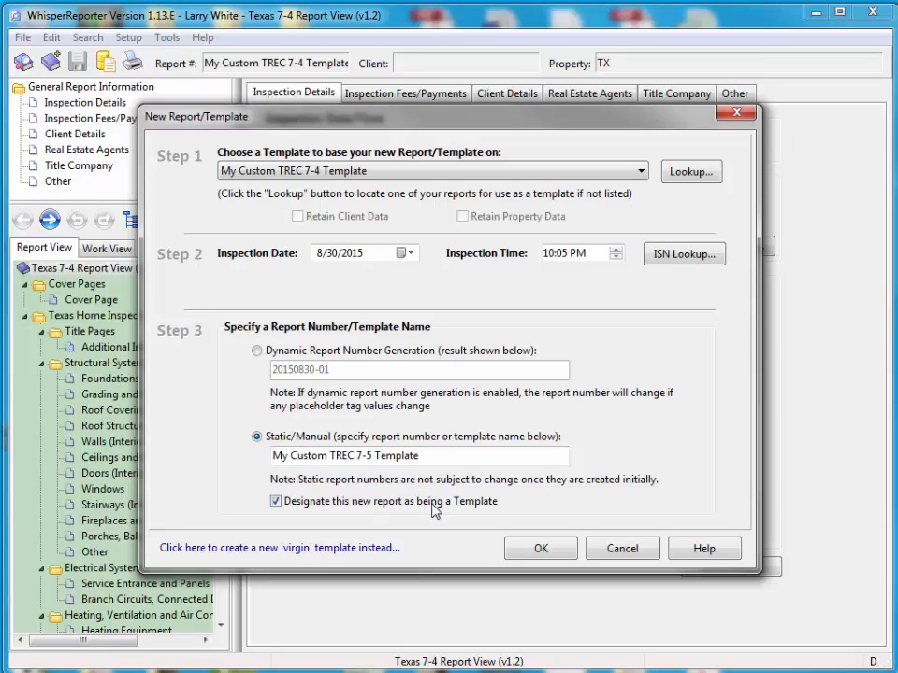
pyautogui.moveTo(384, 496)
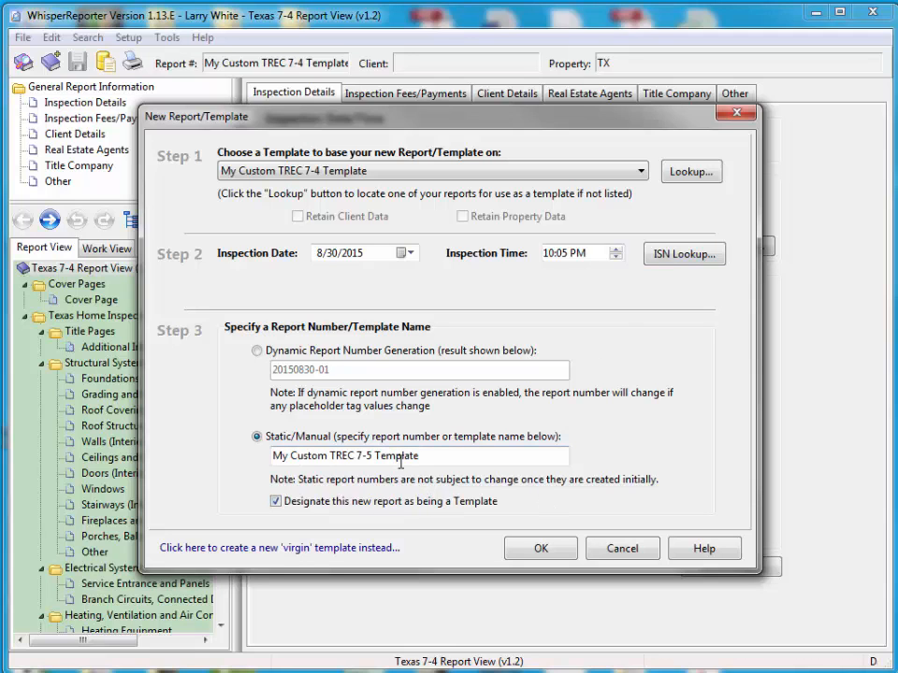
# Confirm creation so the My Custom TREC 7-5 Template report opens at Inspection Details
pyautogui.click(538, 548)
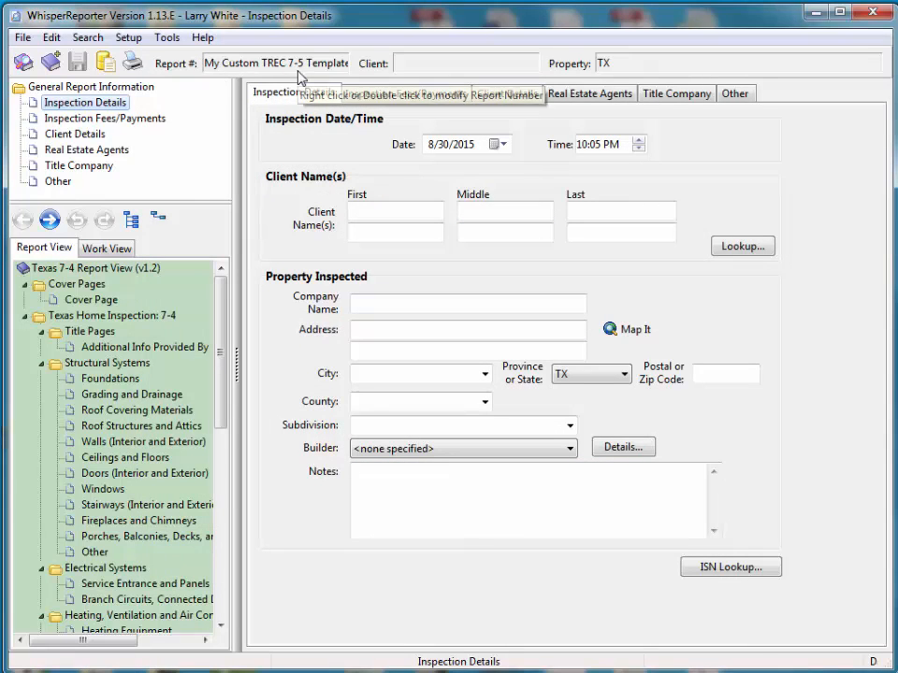
pyautogui.moveTo(295, 73)
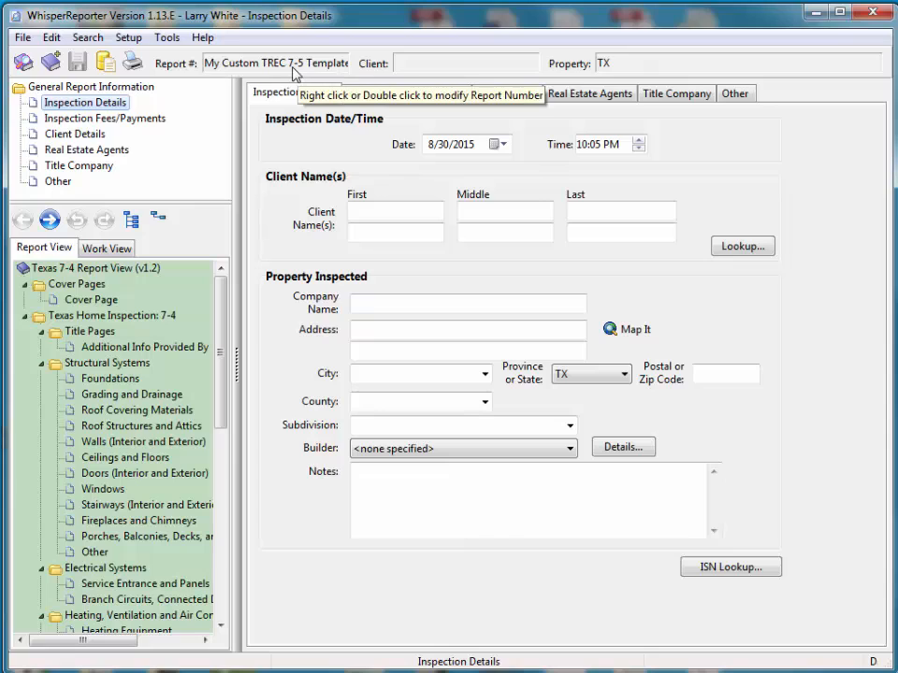
pyautogui.moveTo(277, 63)
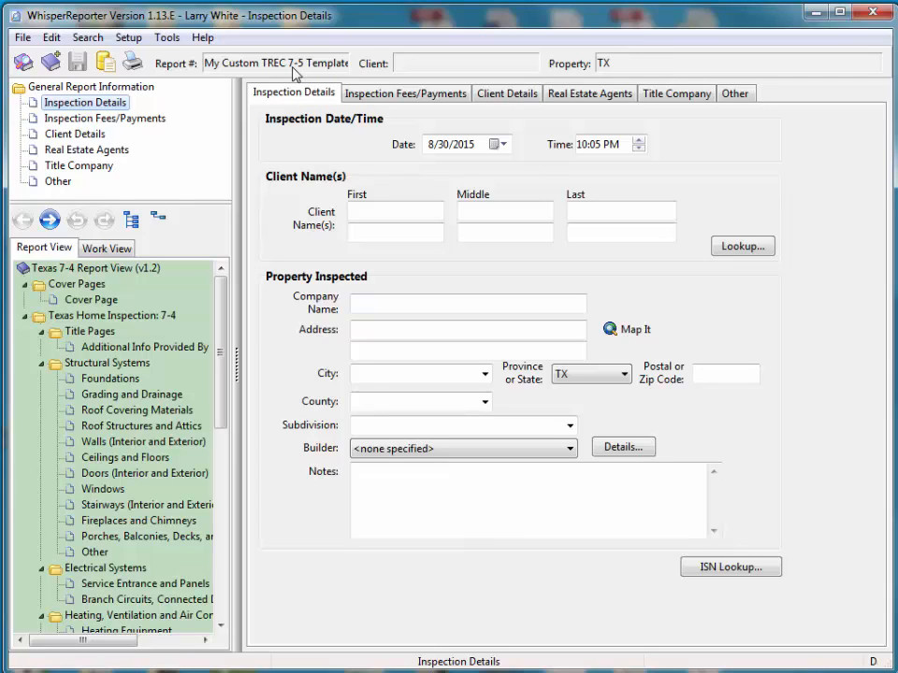
pyautogui.moveTo(93, 494)
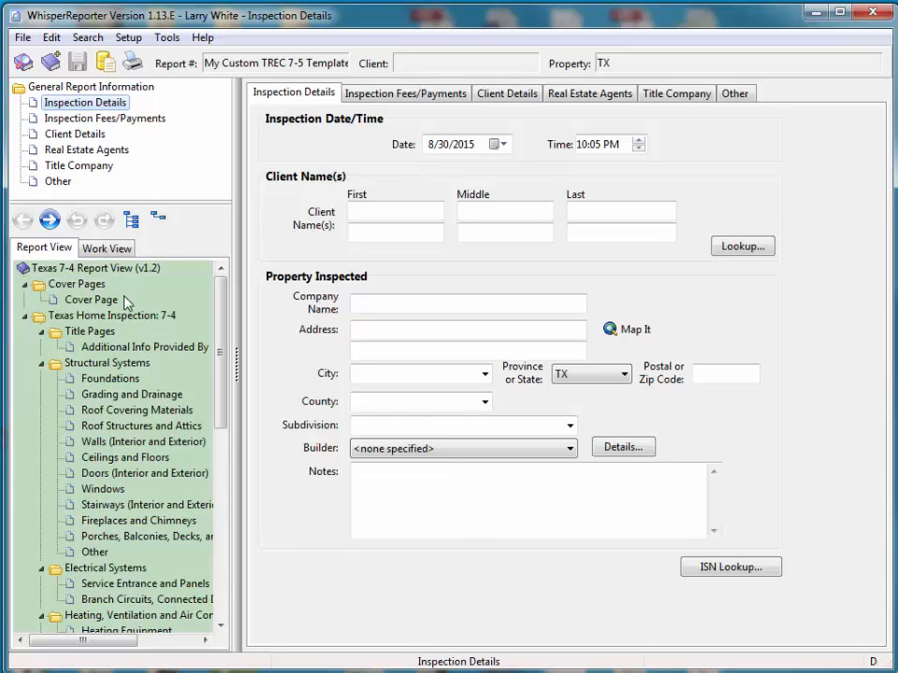
pyautogui.moveTo(101, 284)
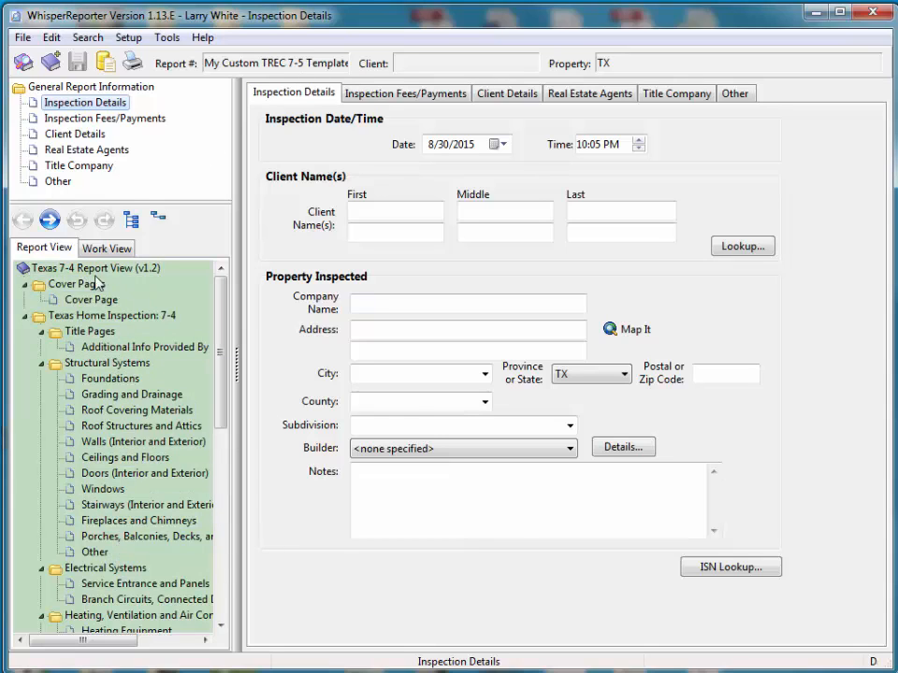
pyautogui.moveTo(74, 285)
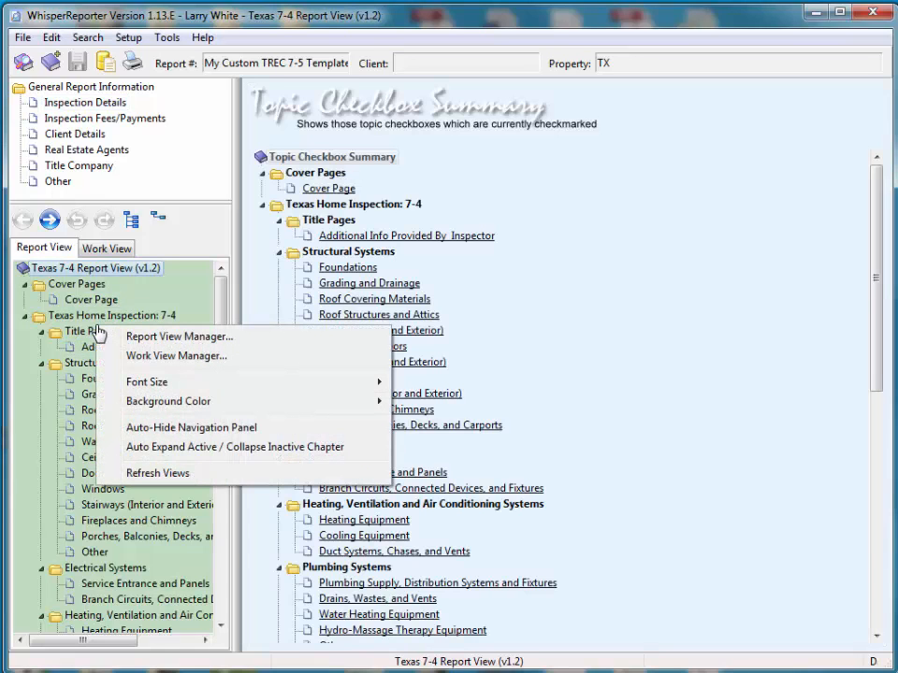
pyautogui.moveTo(180, 337)
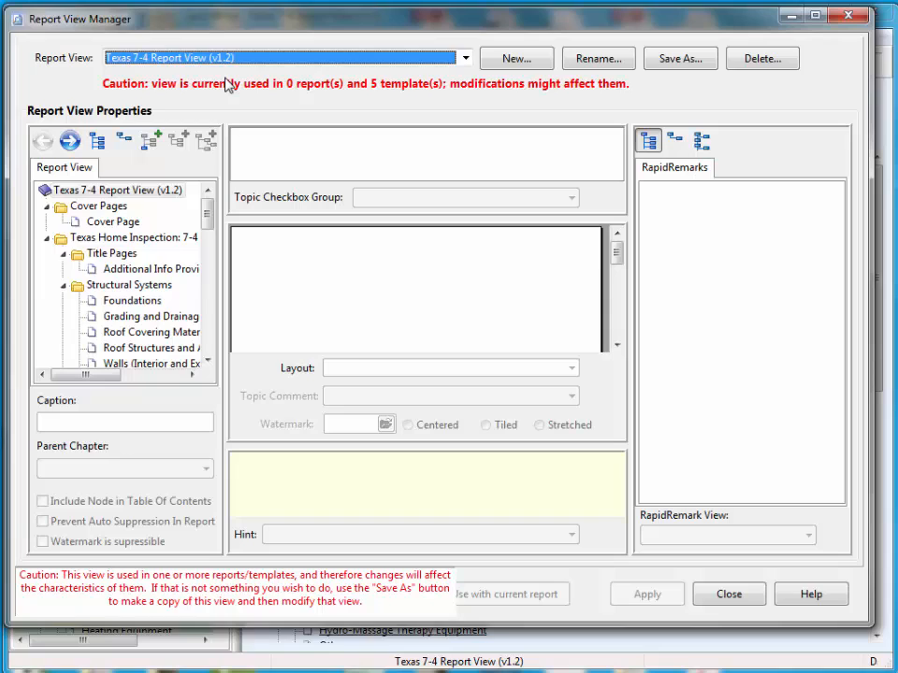
pyautogui.moveTo(602, 106)
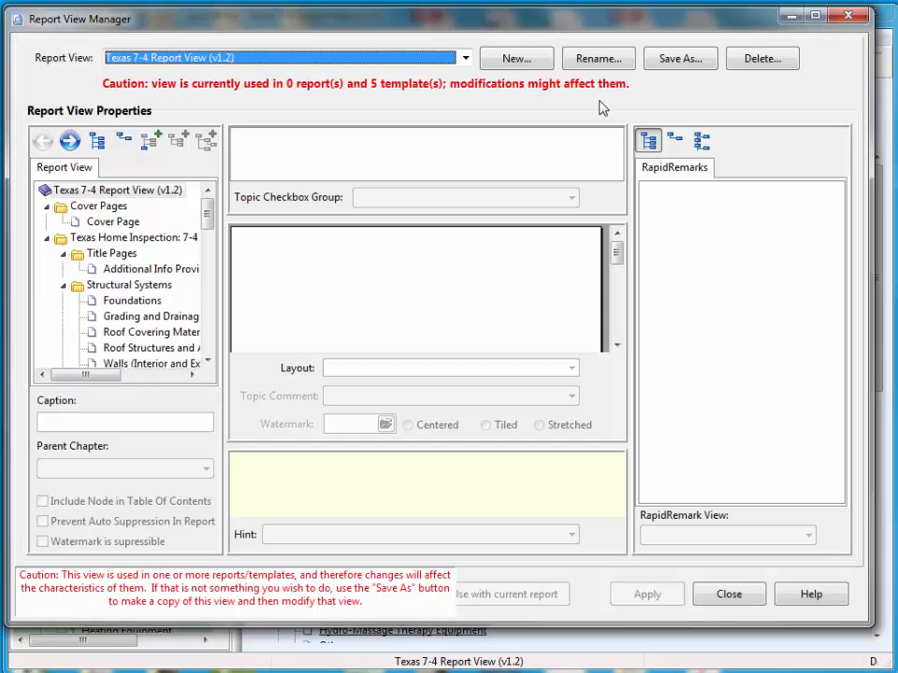
pyautogui.moveTo(359, 105)
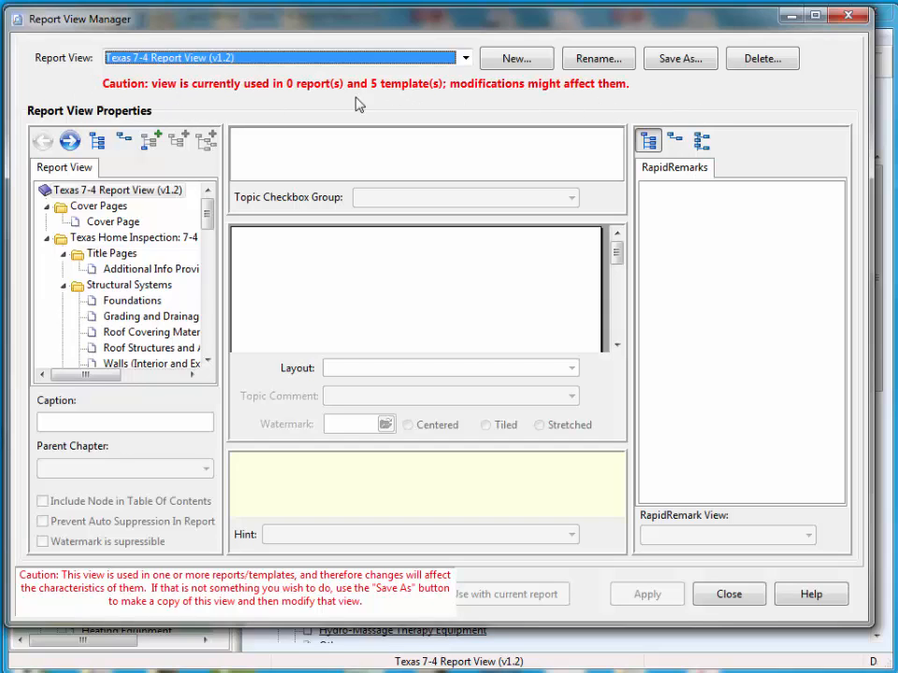
pyautogui.moveTo(419, 103)
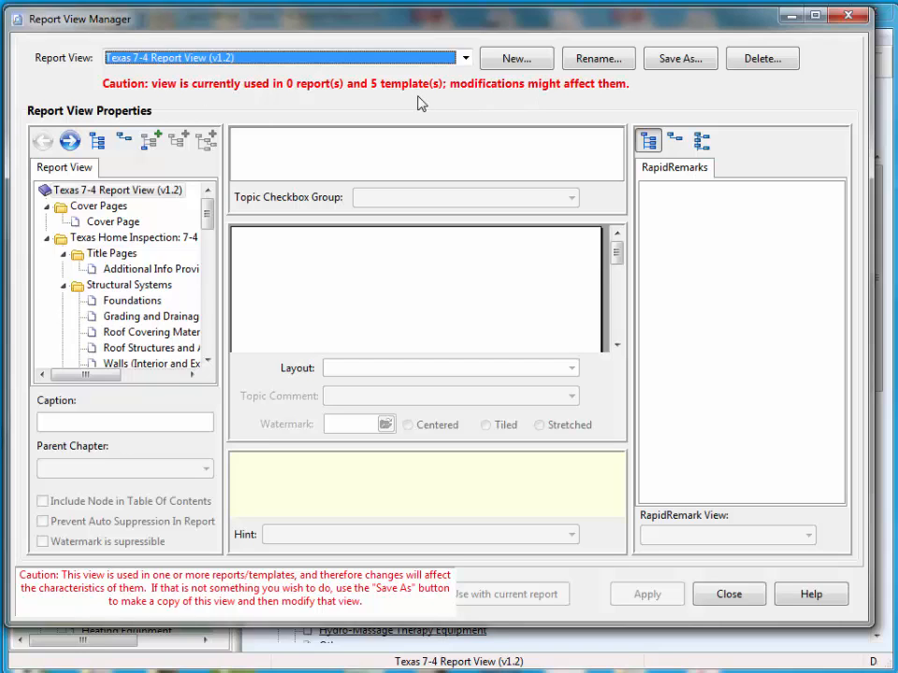
pyautogui.moveTo(322, 103)
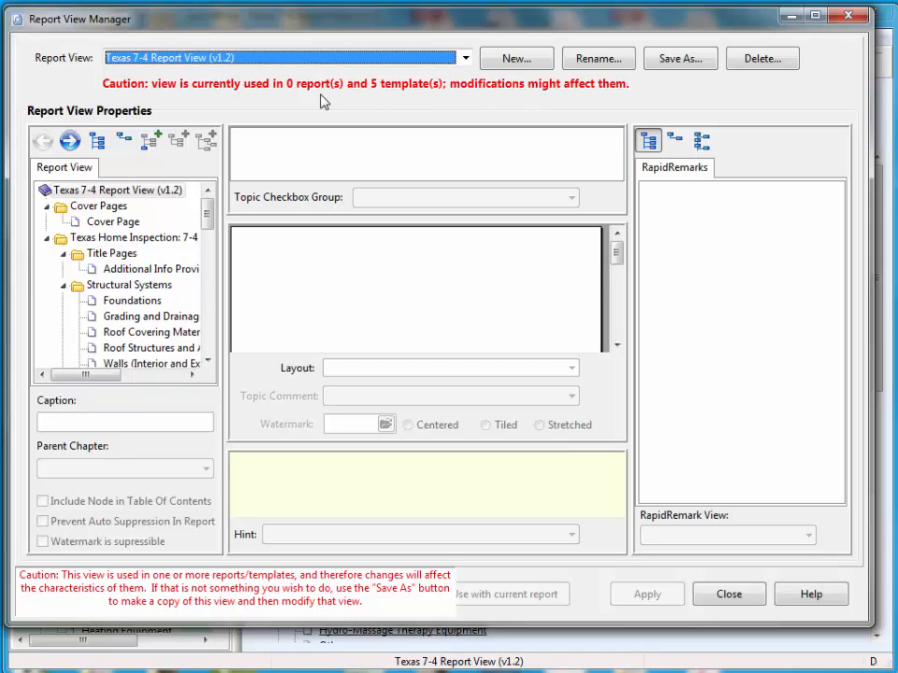
pyautogui.moveTo(298, 97)
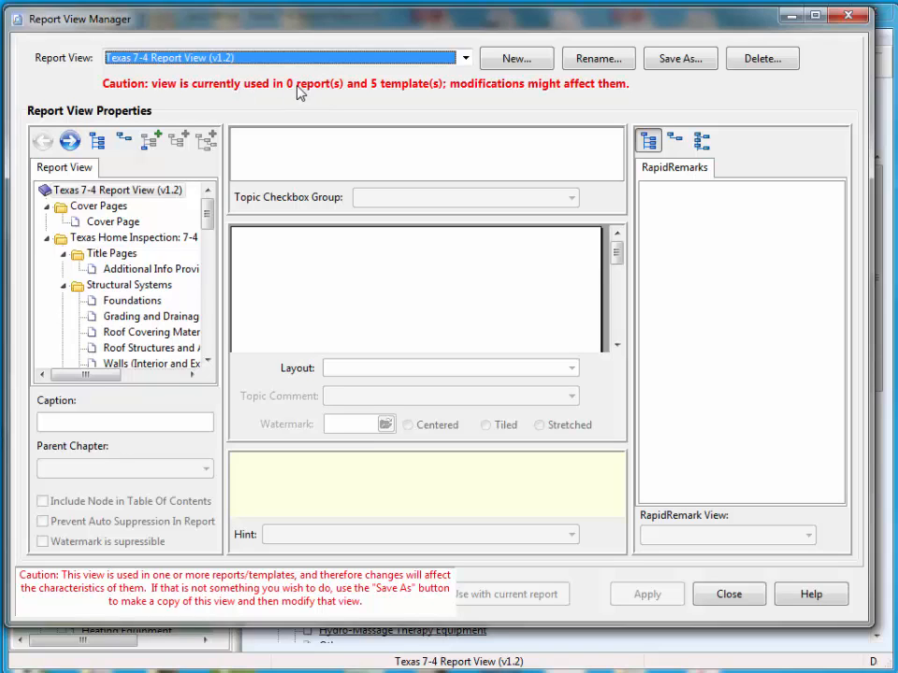
pyautogui.moveTo(416, 103)
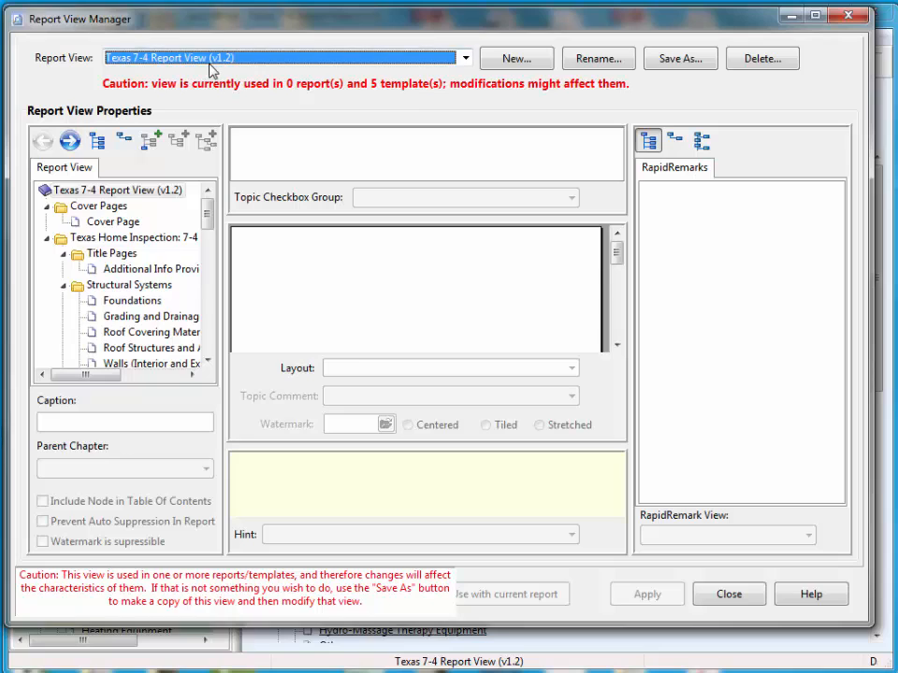
pyautogui.moveTo(167, 66)
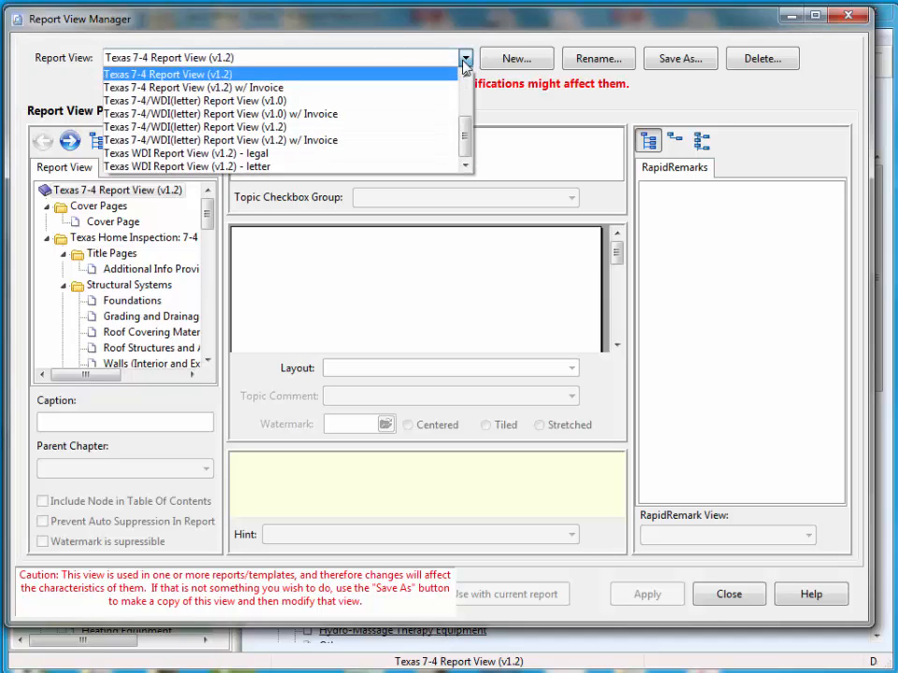
pyautogui.moveTo(172, 75)
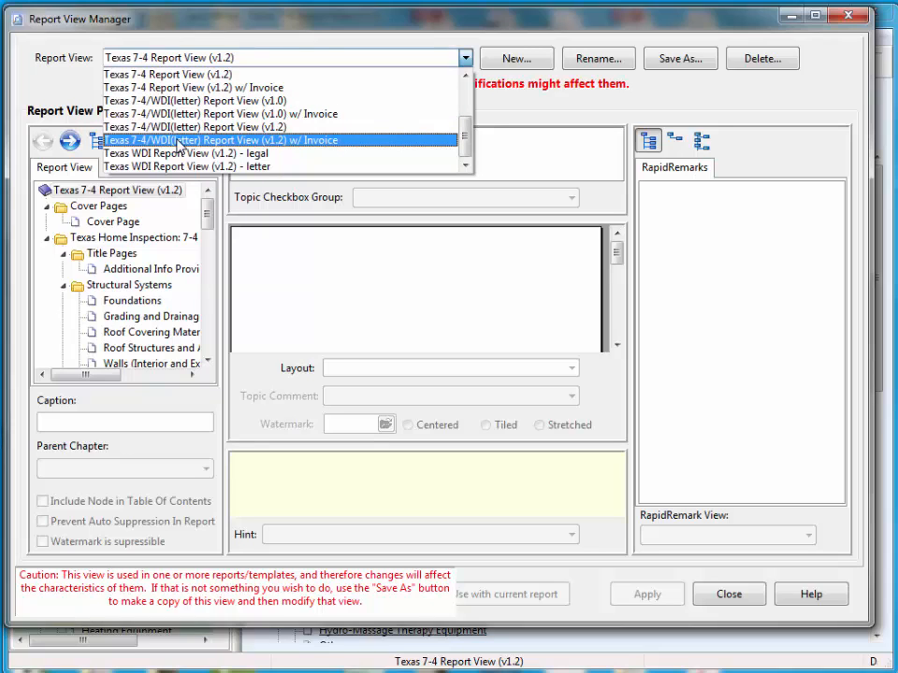
pyautogui.moveTo(564, 153)
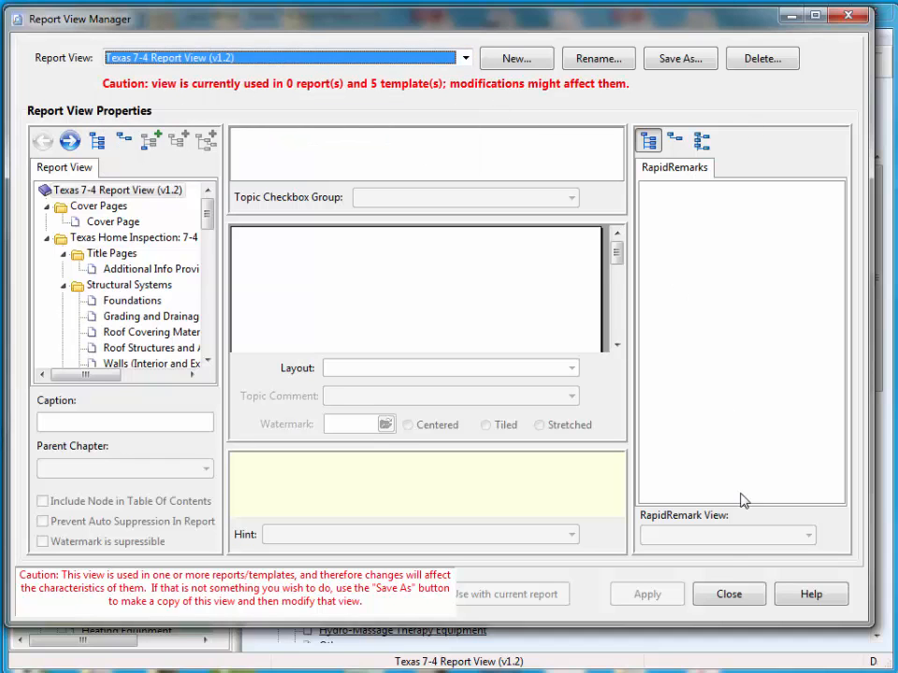
# Start a Data Manager restore pointing at the TREC 7-5 and WDI (v1.5) Templates.zip backup
pyautogui.click(729, 594)
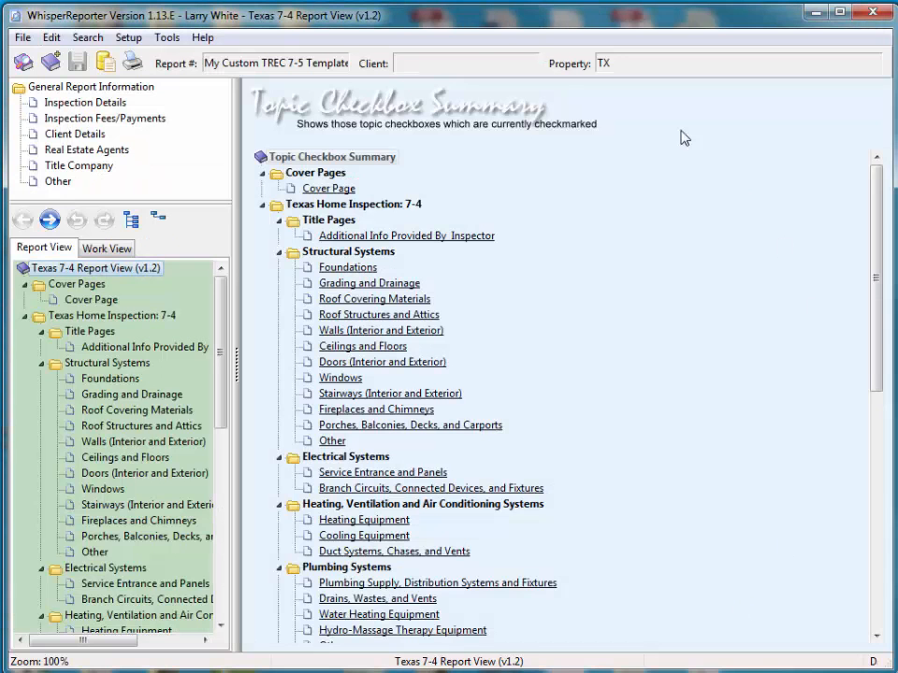
pyautogui.moveTo(105, 61)
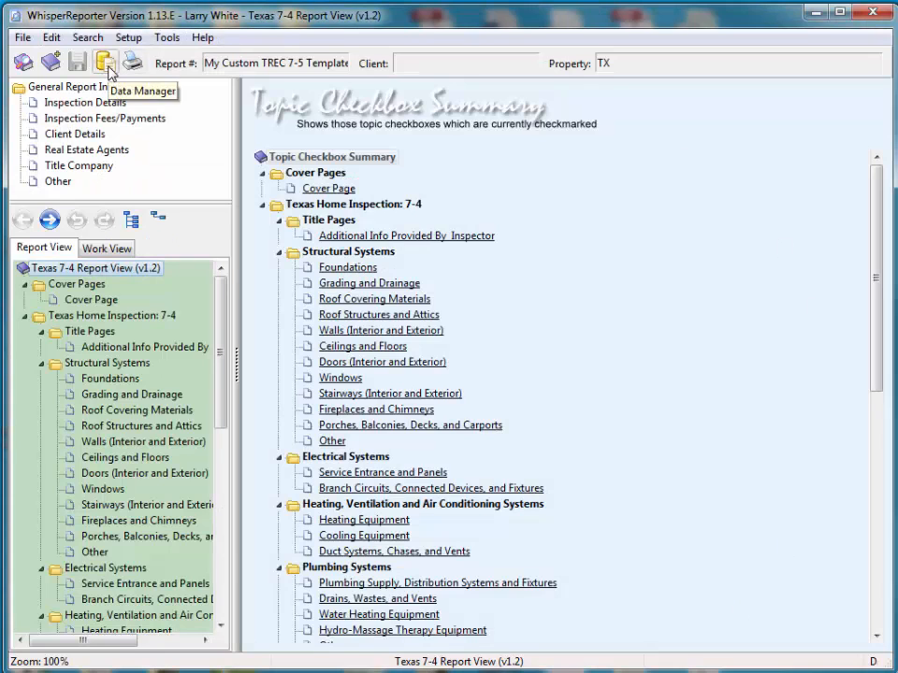
pyautogui.click(105, 61)
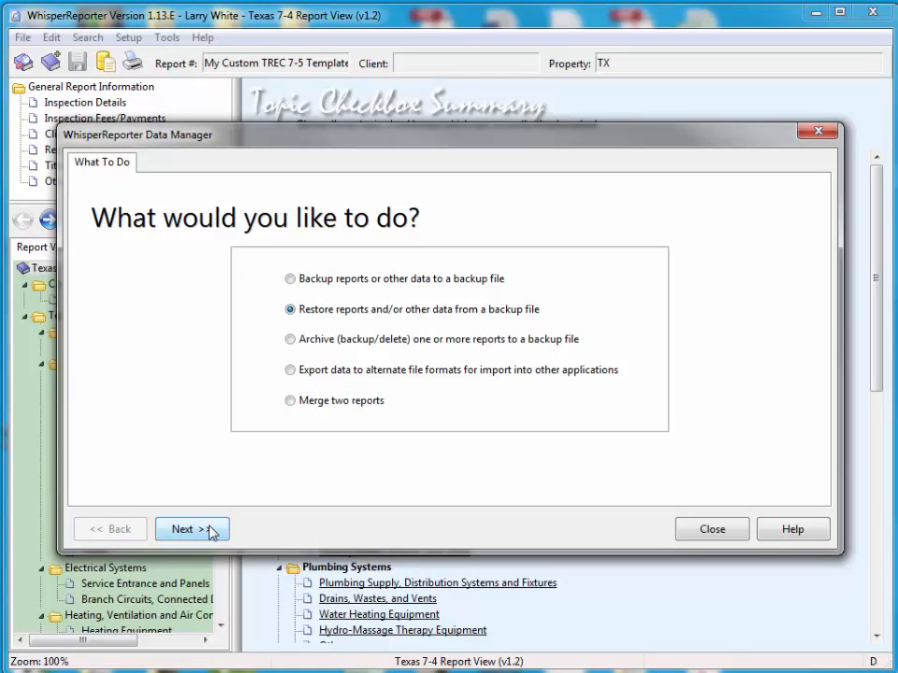
pyautogui.click(191, 528)
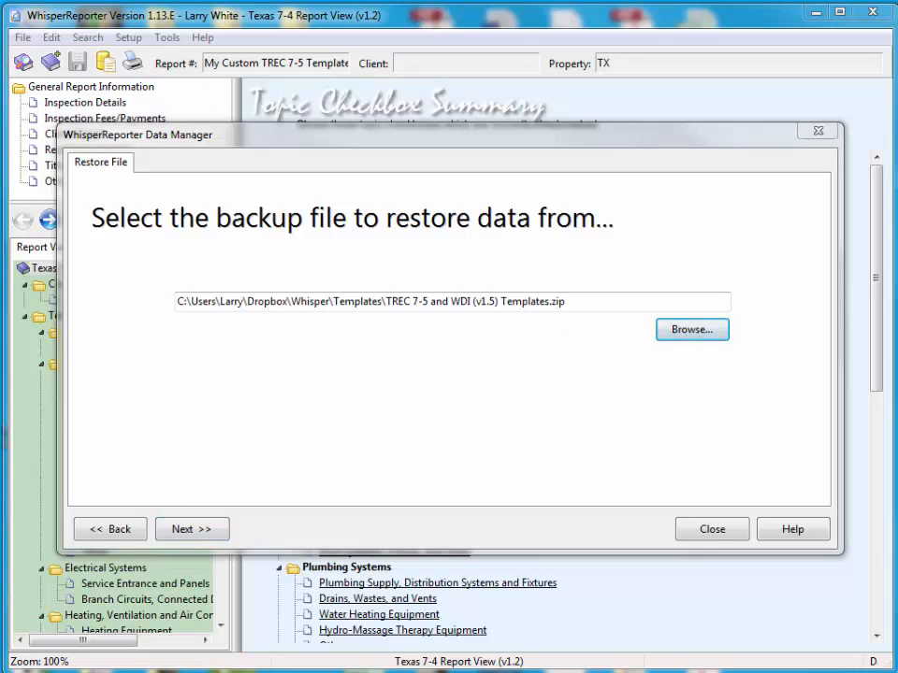
pyautogui.click(692, 330)
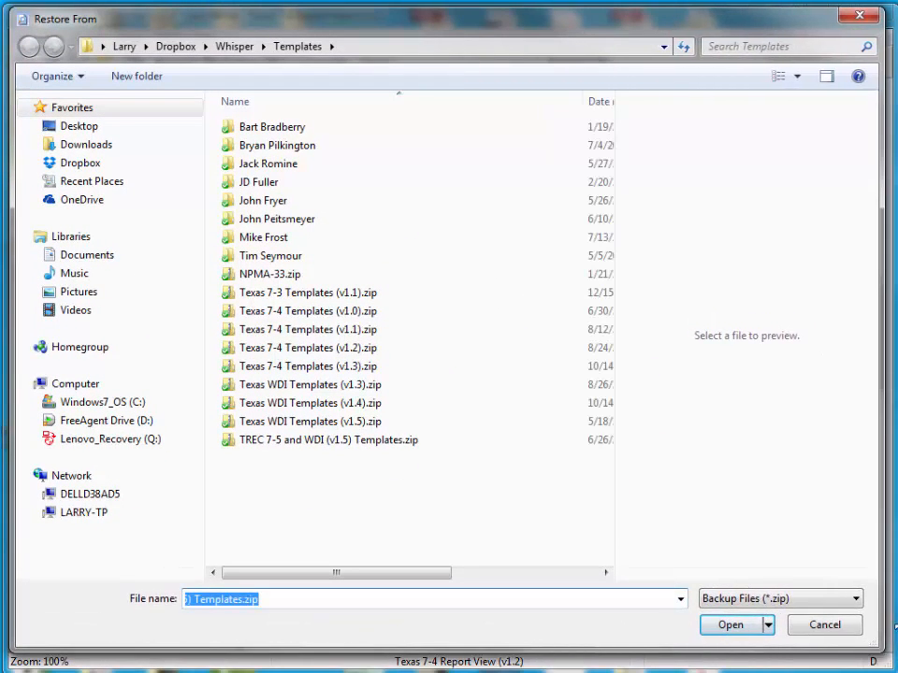
pyautogui.moveTo(338, 127)
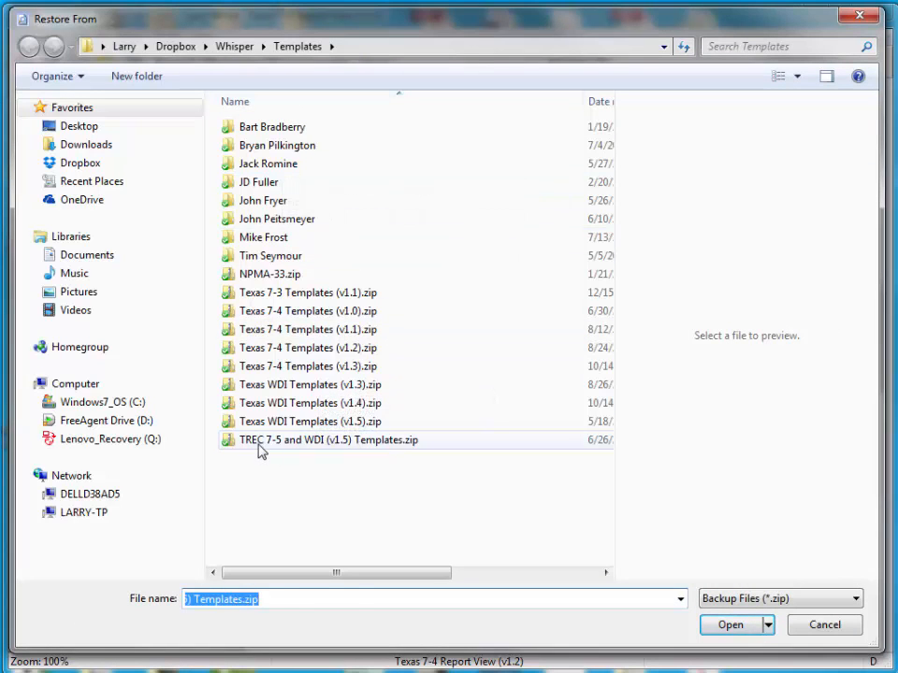
pyautogui.click(327, 440)
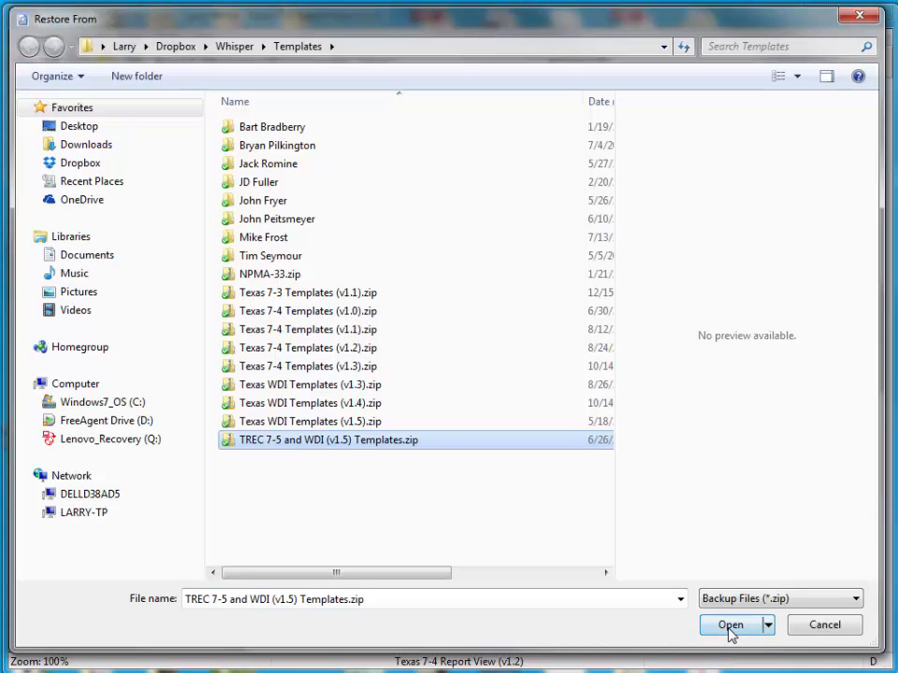
pyautogui.click(730, 624)
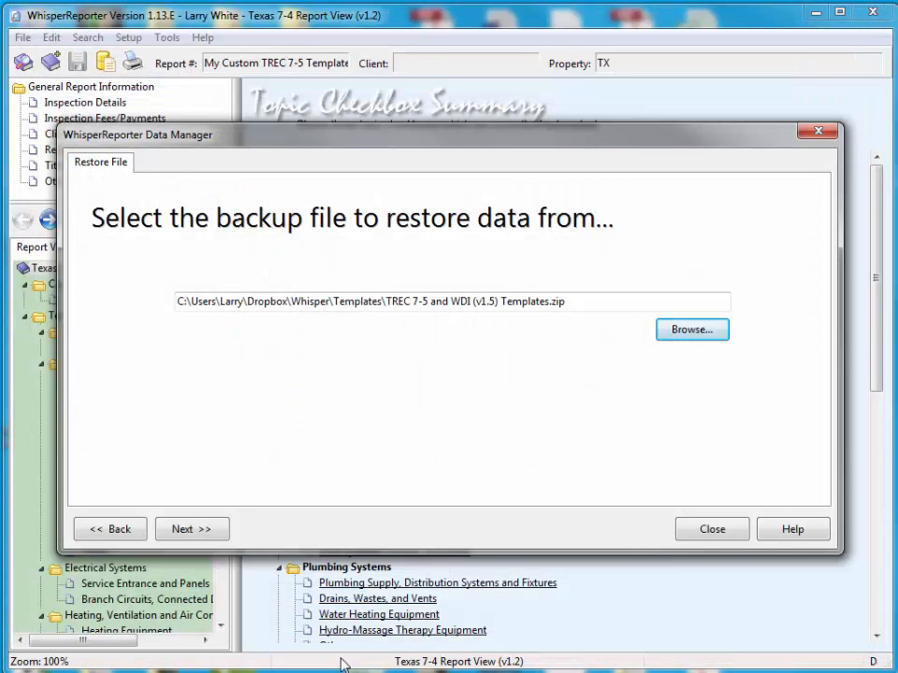
pyautogui.moveTo(191, 528)
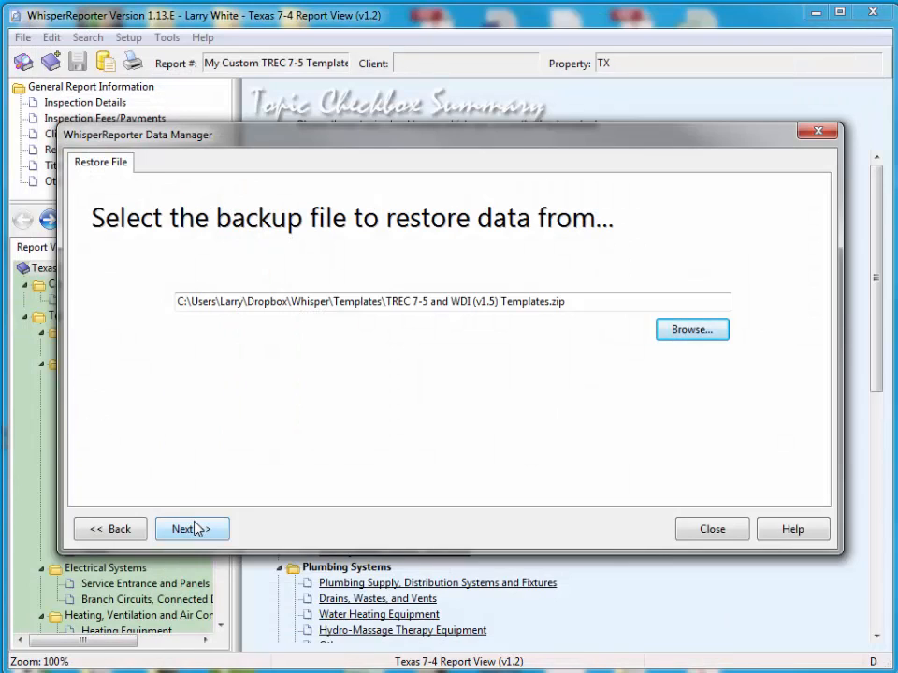
# Select only Texas 7-5 Blank (v1.0) for restore and advance to the confirmation page
pyautogui.click(187, 527)
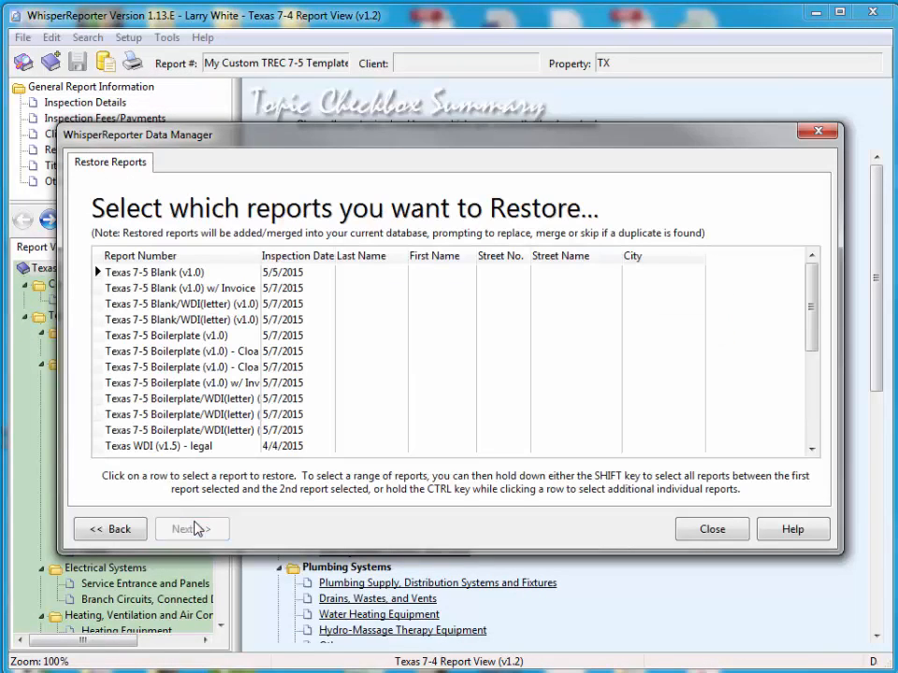
pyautogui.moveTo(180, 382)
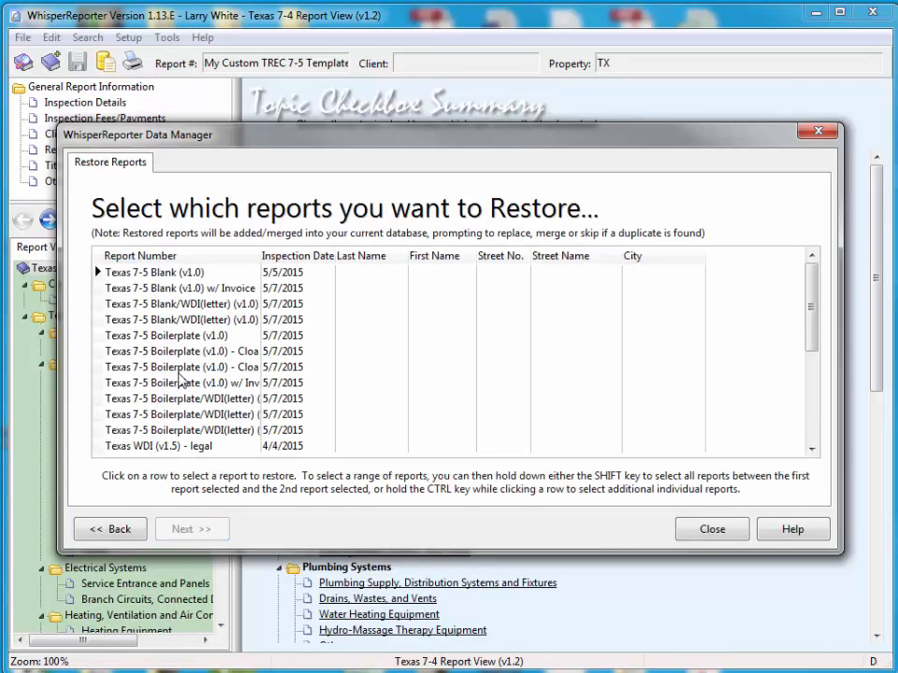
pyautogui.moveTo(344, 429)
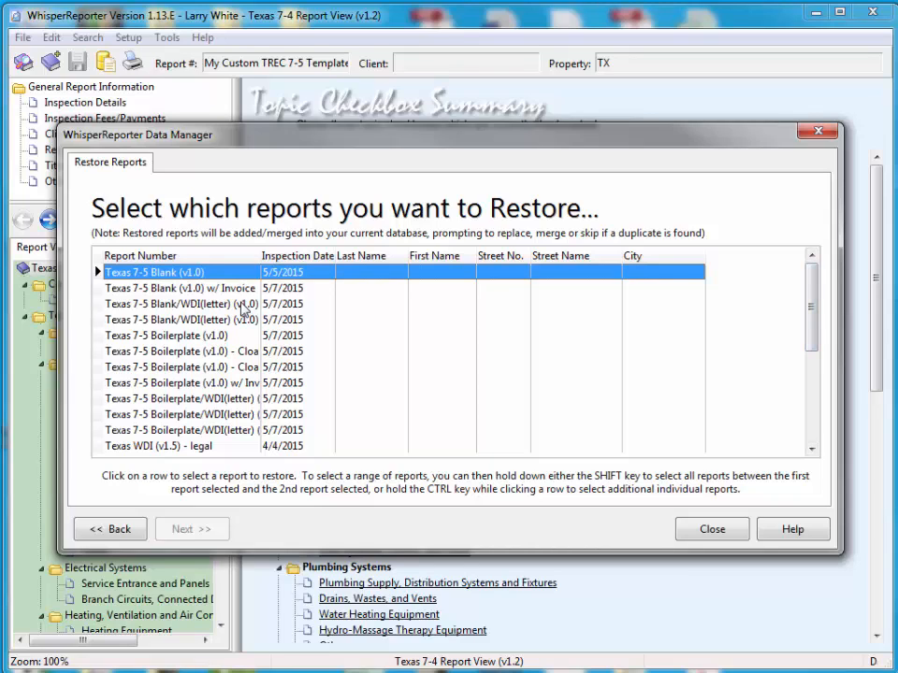
pyautogui.moveTo(172, 281)
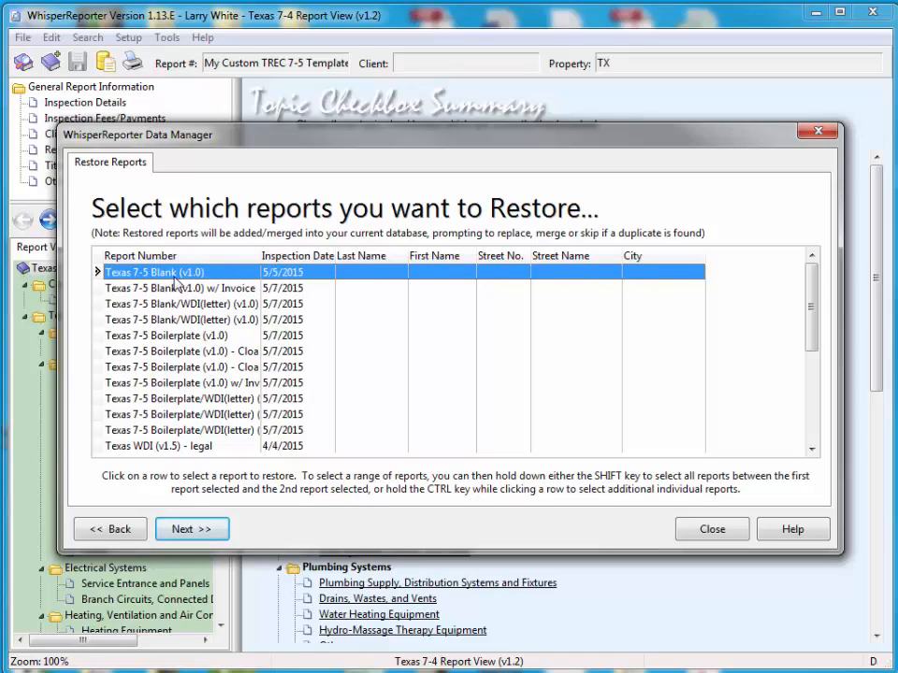
pyautogui.moveTo(191, 445)
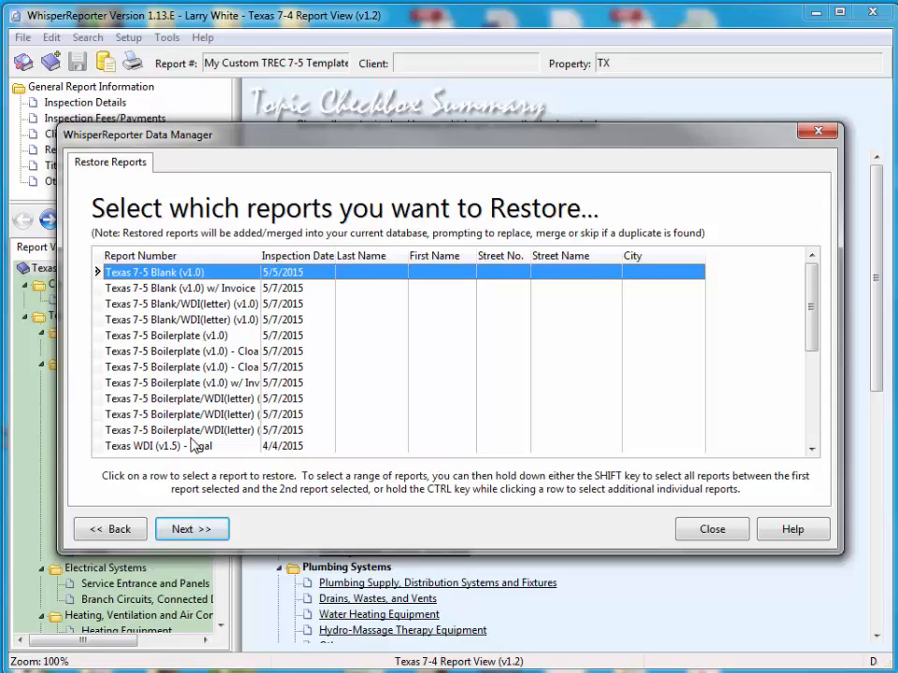
pyautogui.moveTo(204, 322)
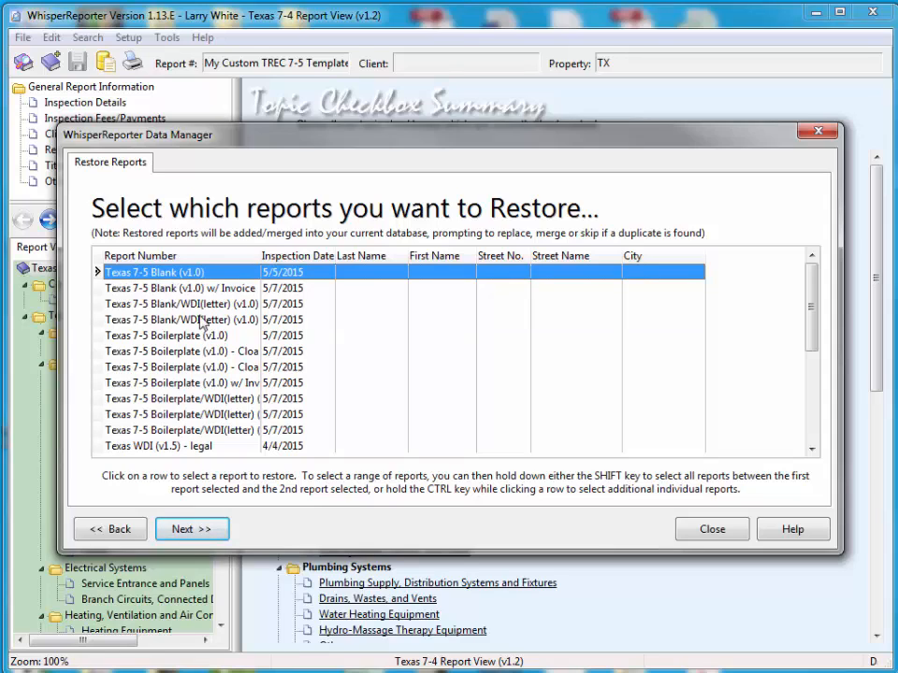
pyautogui.click(187, 303)
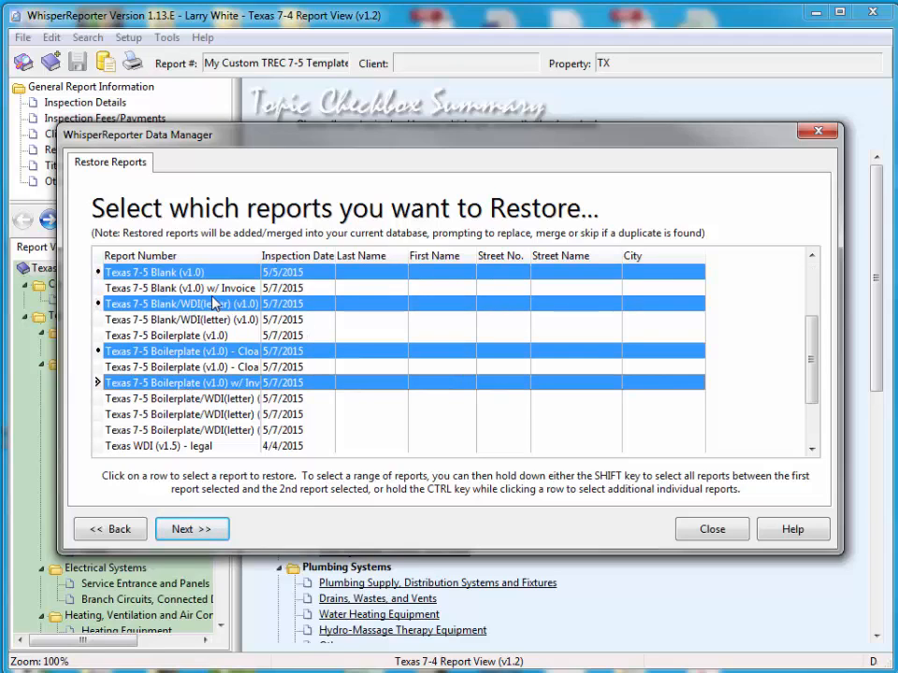
pyautogui.click(168, 271)
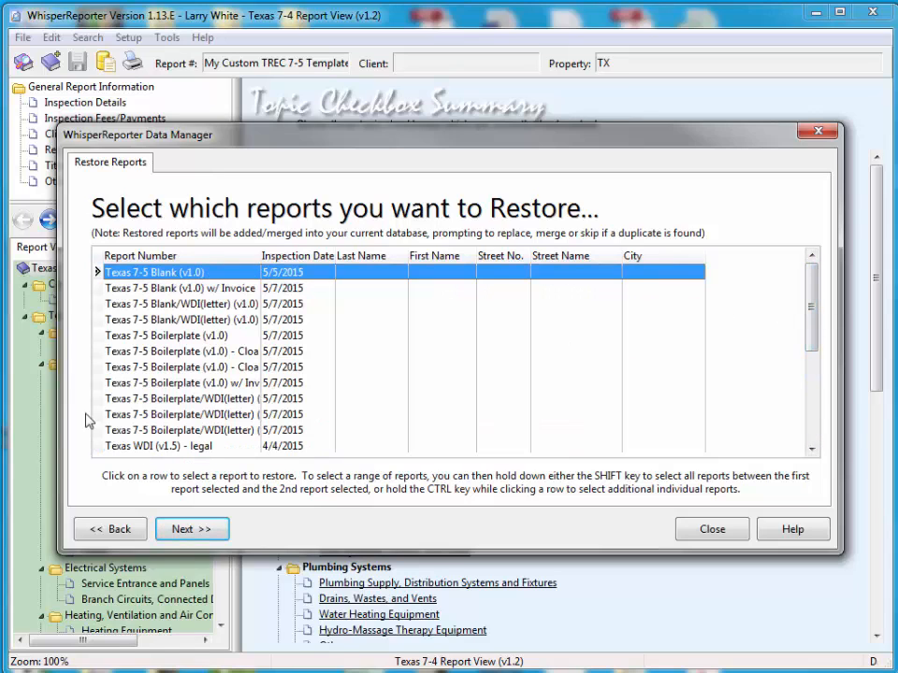
pyautogui.click(191, 528)
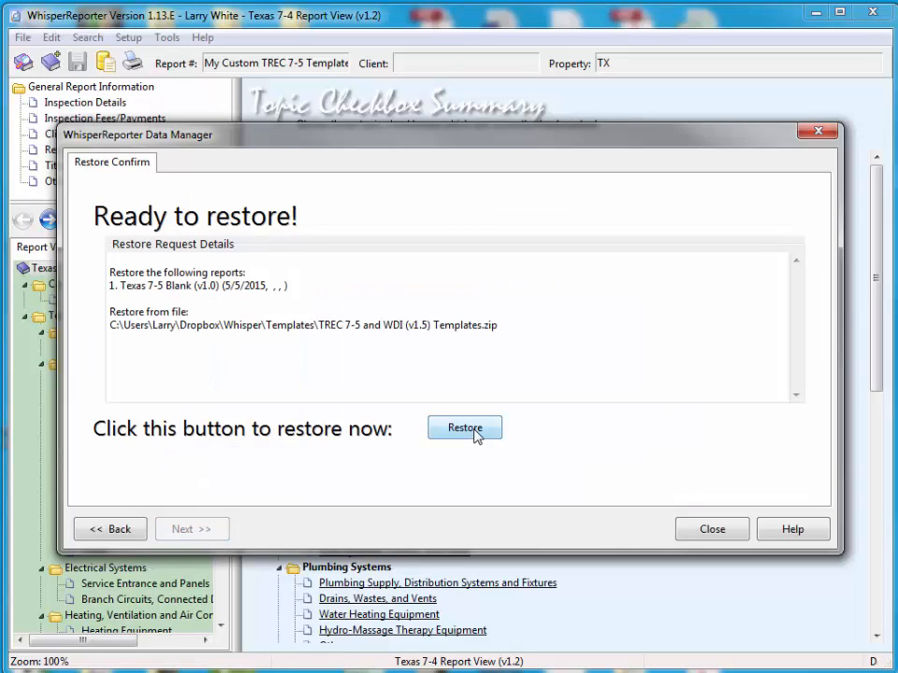
# Run the restore of Texas 7-5 Blank (v1.0), acknowledge completion and close the Data Manager
pyautogui.click(464, 427)
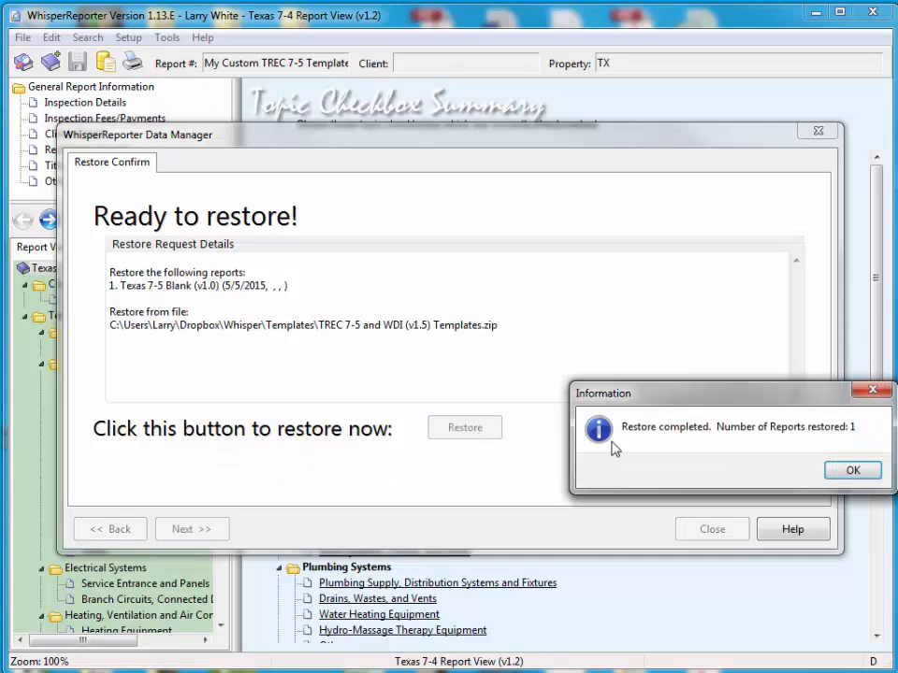
pyautogui.click(851, 469)
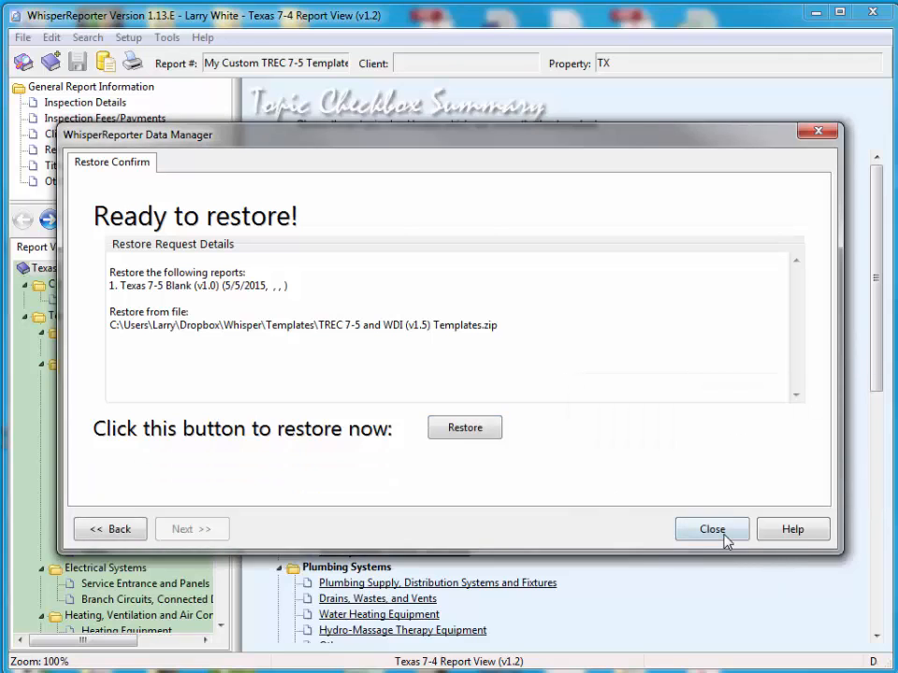
pyautogui.click(711, 529)
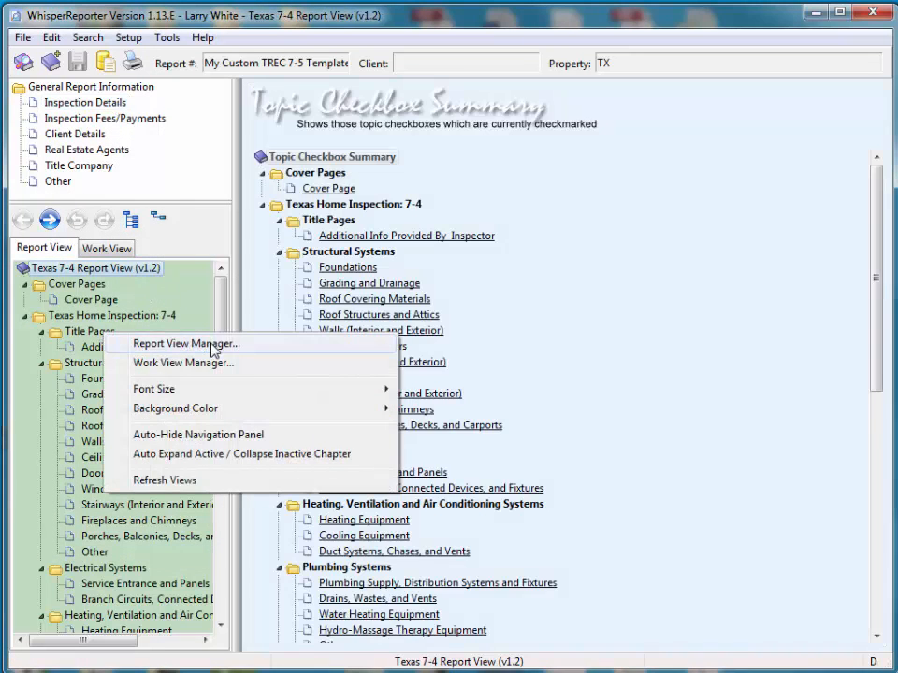
# Via Report View Manager, apply Texas 7-5 Report View (v1.0) to the current report, replacing its view
pyautogui.click(183, 344)
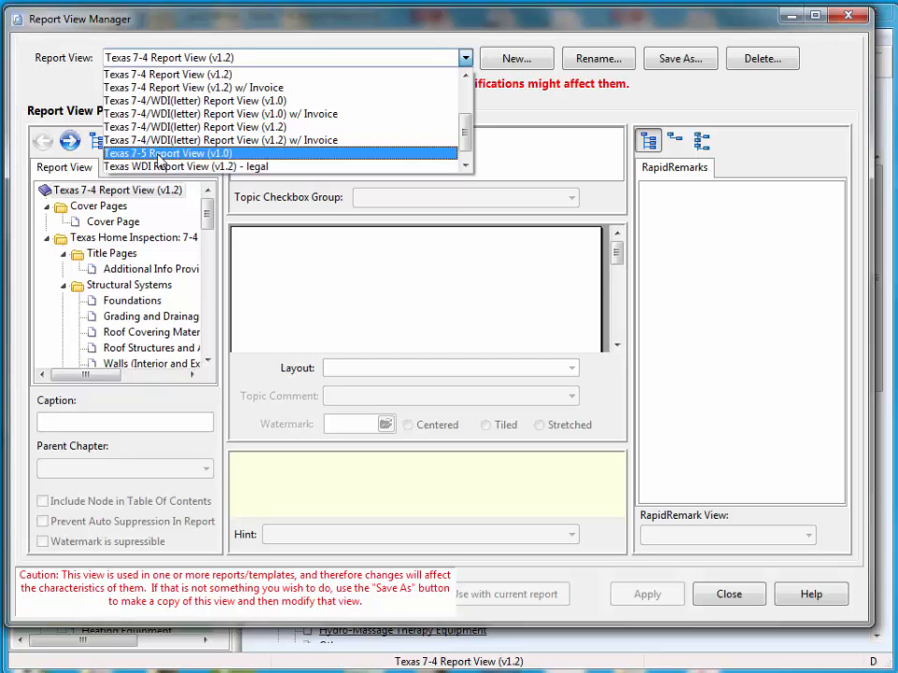
pyautogui.click(166, 153)
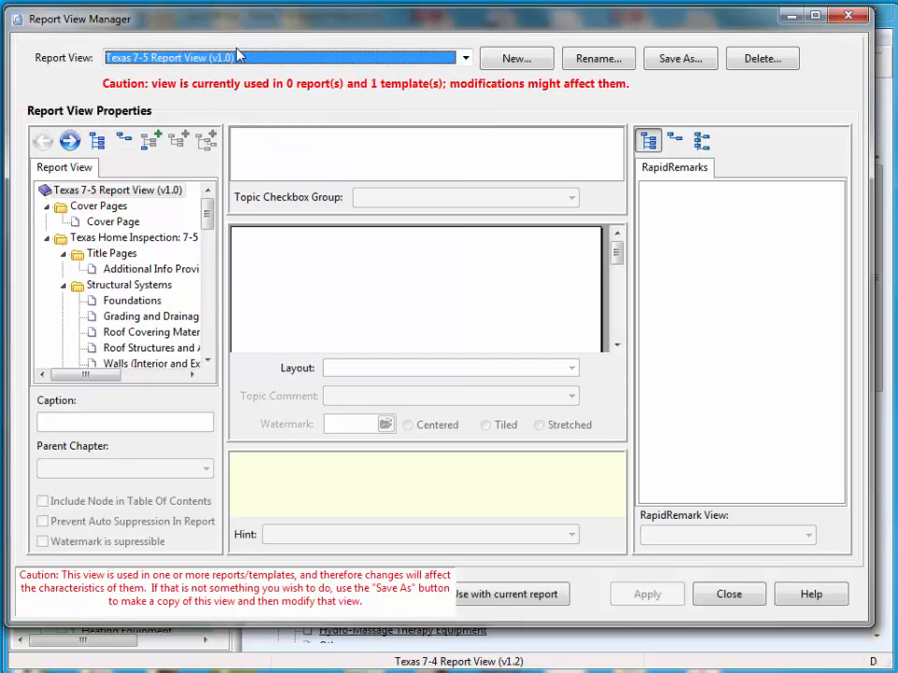
pyautogui.moveTo(209, 77)
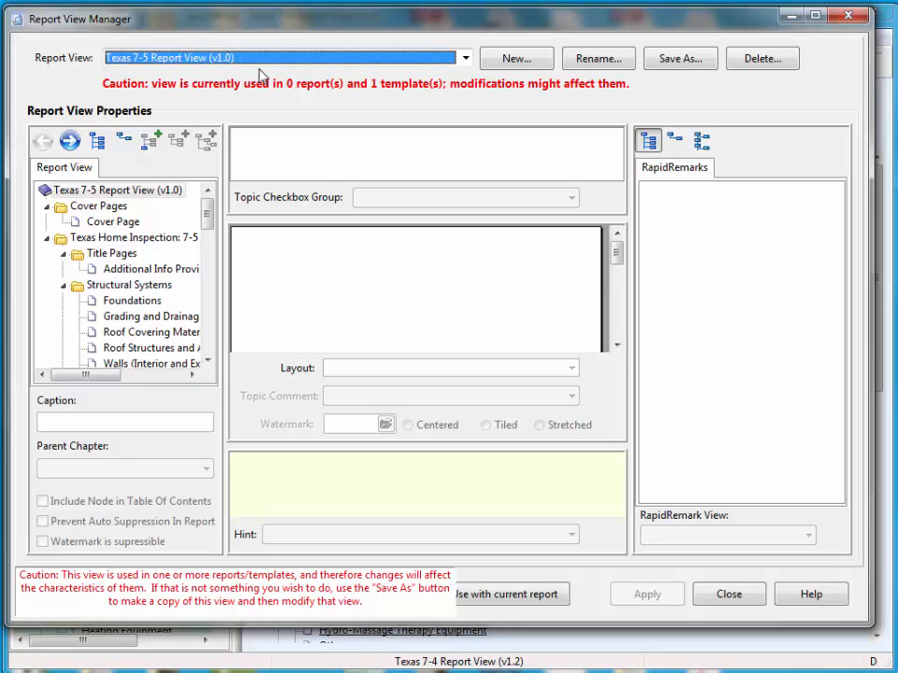
pyautogui.moveTo(498, 431)
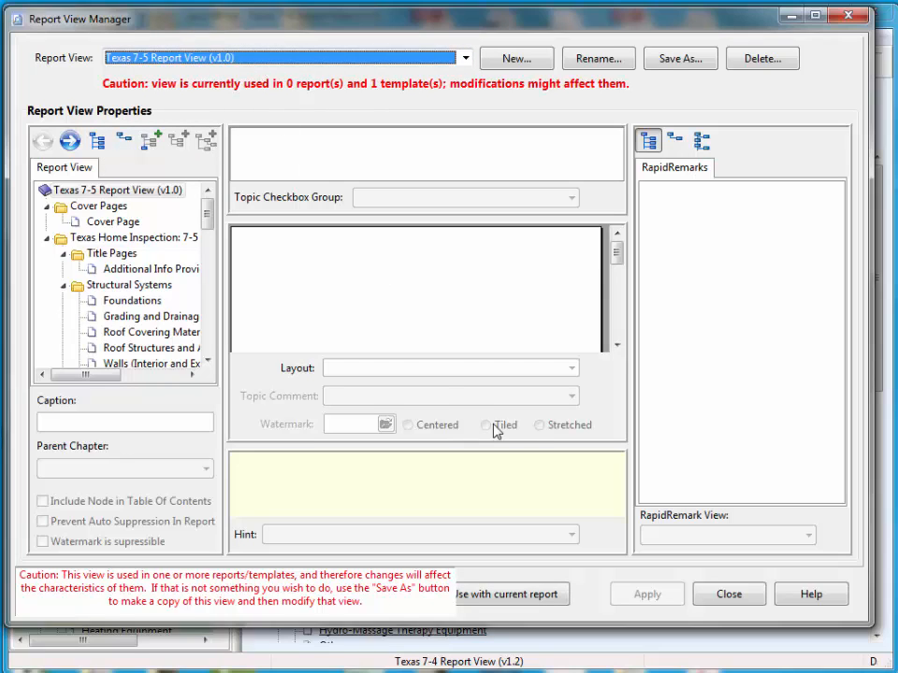
pyautogui.moveTo(505, 587)
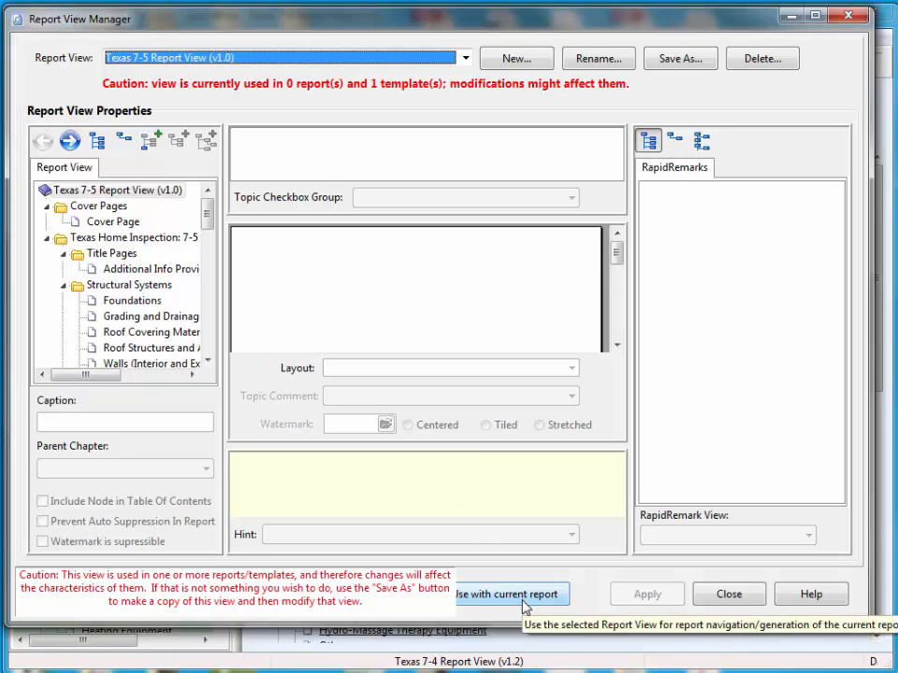
pyautogui.click(508, 595)
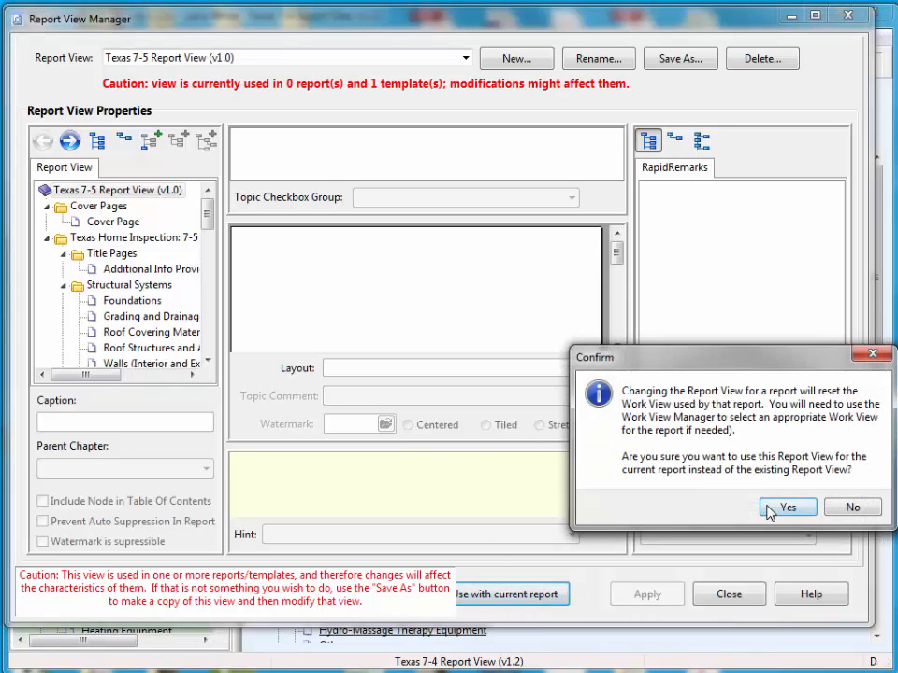
pyautogui.click(785, 506)
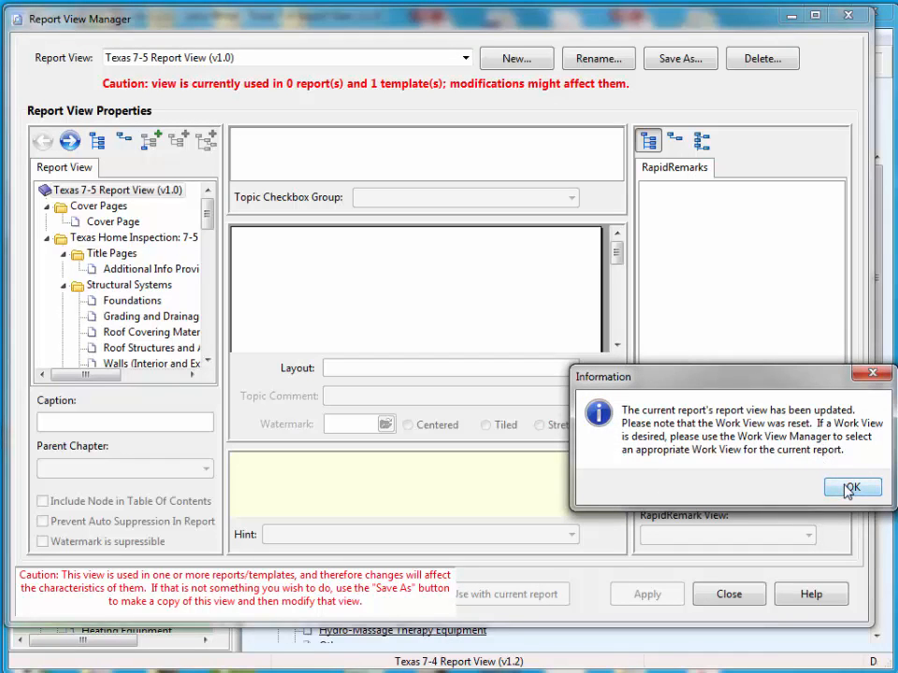
pyautogui.click(853, 486)
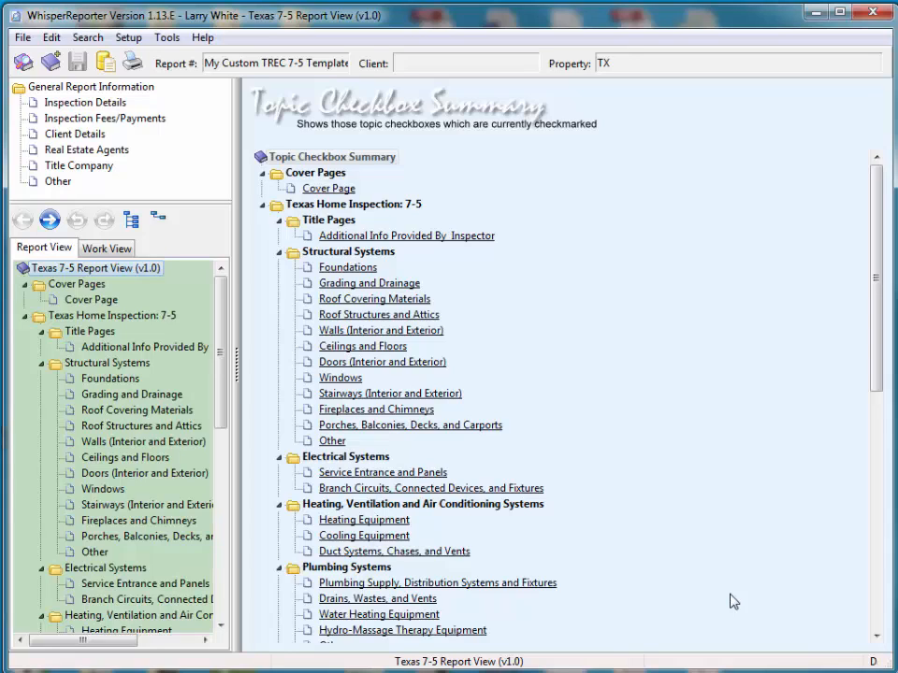
pyautogui.moveTo(273, 71)
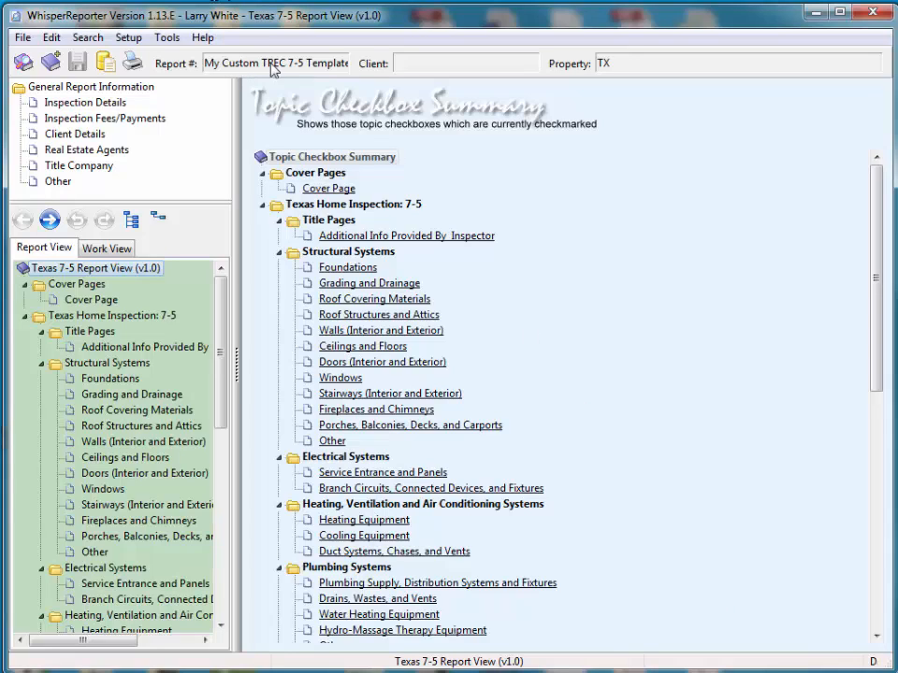
pyautogui.moveTo(309, 66)
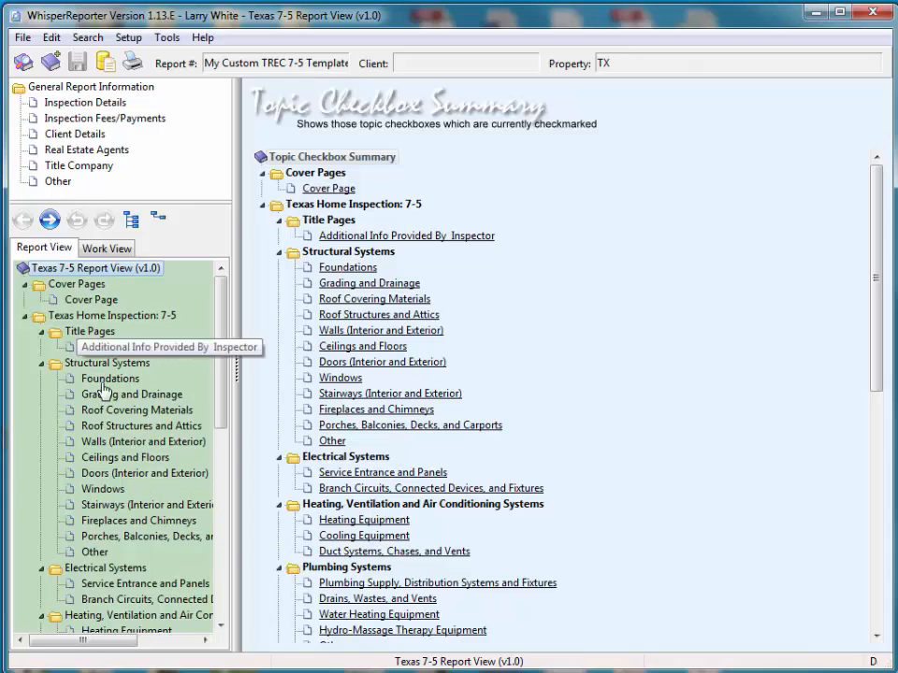
pyautogui.moveTo(106, 464)
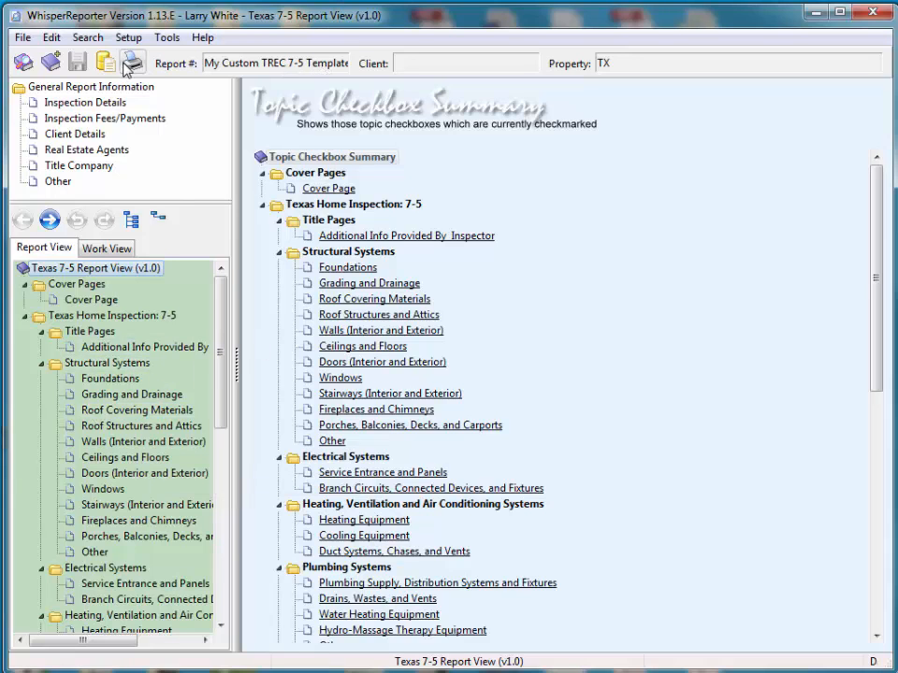
# Generate the print preview of the template report, continuing past the Audit Alert
pyautogui.click(131, 62)
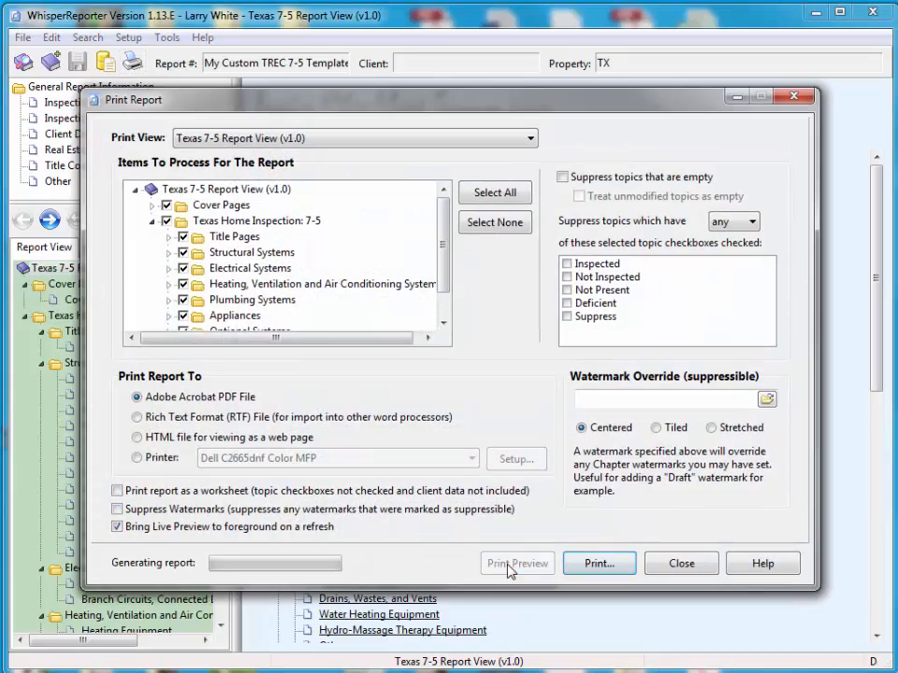
pyautogui.click(517, 563)
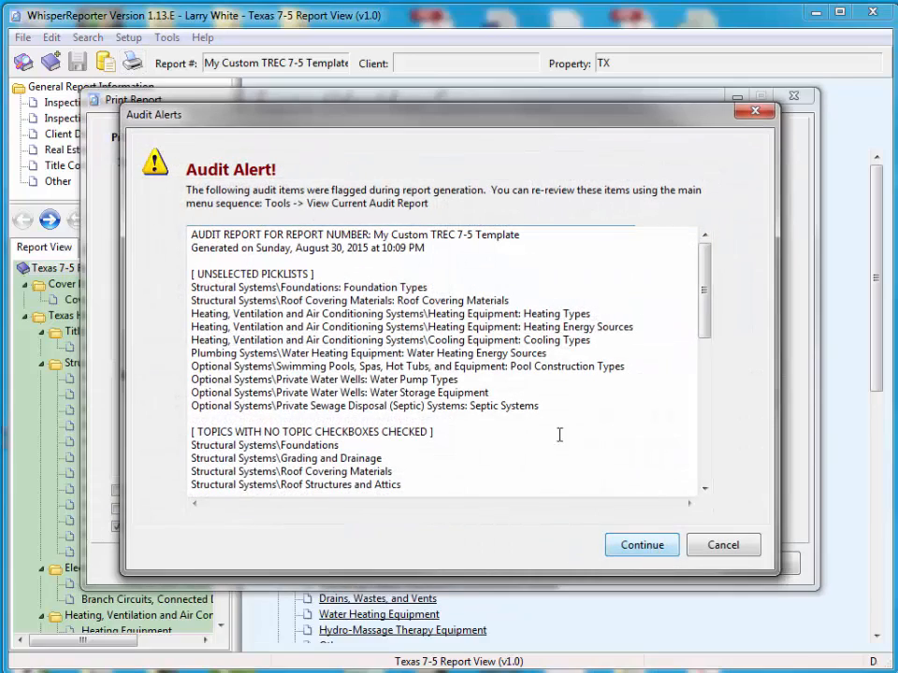
pyautogui.click(640, 545)
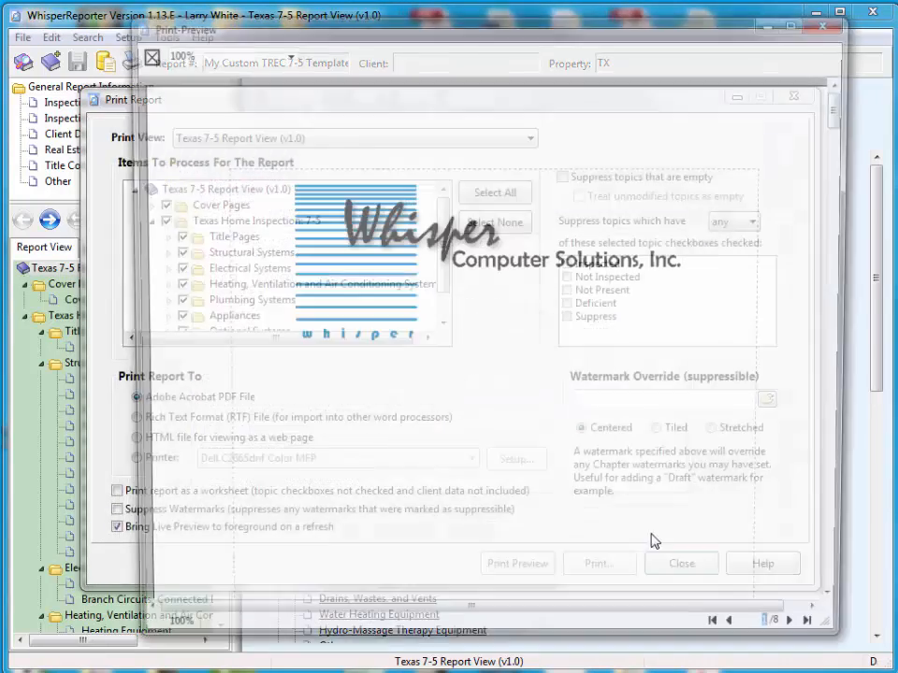
pyautogui.click(516, 563)
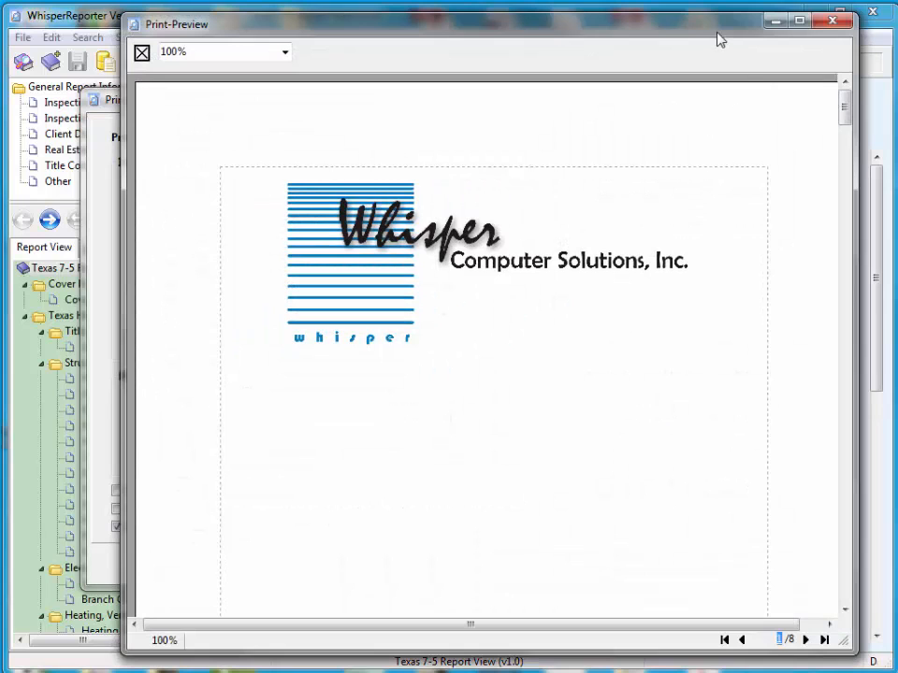
pyautogui.moveTo(819, 260)
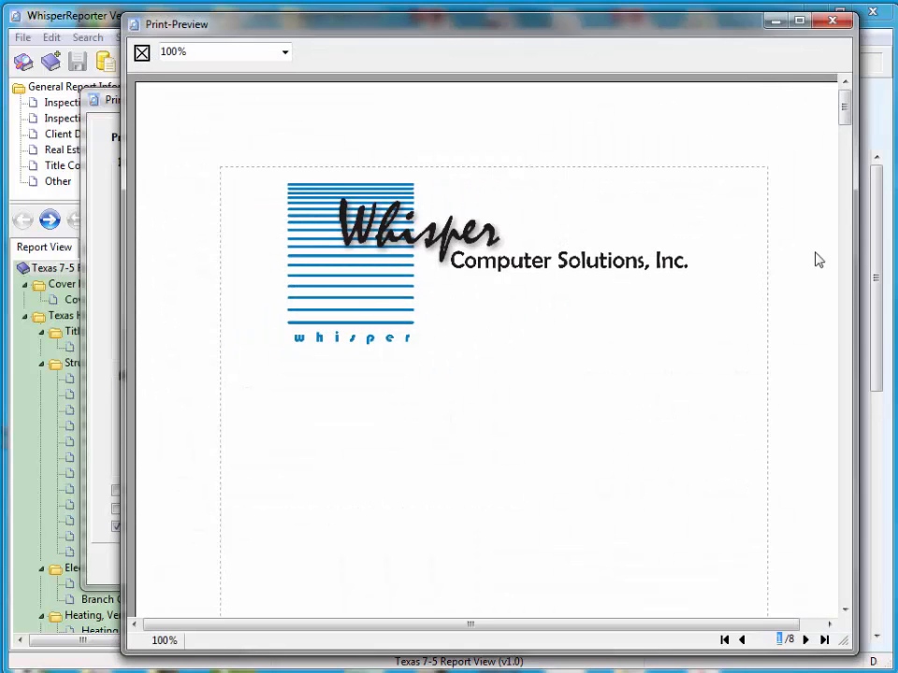
# Page through the preview checking the REI 7-5 (05/4/2015) footers, then close it
pyautogui.scroll(-3)
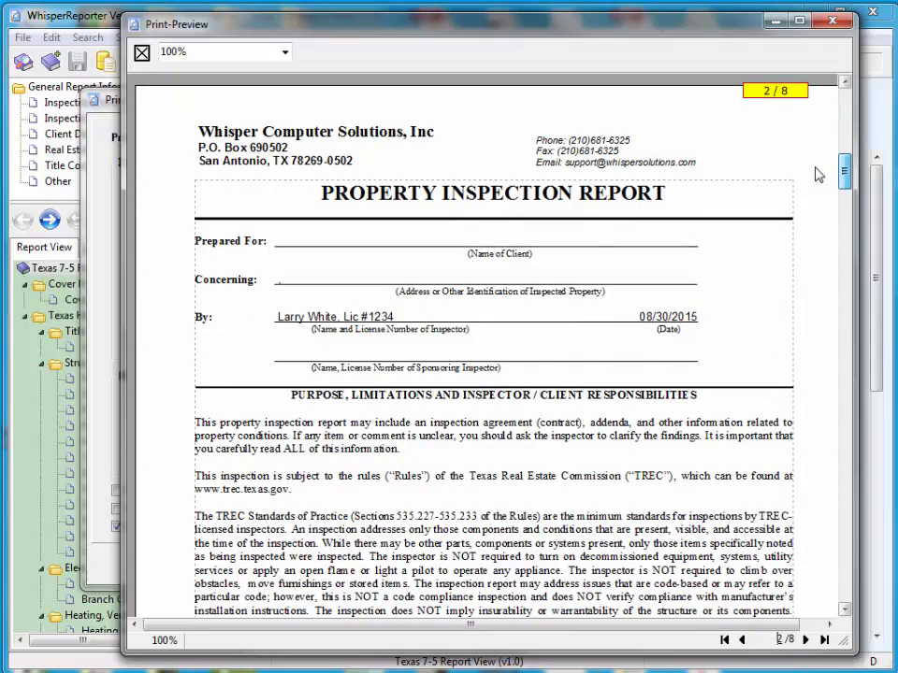
pyautogui.scroll(-3)
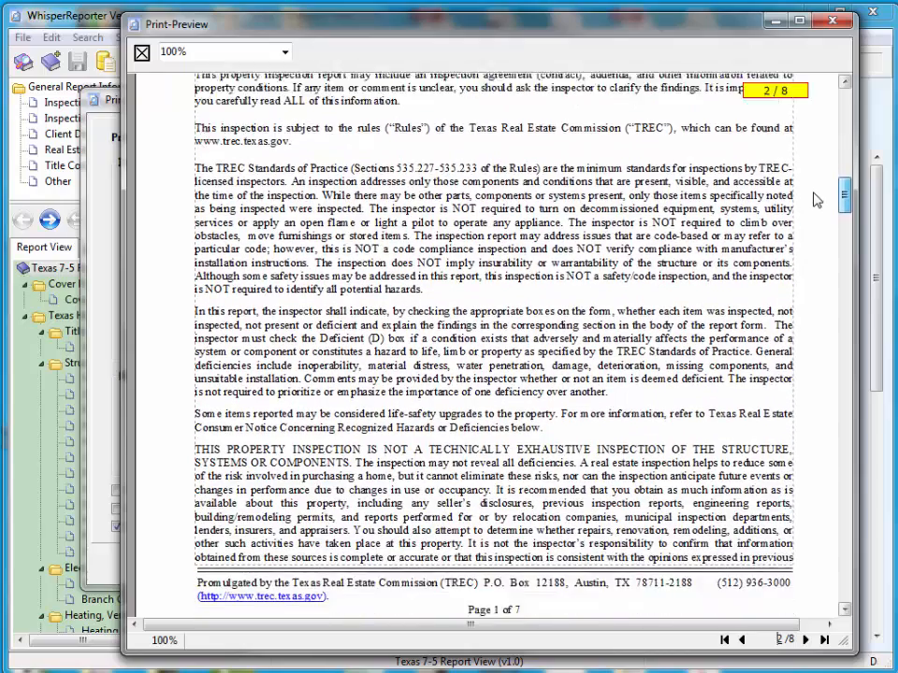
pyautogui.scroll(-3)
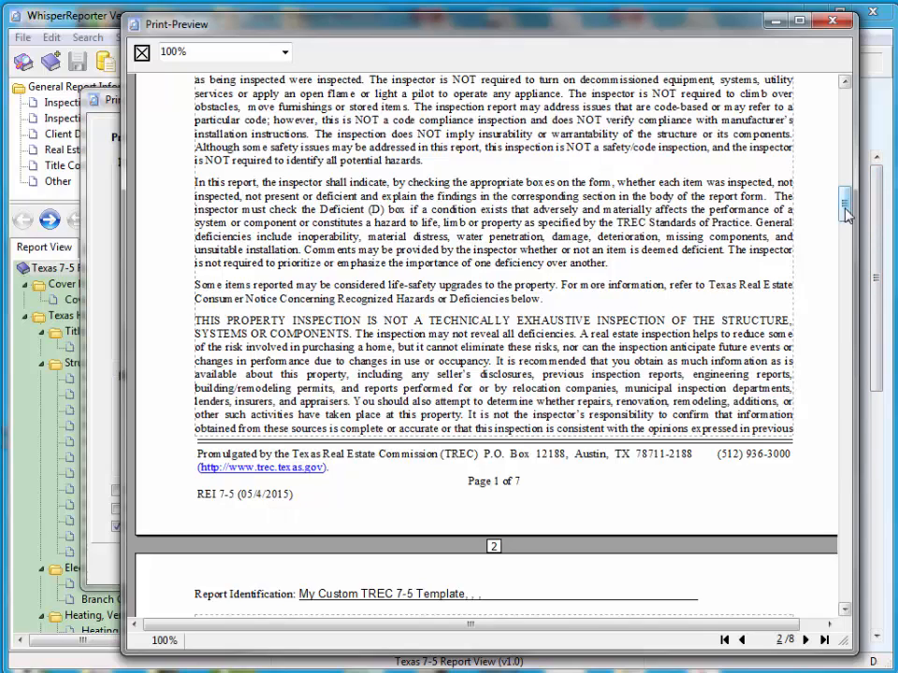
pyautogui.scroll(-3)
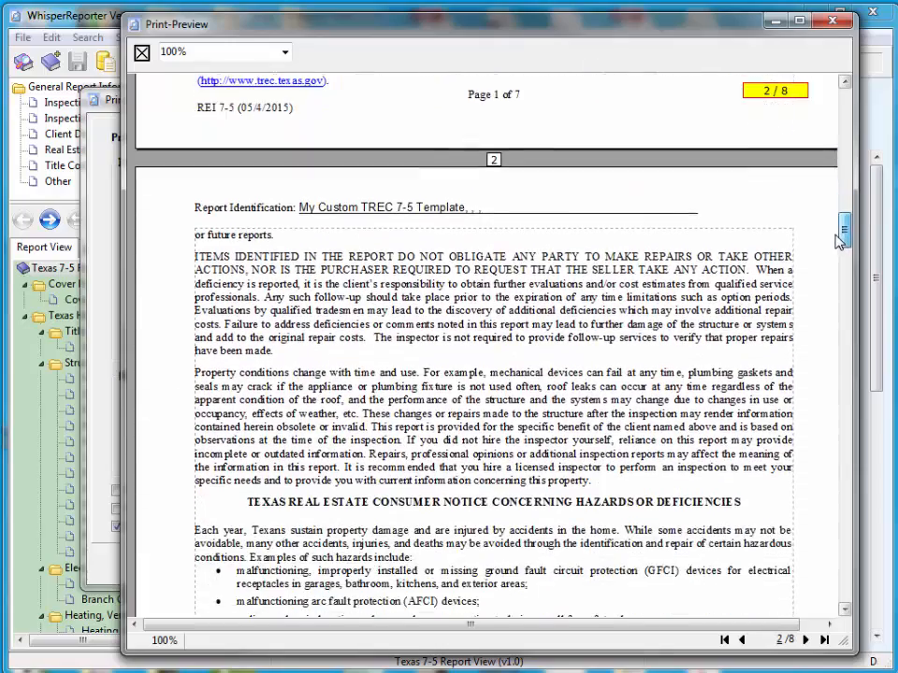
pyautogui.scroll(-3)
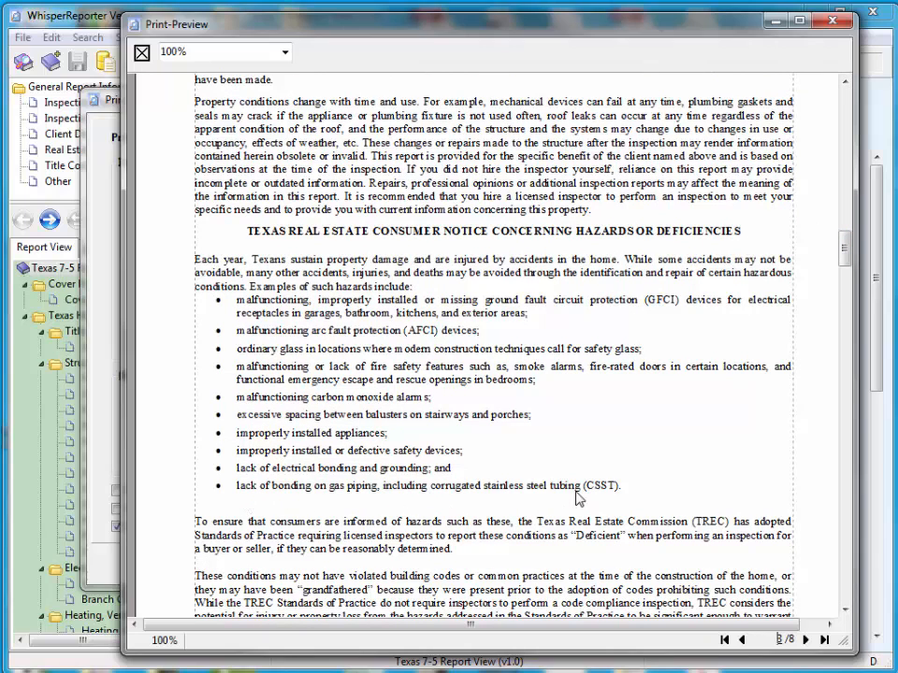
pyautogui.moveTo(606, 499)
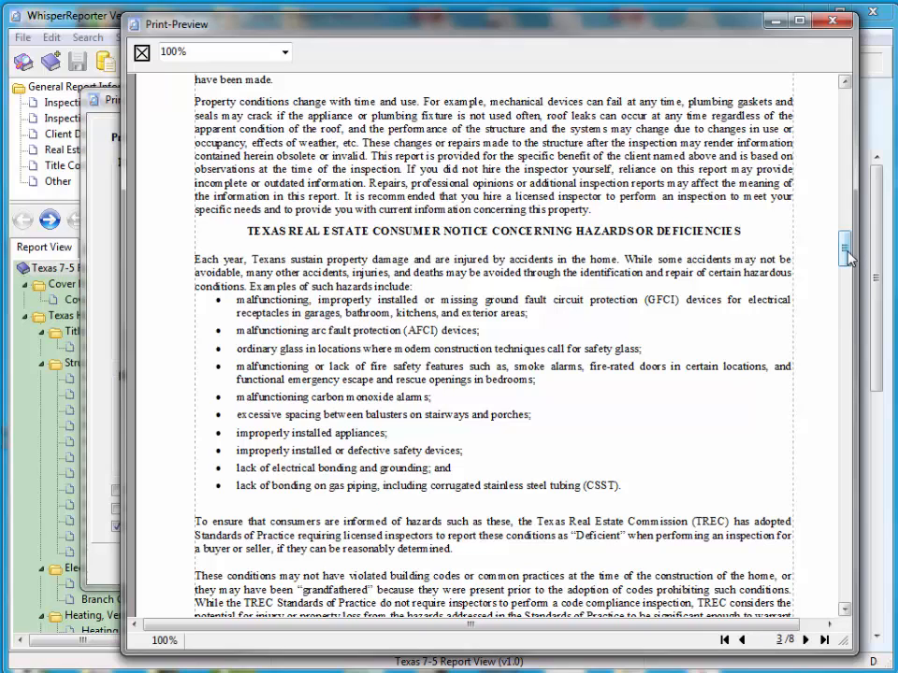
pyautogui.moveTo(326, 477)
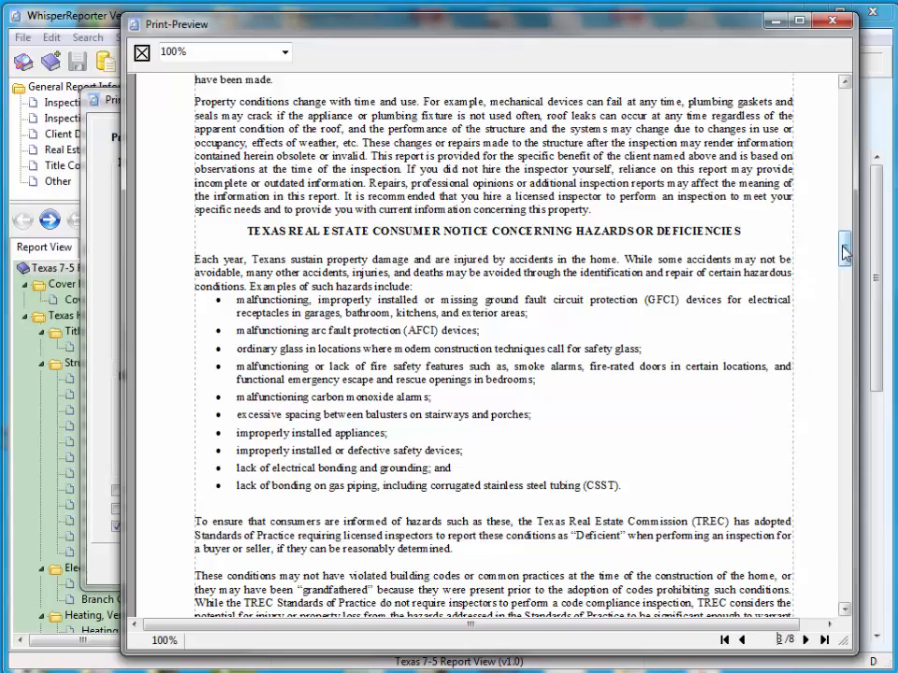
pyautogui.scroll(-3)
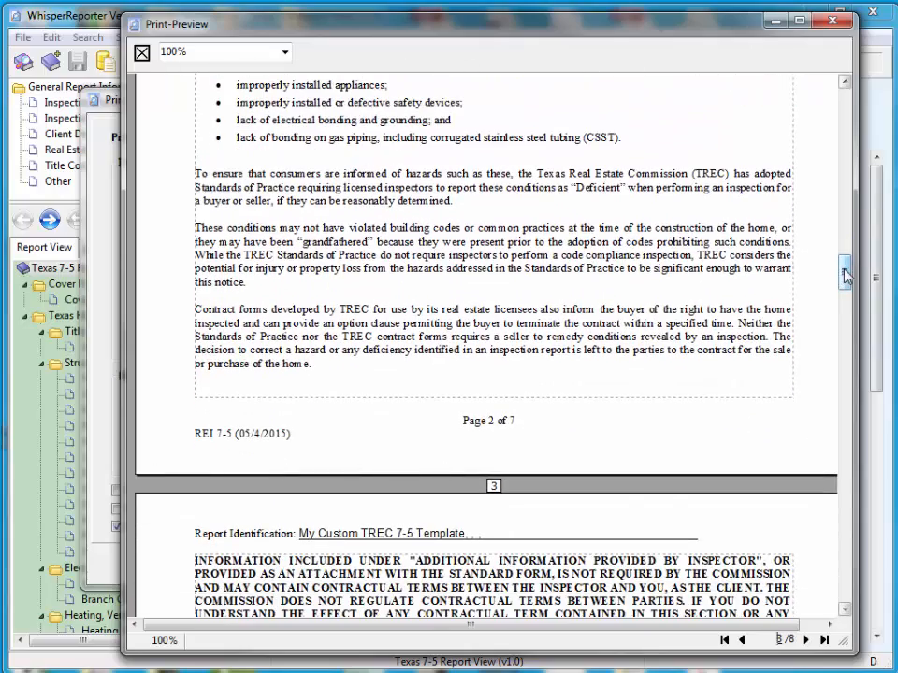
pyautogui.scroll(-3)
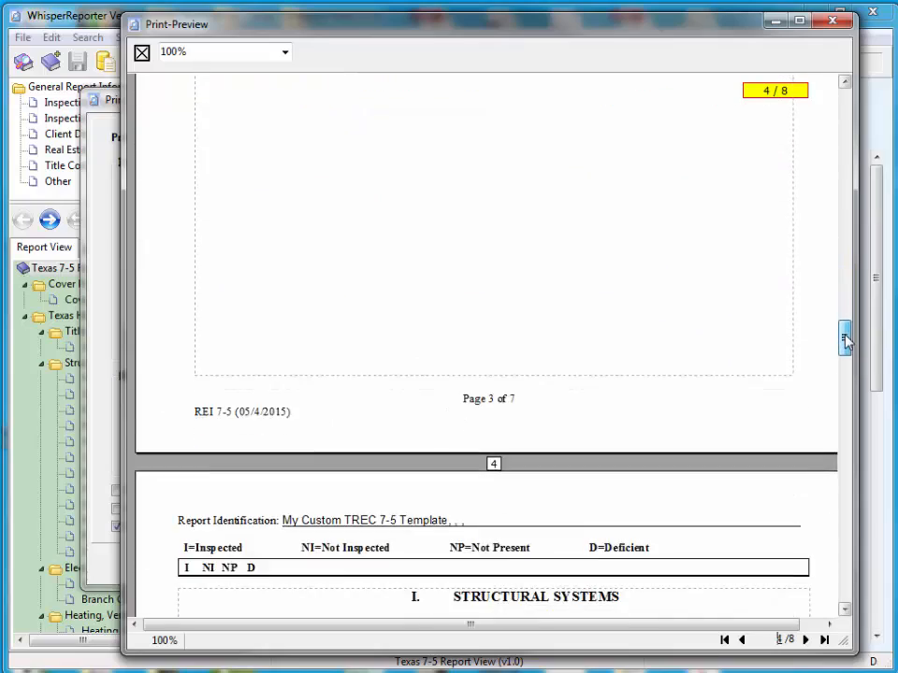
pyautogui.scroll(-3)
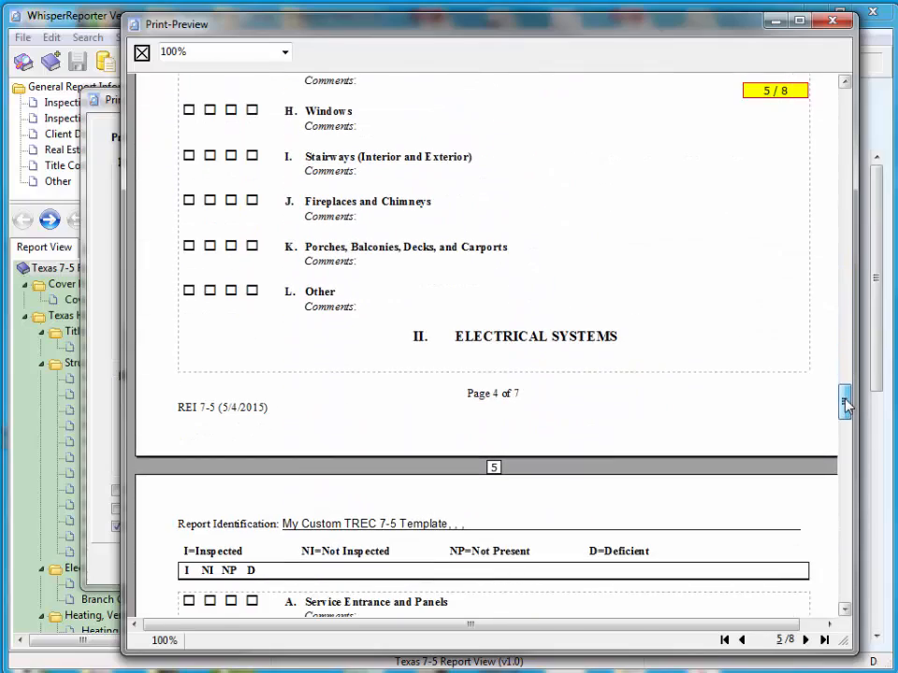
pyautogui.scroll(-3)
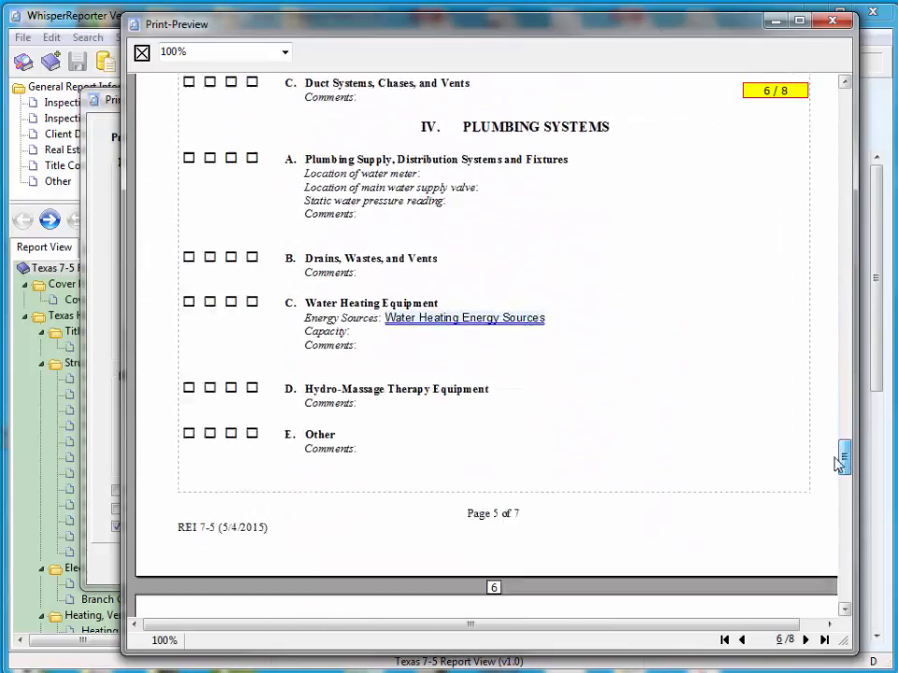
pyautogui.scroll(-3)
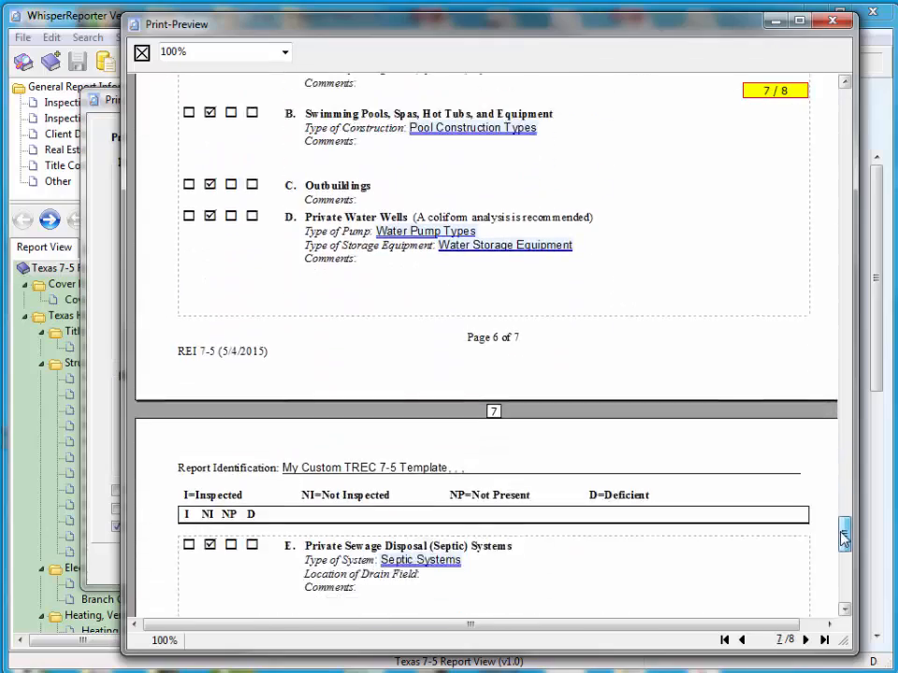
pyautogui.scroll(-3)
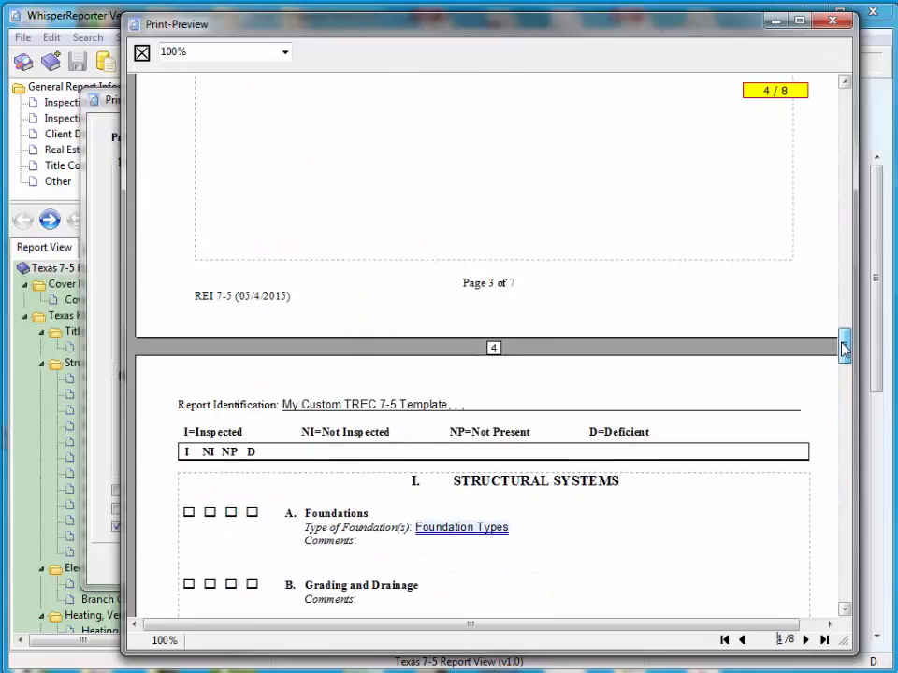
pyautogui.scroll(-3)
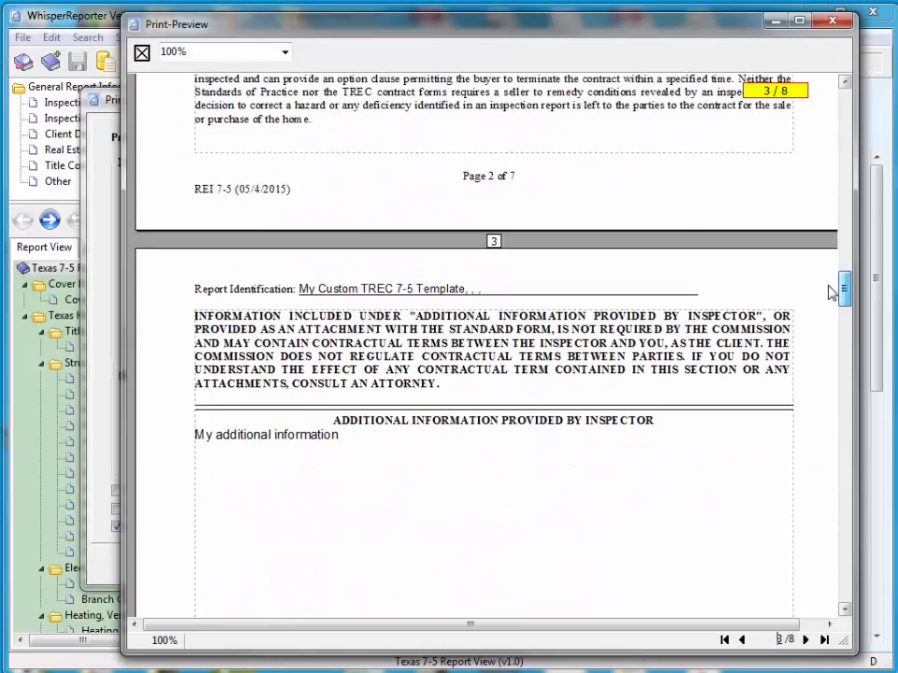
pyautogui.click(726, 640)
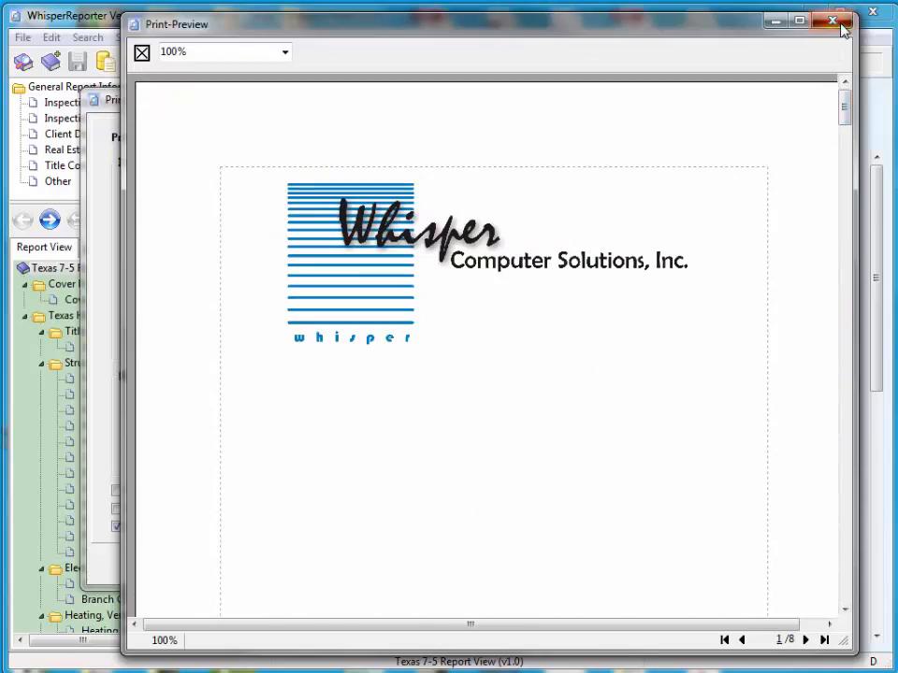
# Close the Print Report settings and start a new report from the File menu
pyautogui.click(830, 20)
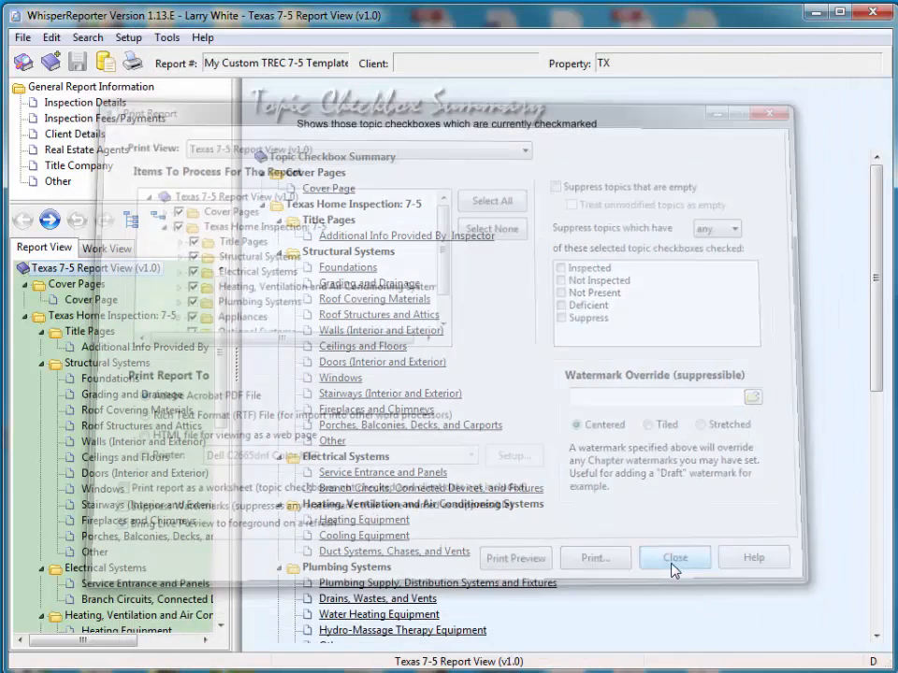
pyautogui.click(673, 557)
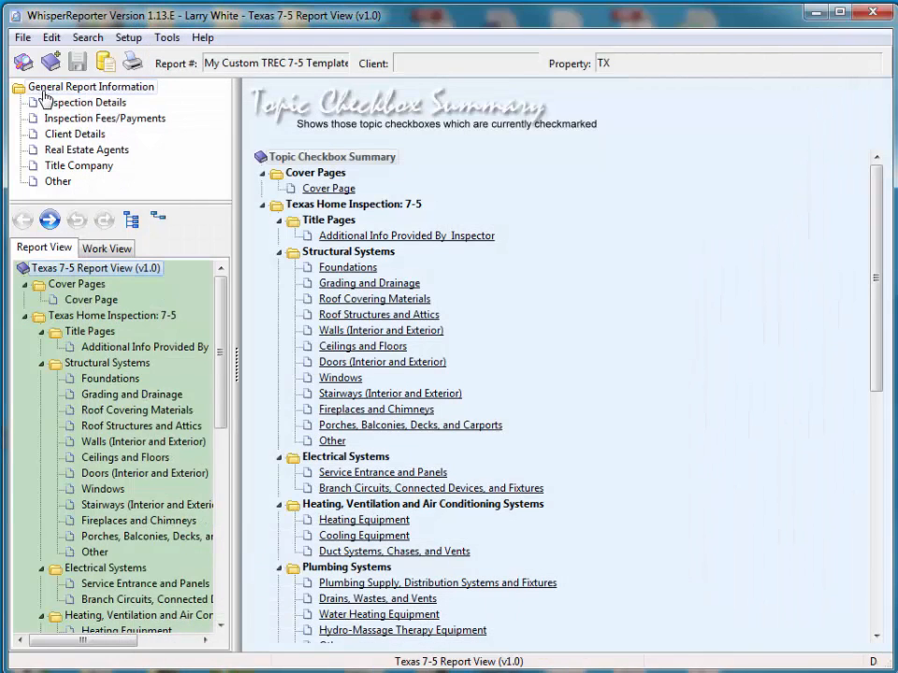
pyautogui.click(51, 62)
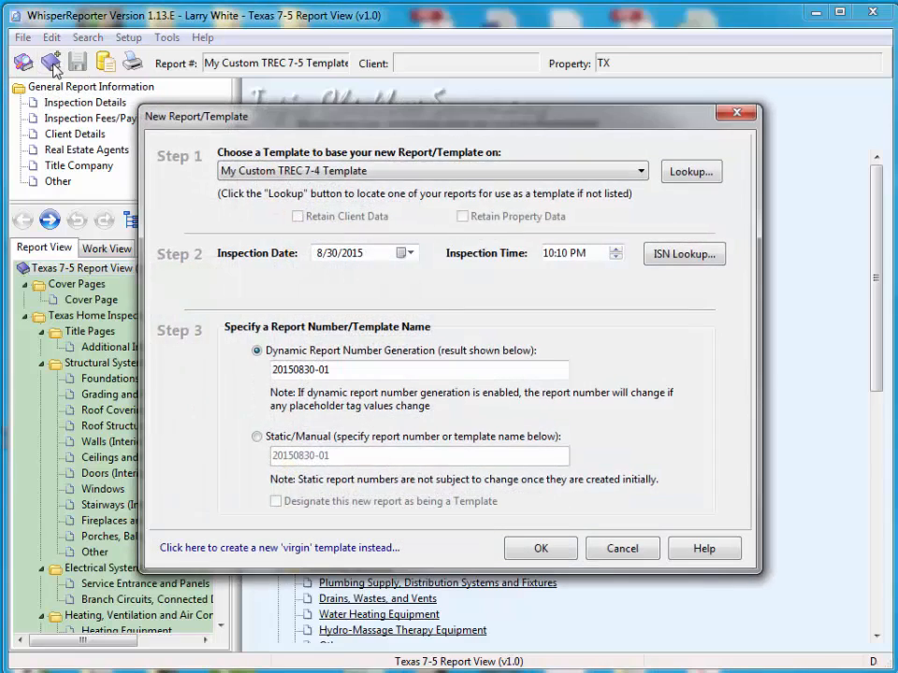
pyautogui.moveTo(583, 215)
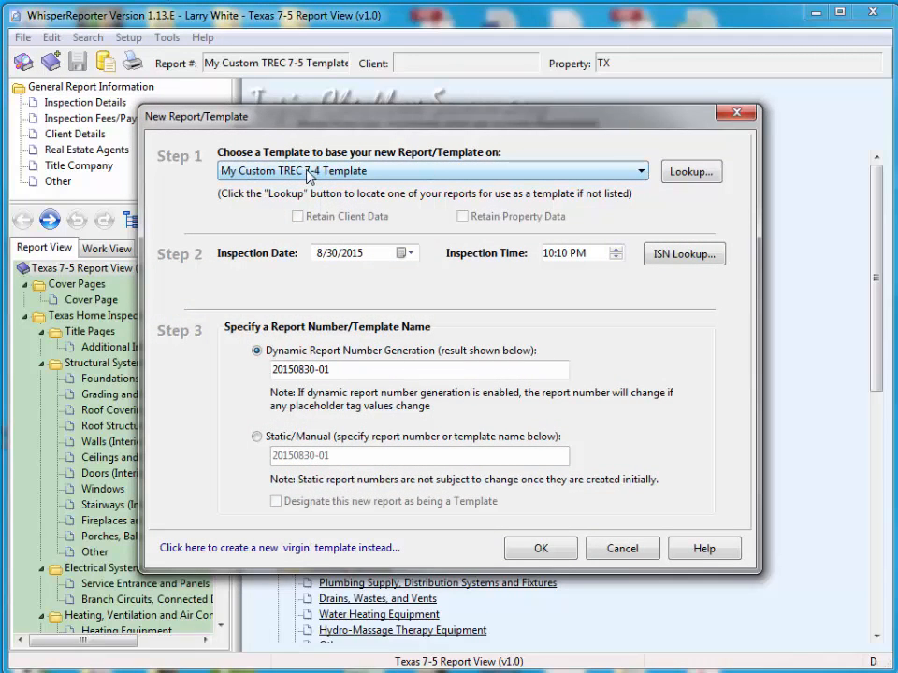
pyautogui.click(639, 172)
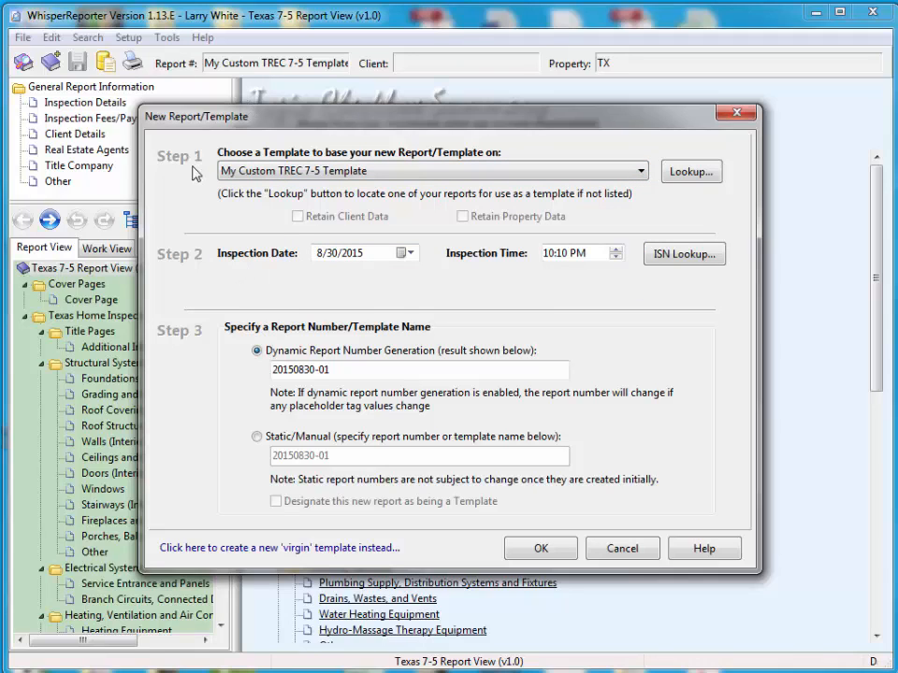
pyautogui.click(539, 548)
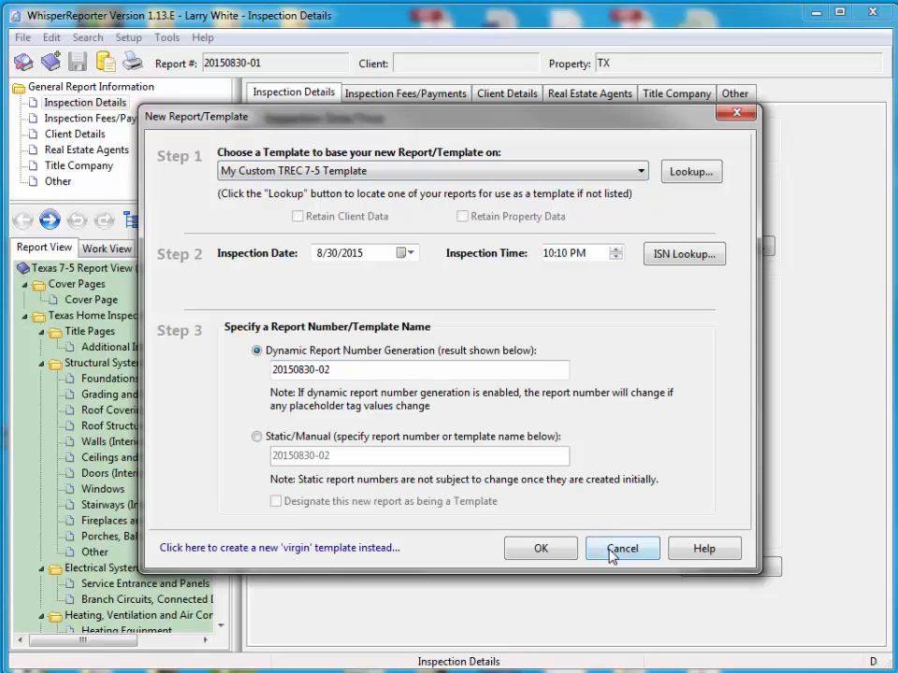
pyautogui.click(621, 548)
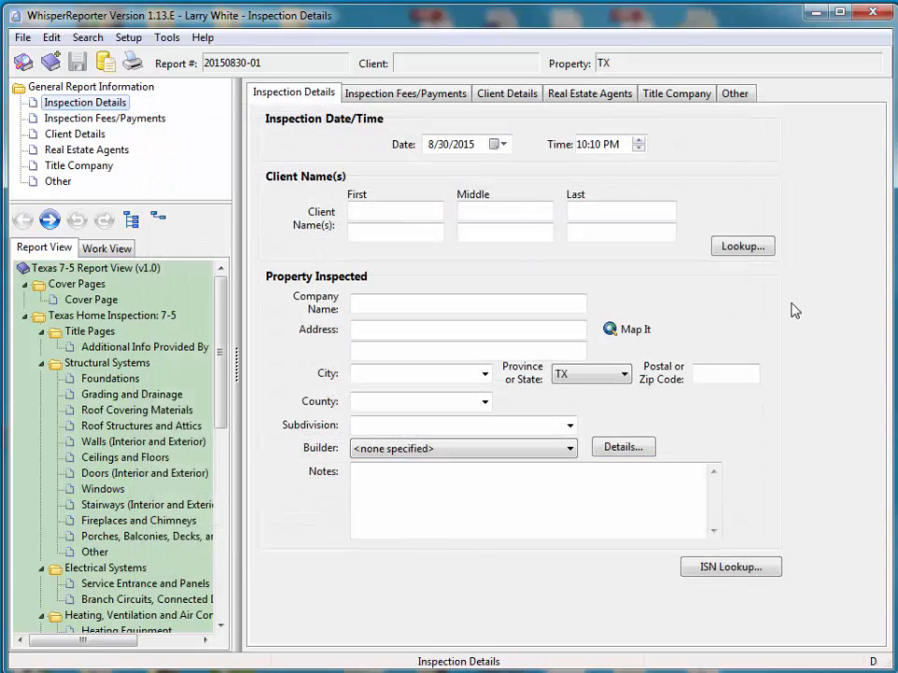